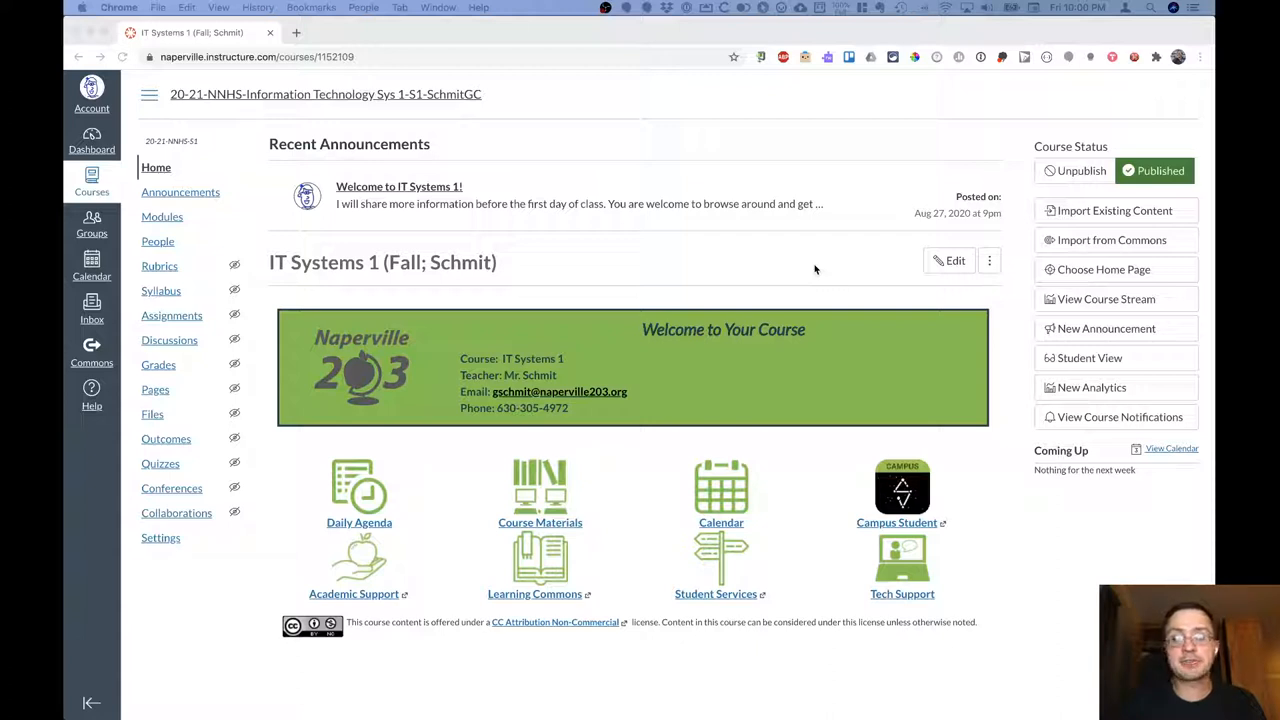
mouse_move(740, 268)
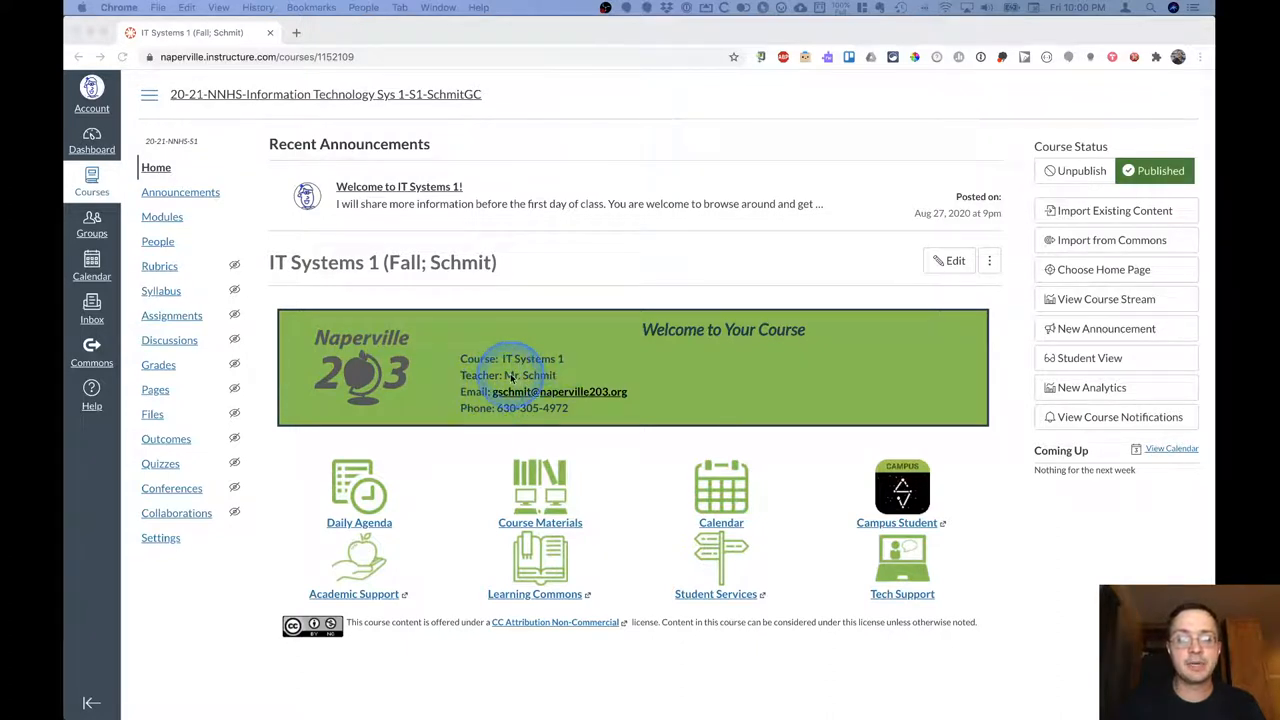
mouse_move(560, 380)
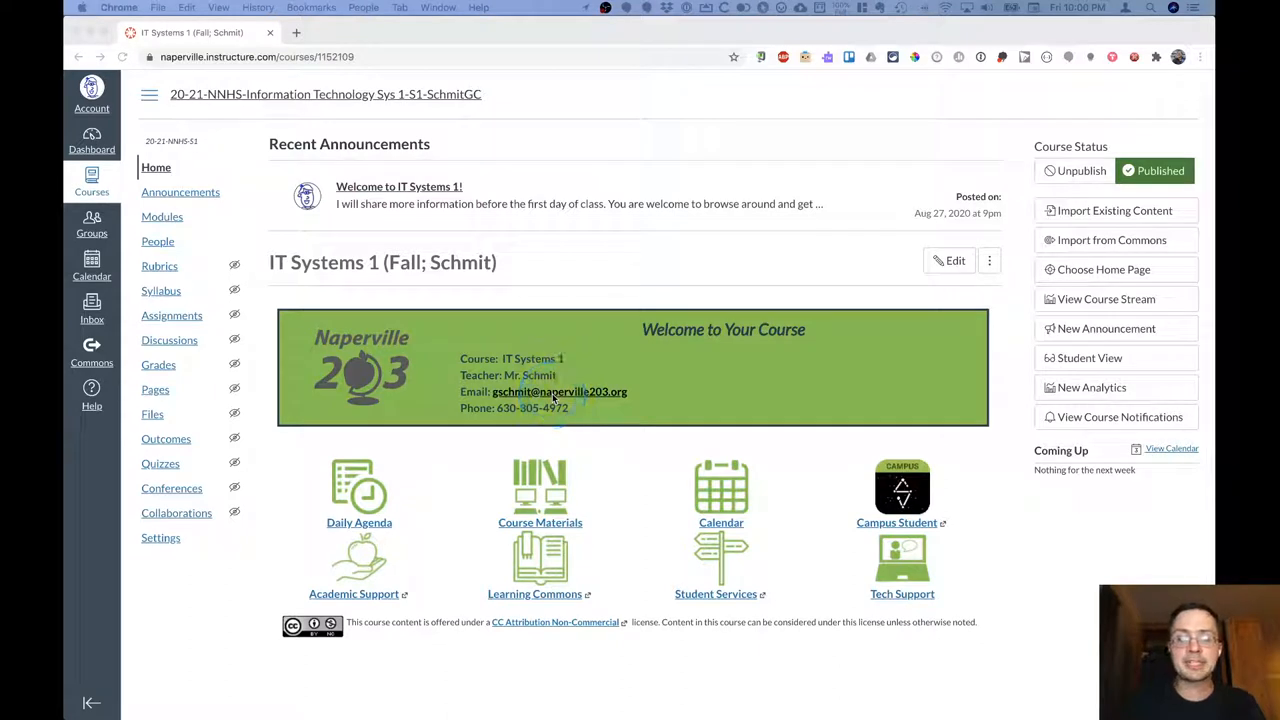
Open the operating systems unit's Introduction page from the Daily Agenda icon.
left_click(504, 412)
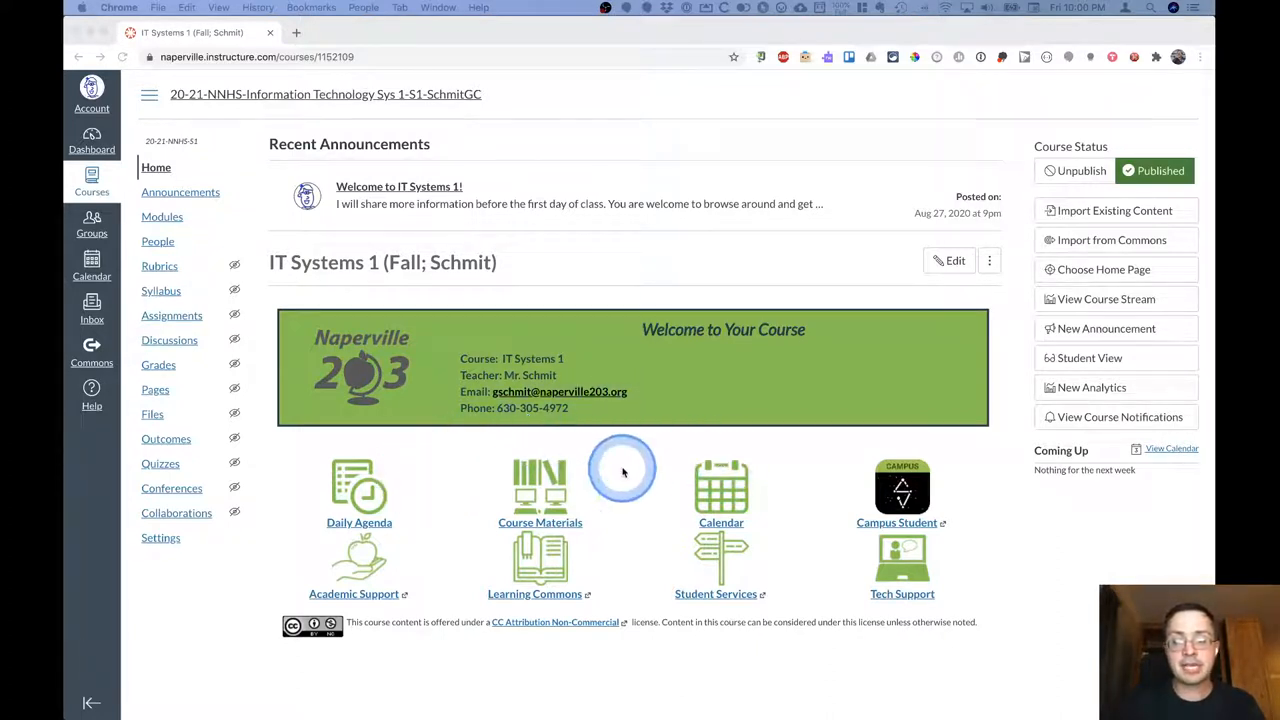
mouse_move(796, 572)
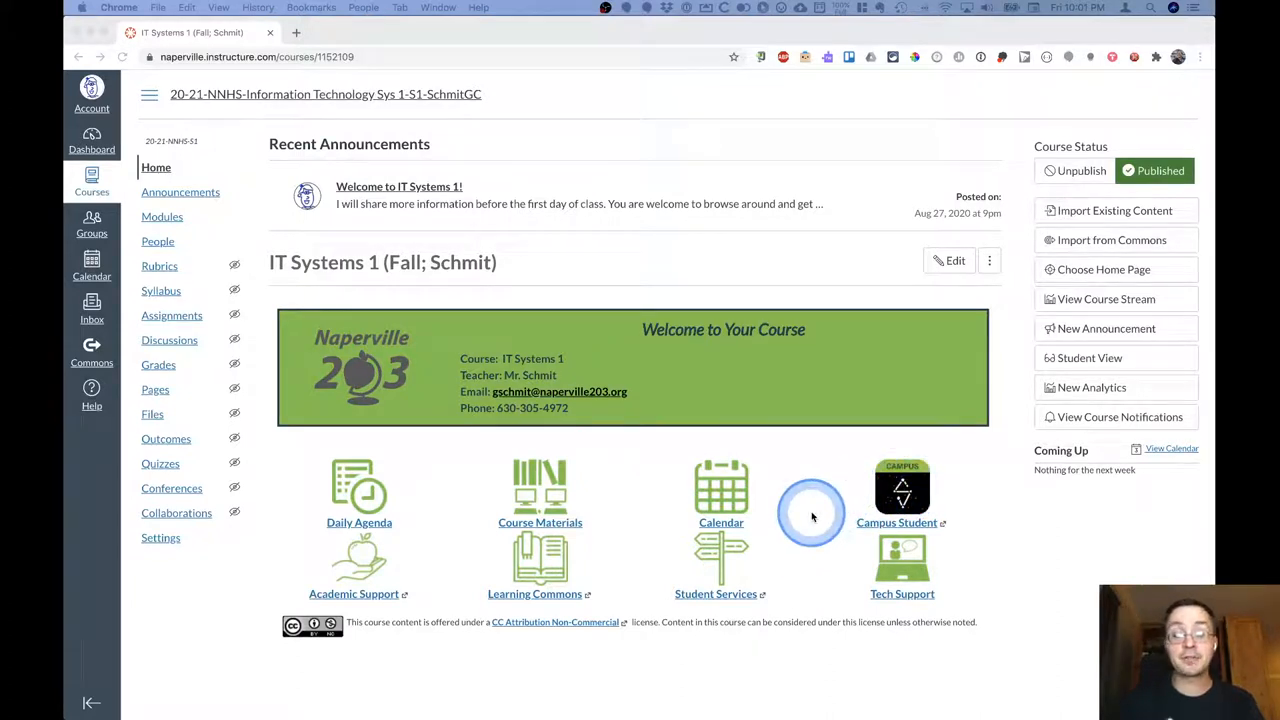
mouse_move(720, 496)
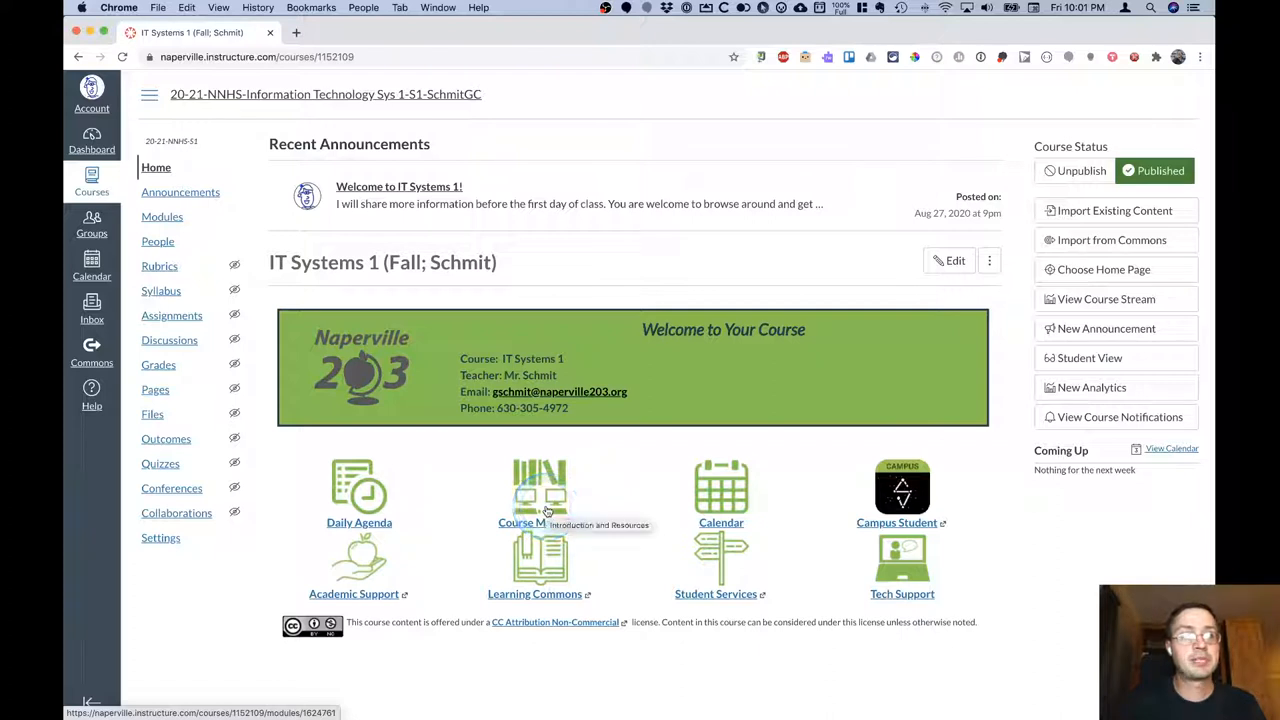
left_click(360, 488)
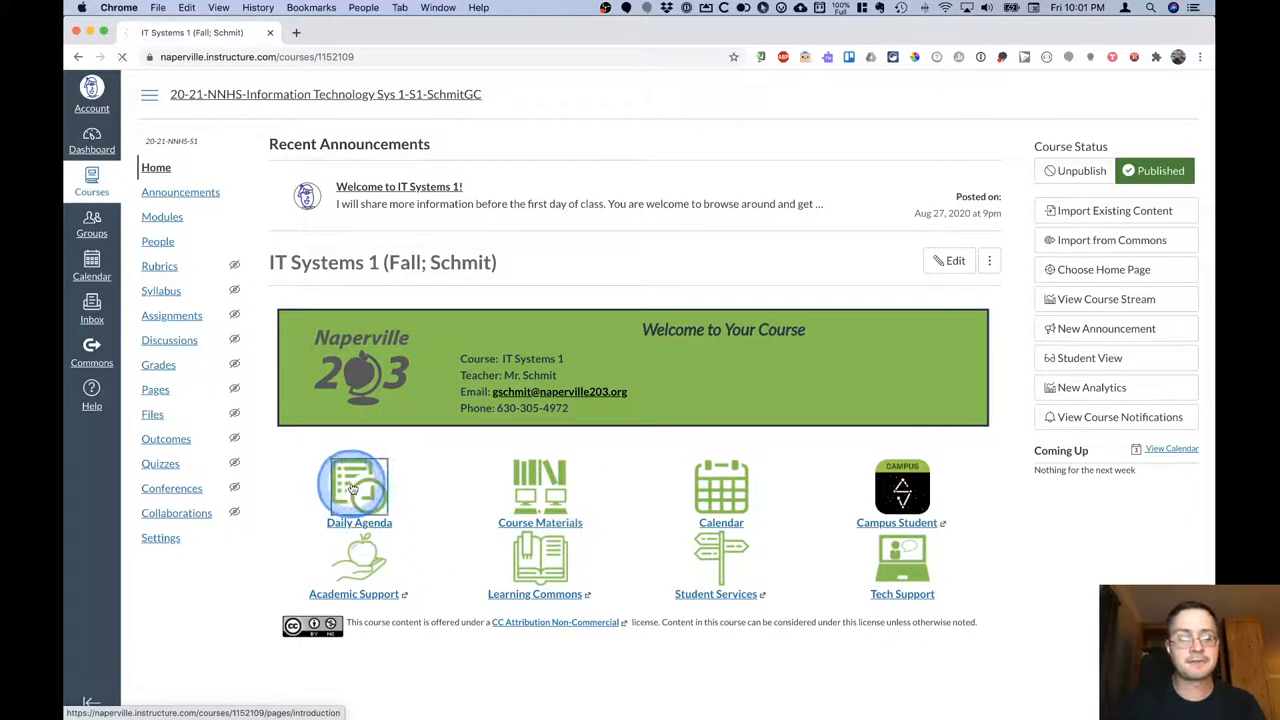
left_click(360, 488)
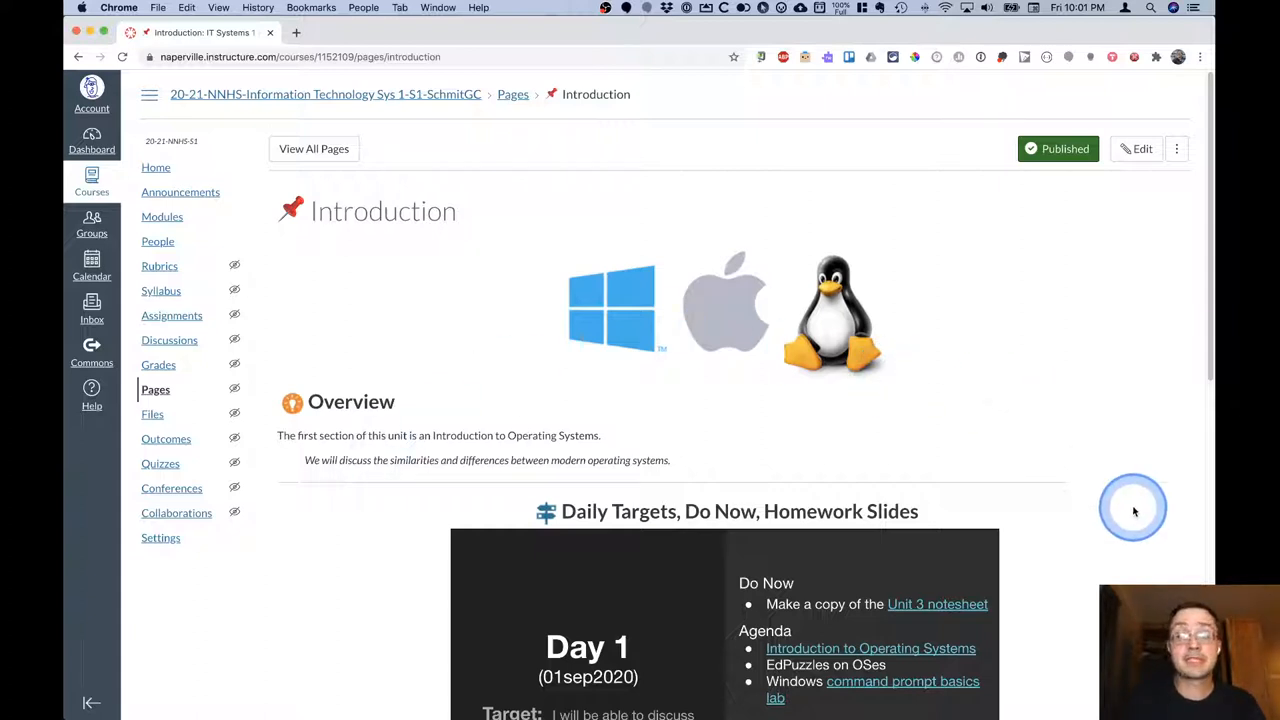
Scroll through the Overview and Day 1 slides down to the To Do List.
scroll("down", 3)
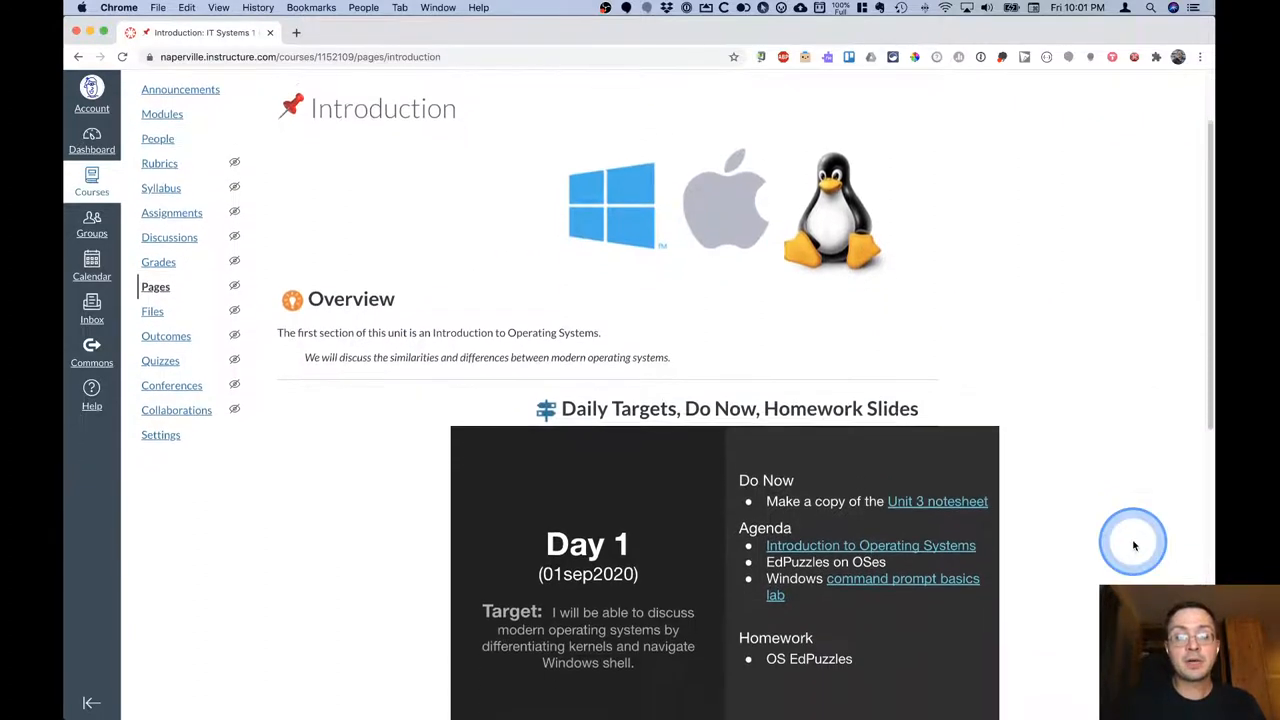
scroll("down", 3)
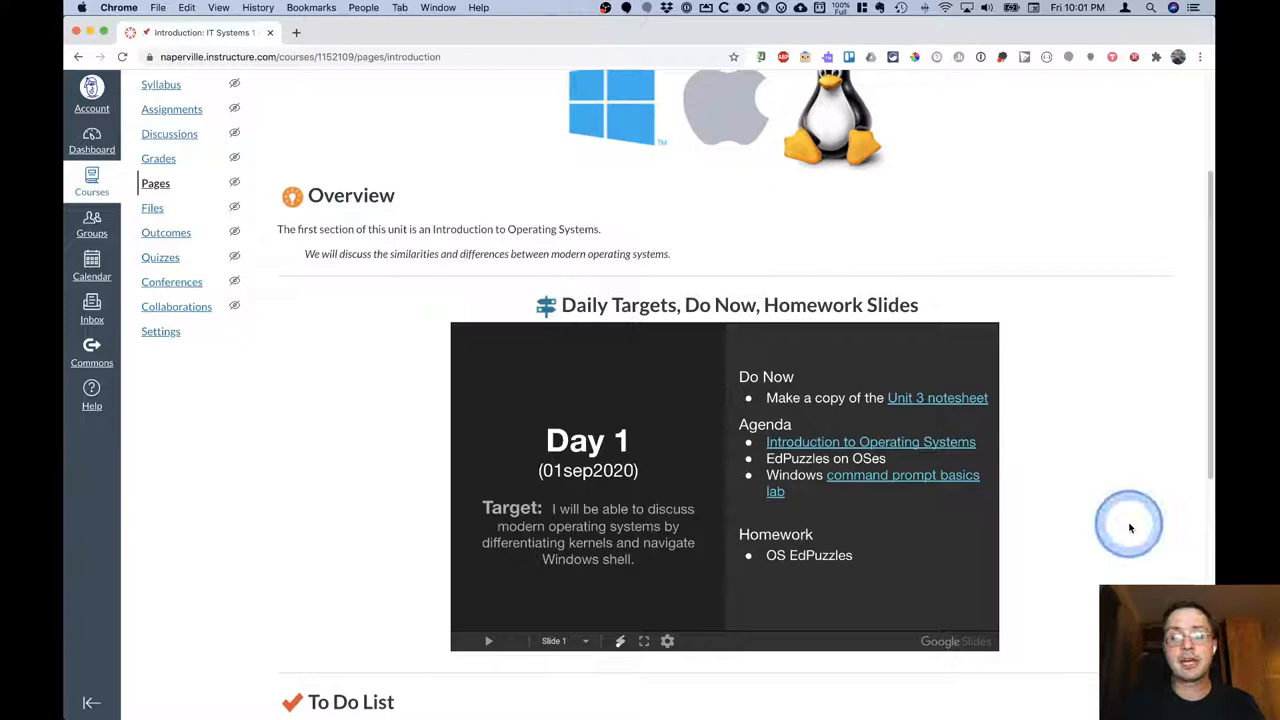
scroll("down", 3)
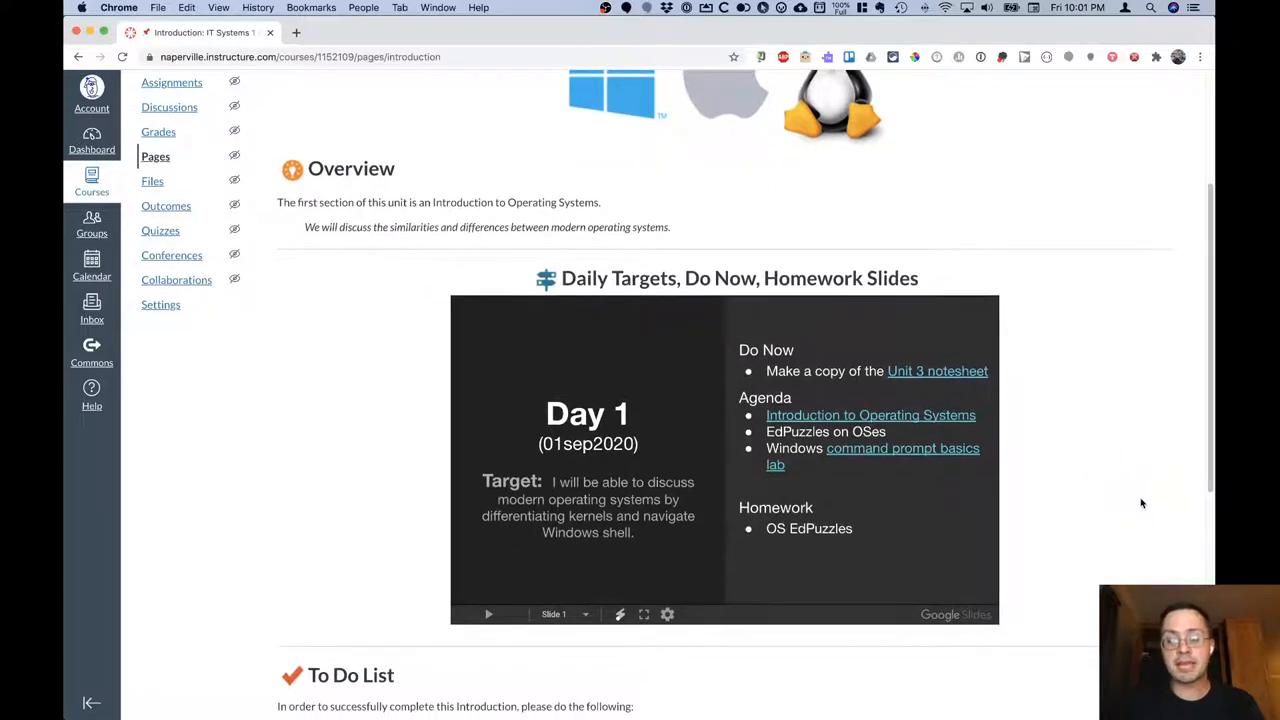
scroll("down", 3)
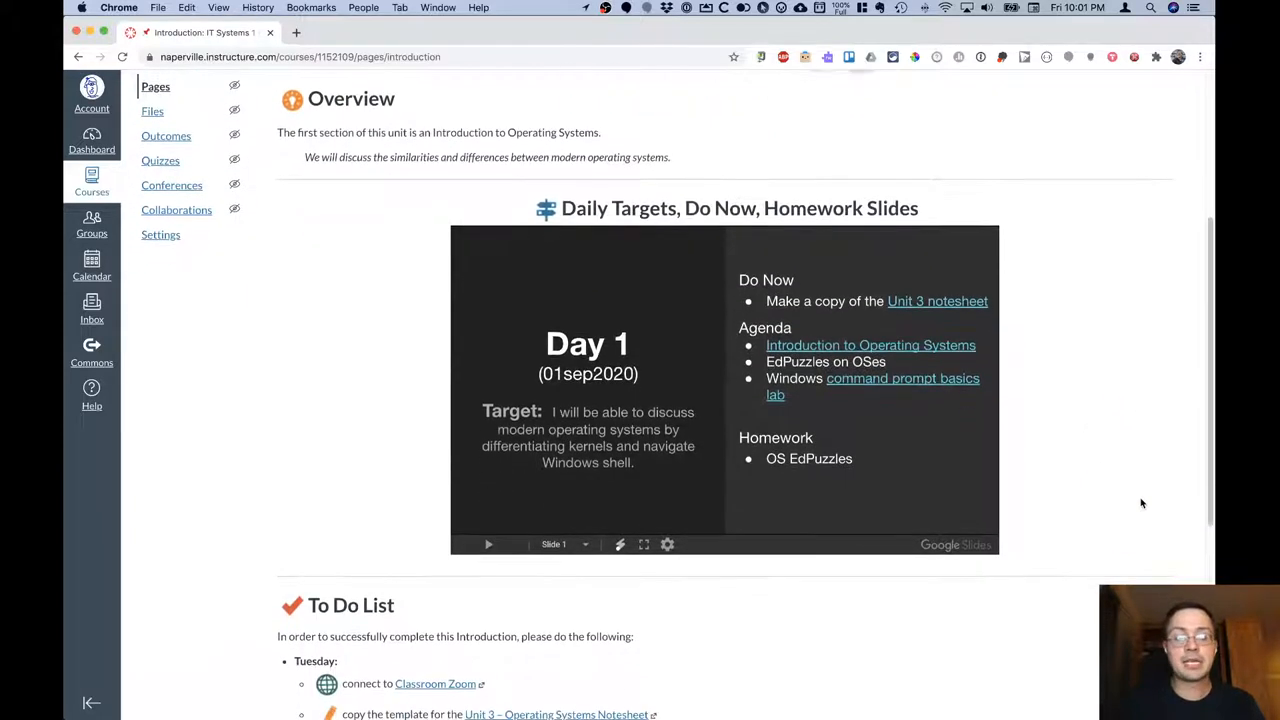
scroll("down", 3)
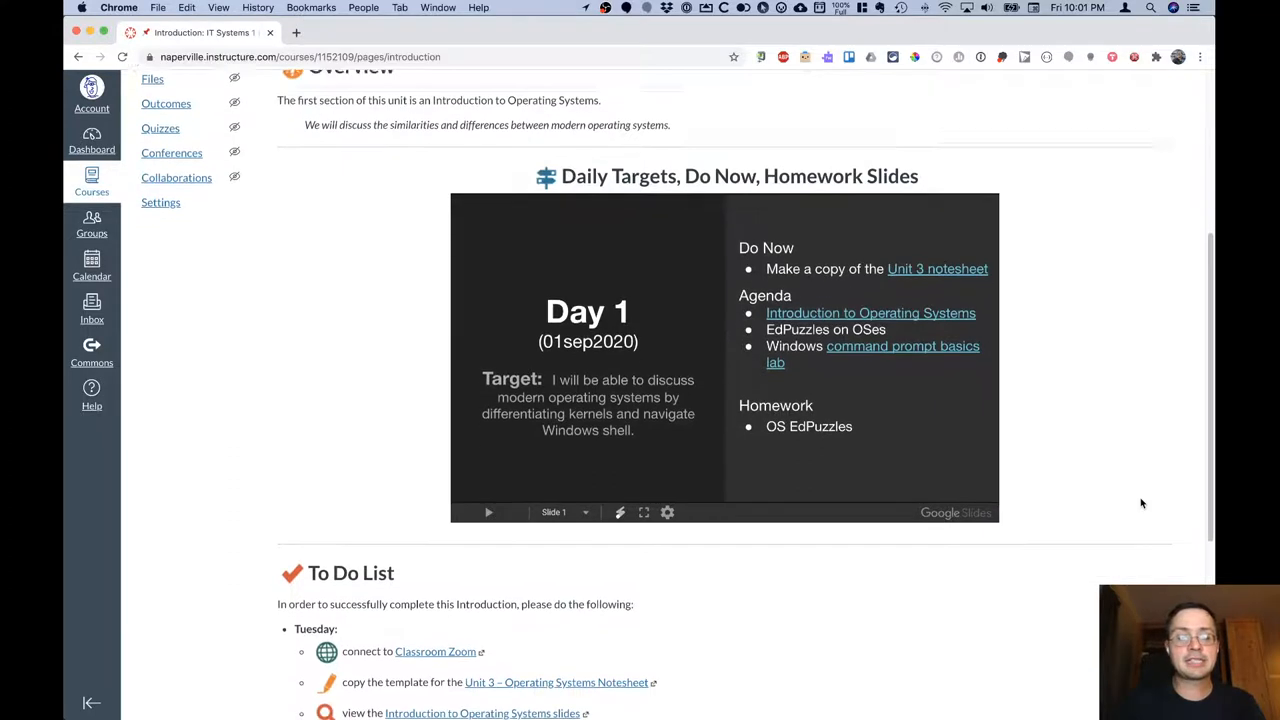
scroll("down", 3)
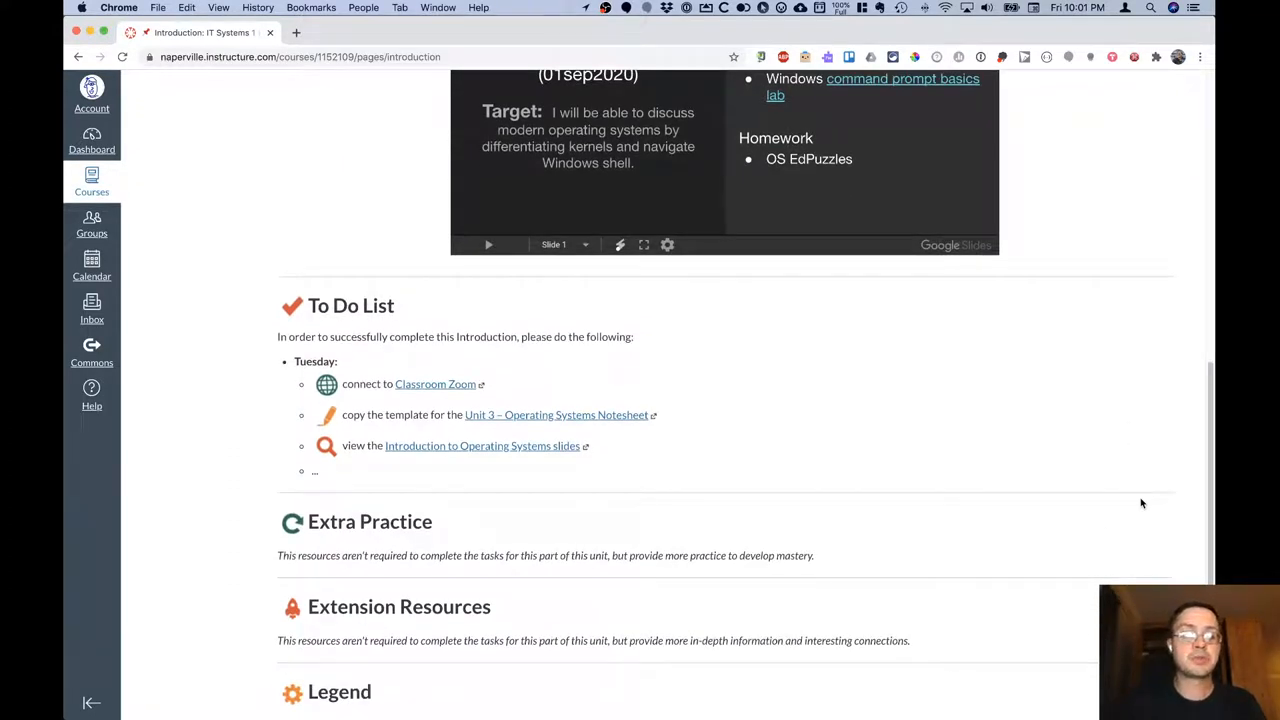
left_click(296, 364)
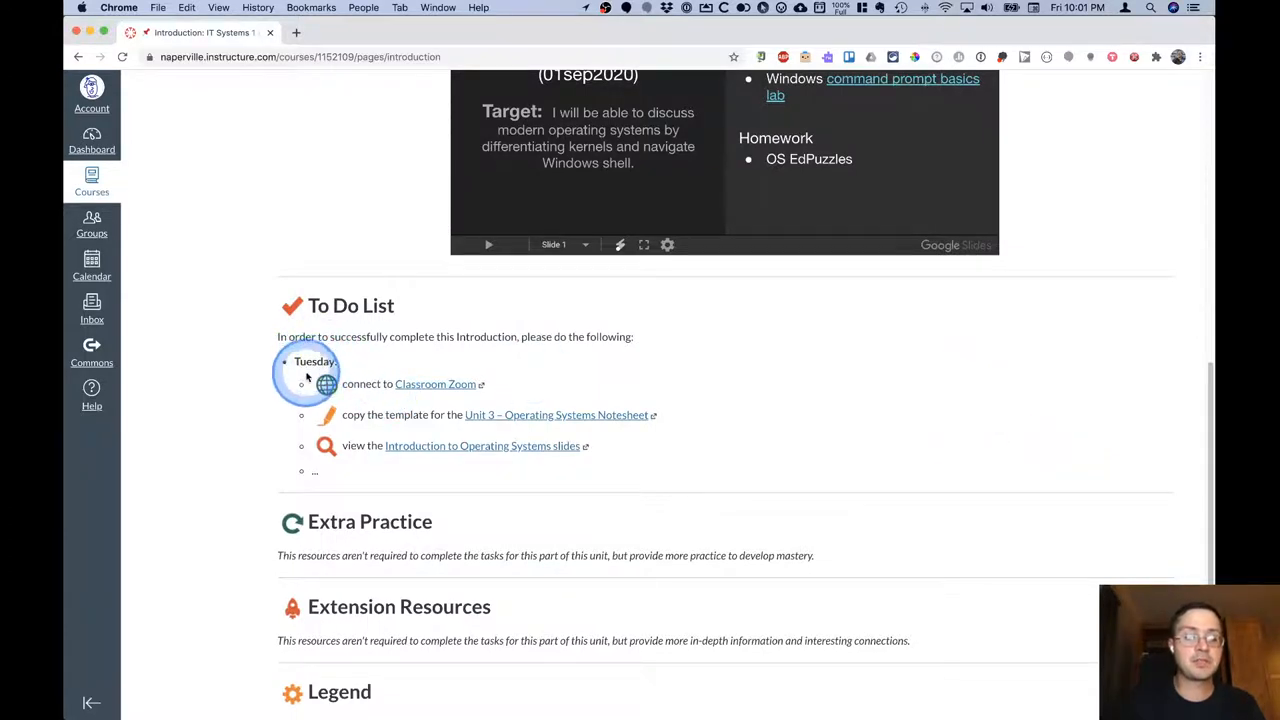
mouse_move(302, 490)
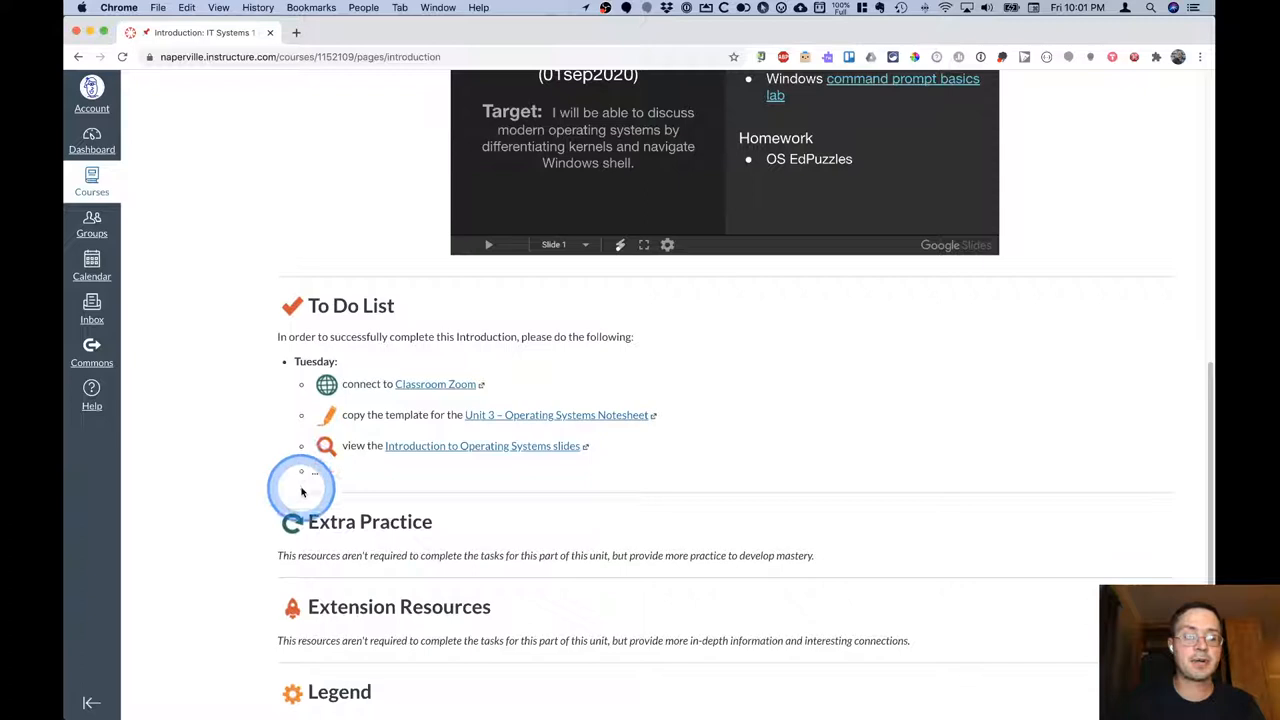
mouse_move(236, 480)
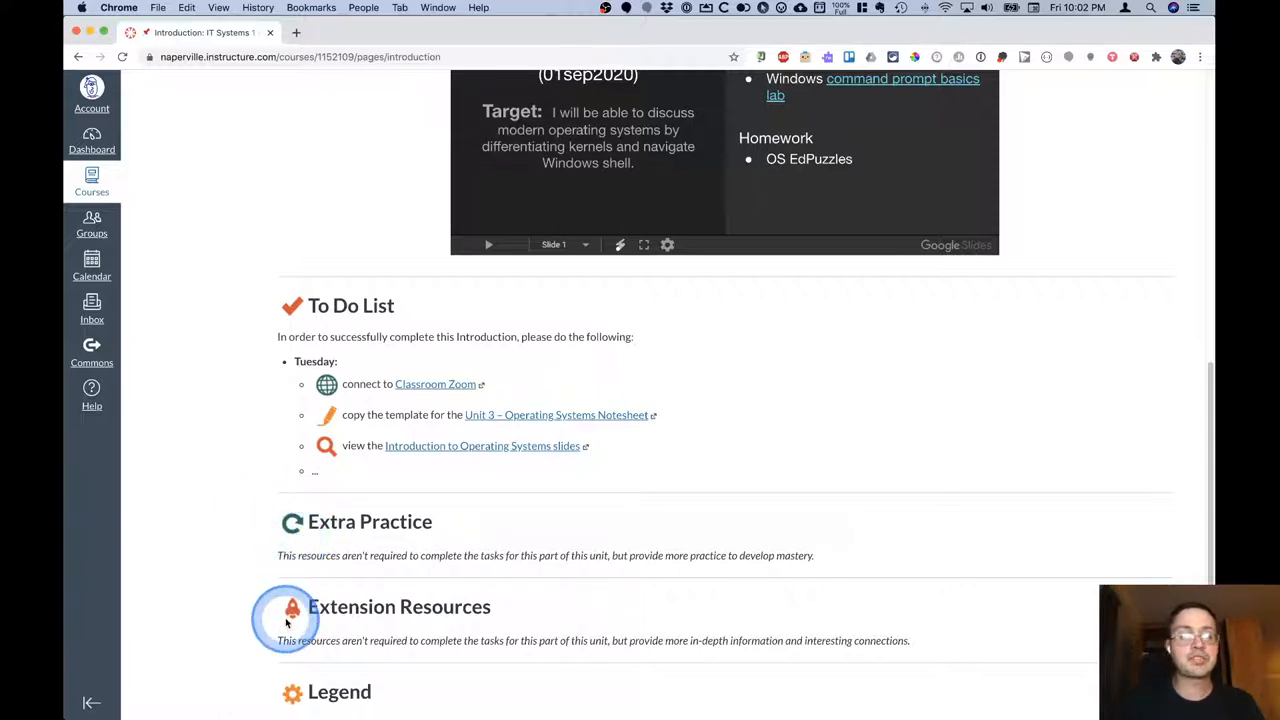
scroll("down", 3)
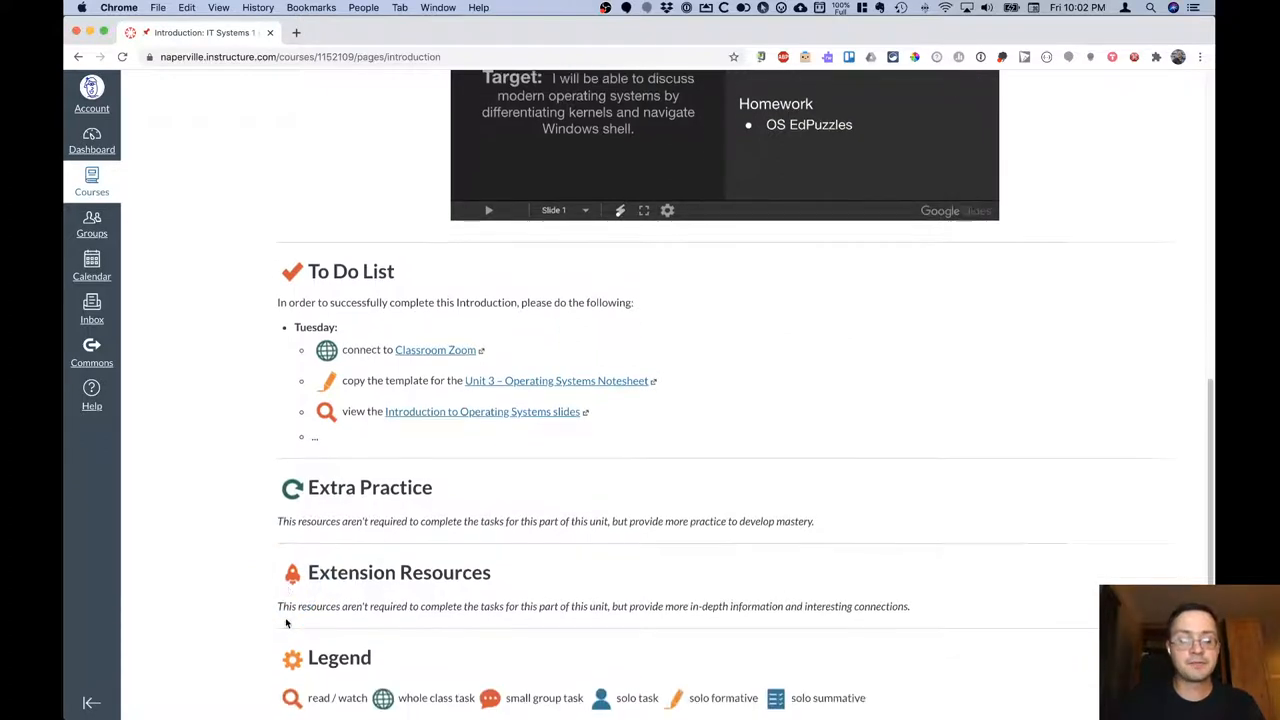
scroll("down", 3)
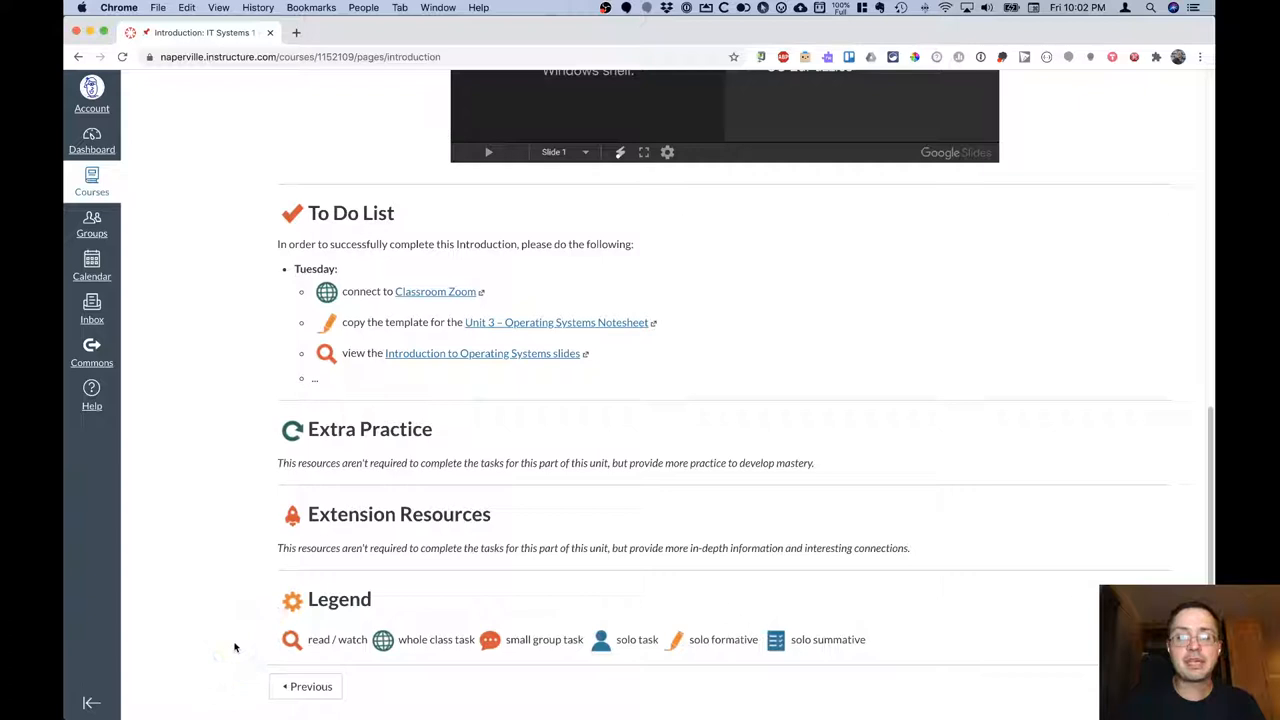
left_click(292, 640)
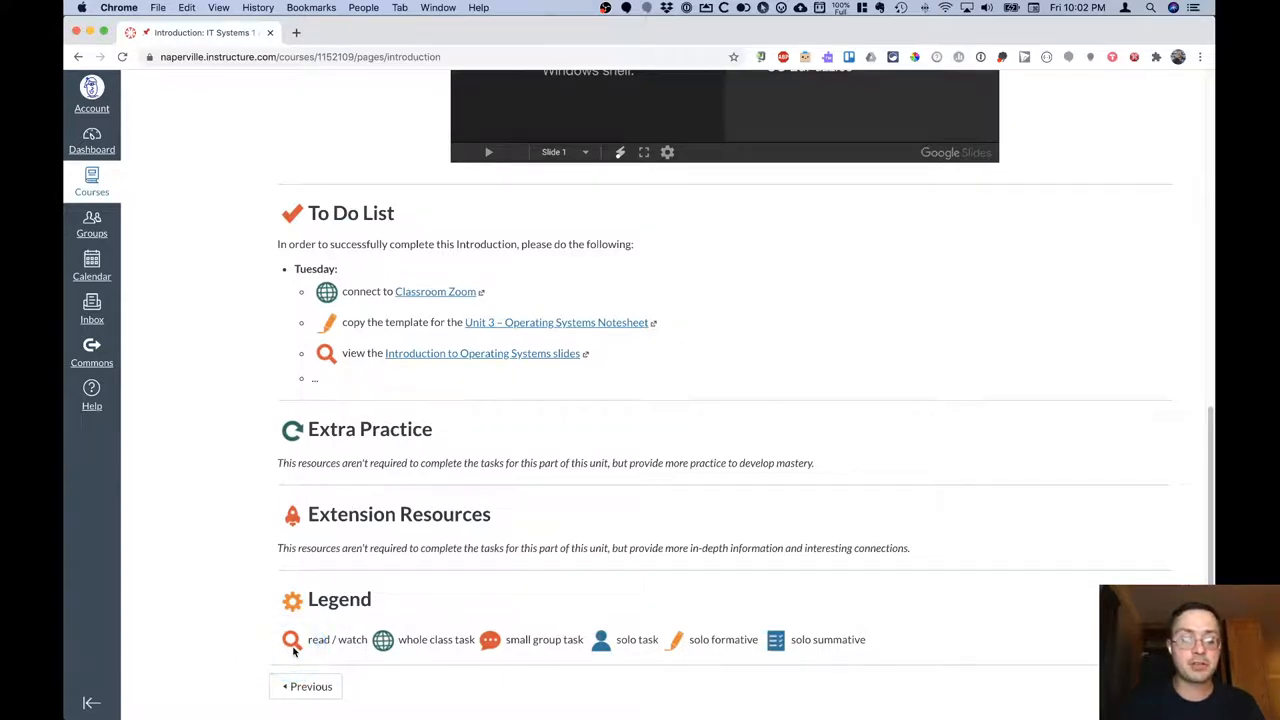
left_click(382, 640)
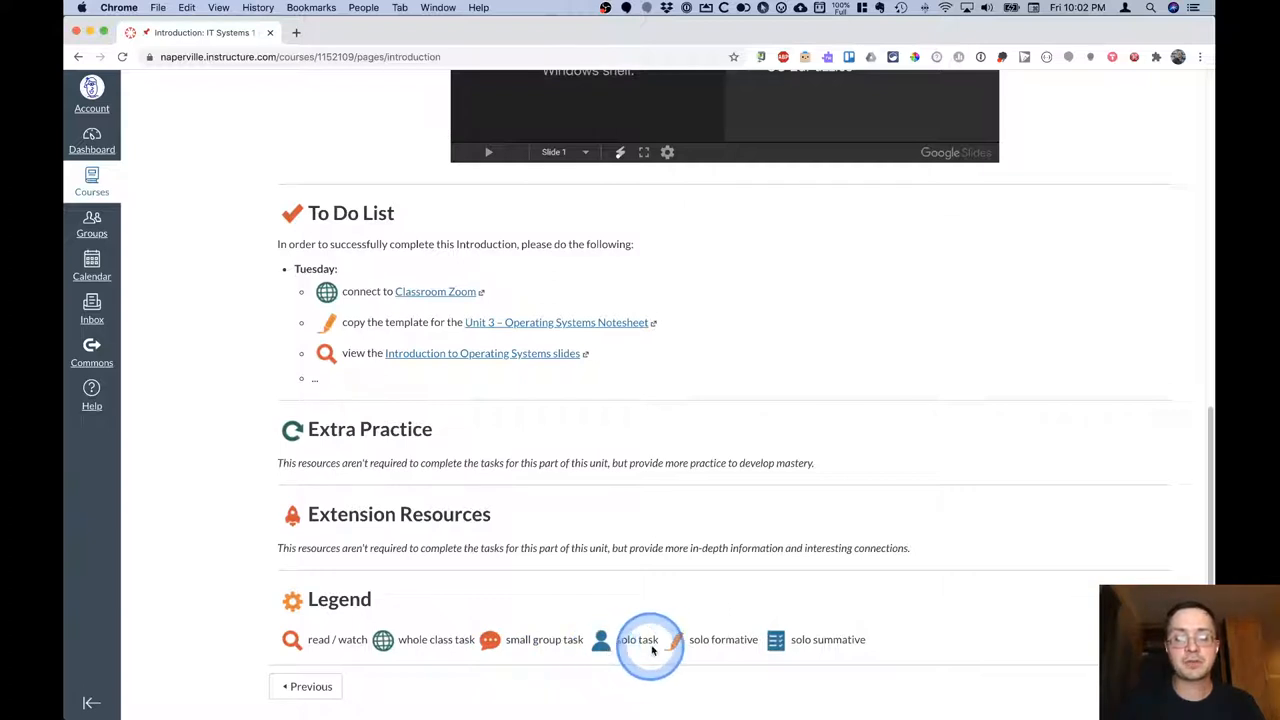
mouse_move(684, 652)
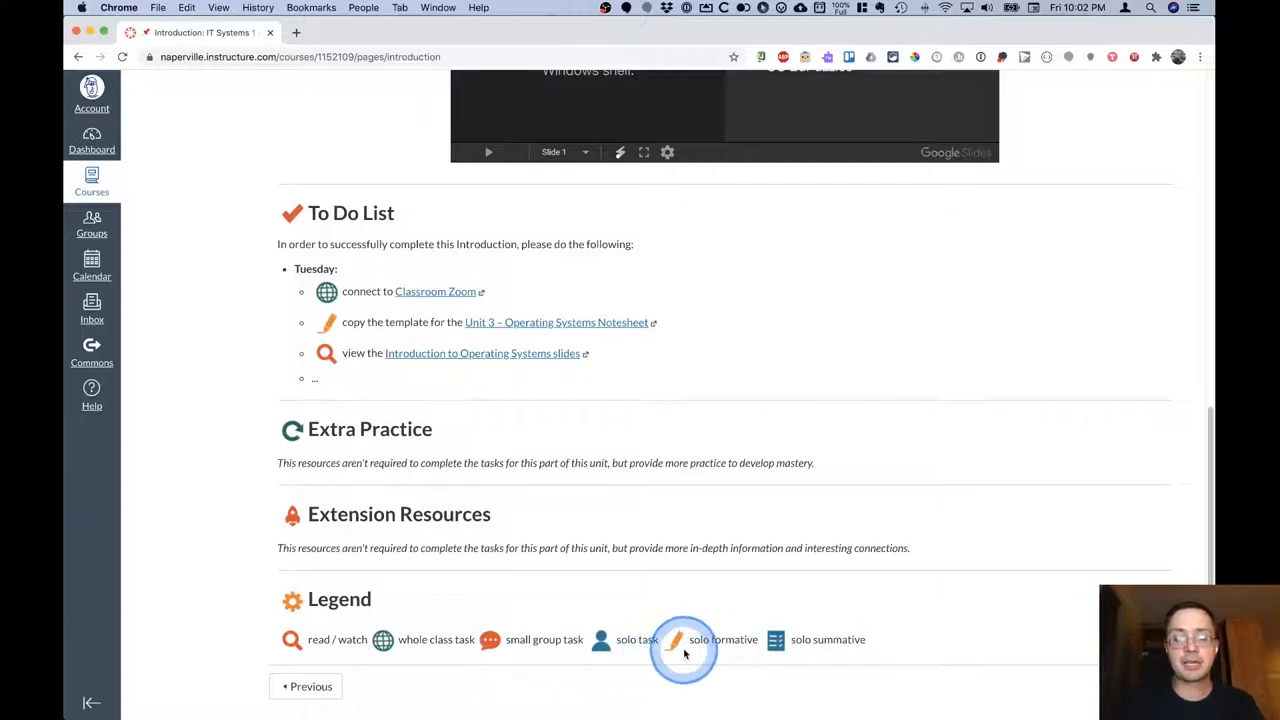
mouse_move(768, 650)
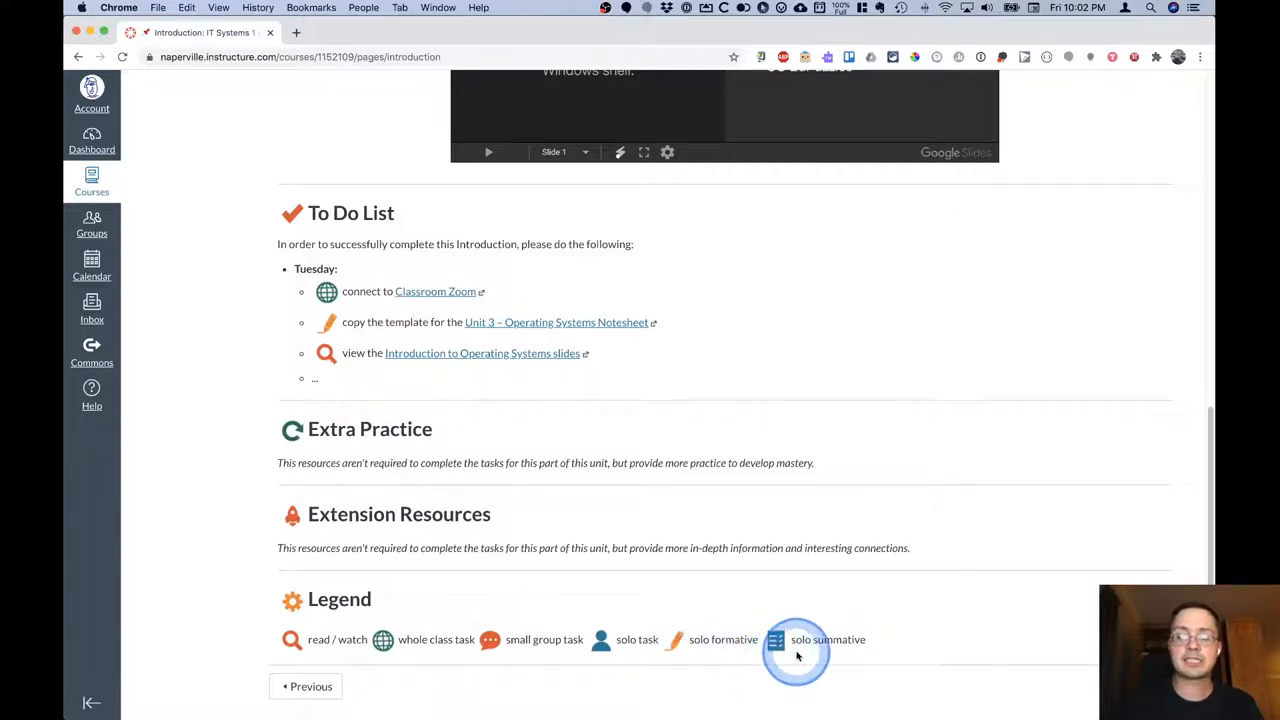
mouse_move(784, 504)
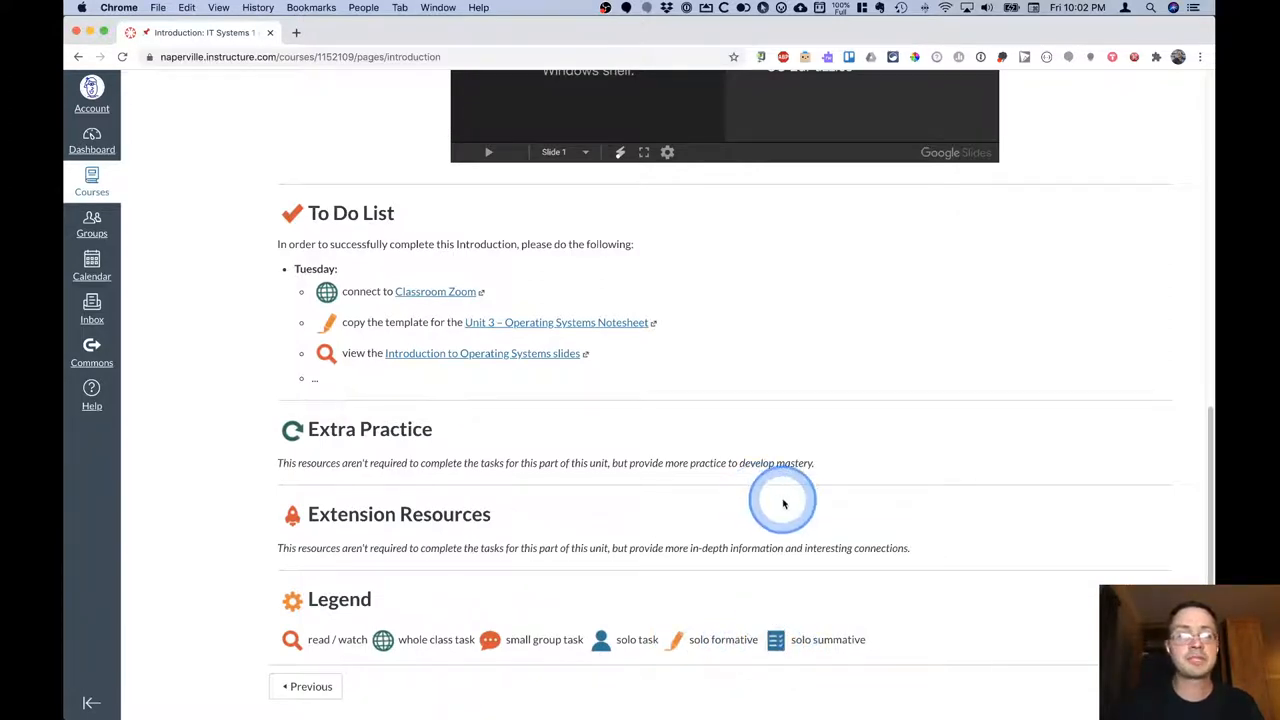
scroll("up", 3)
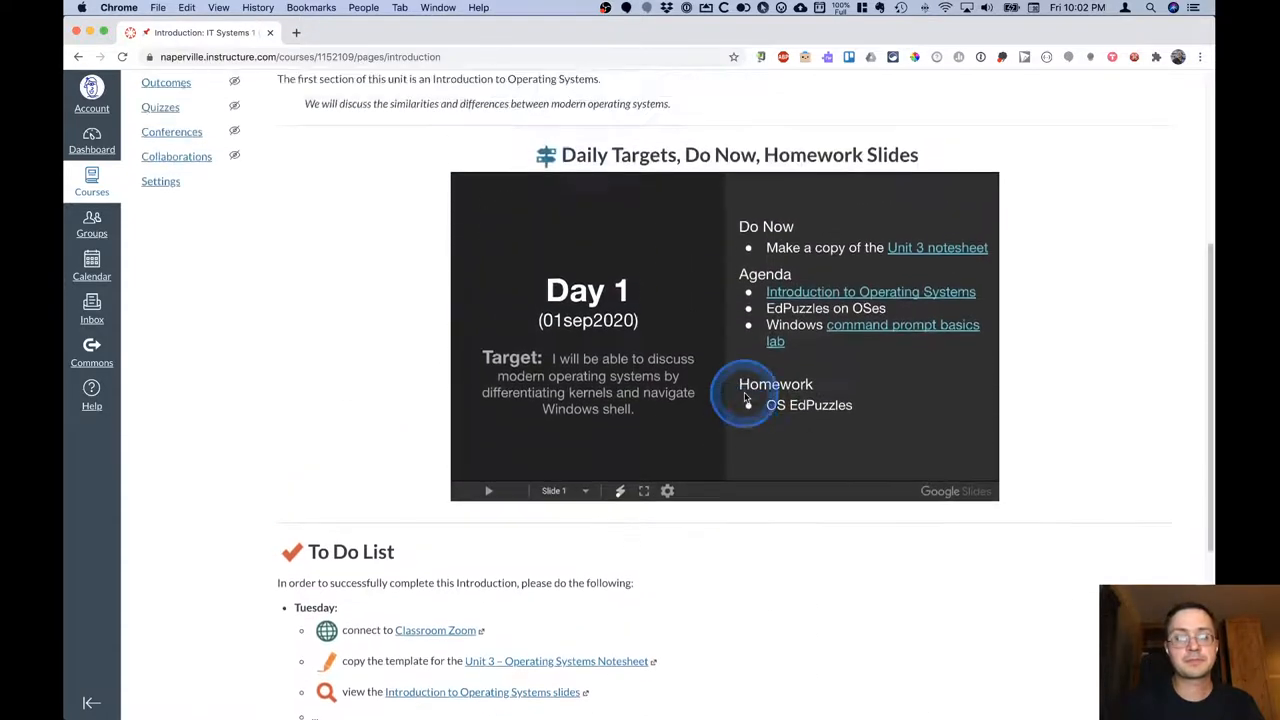
scroll("up", 3)
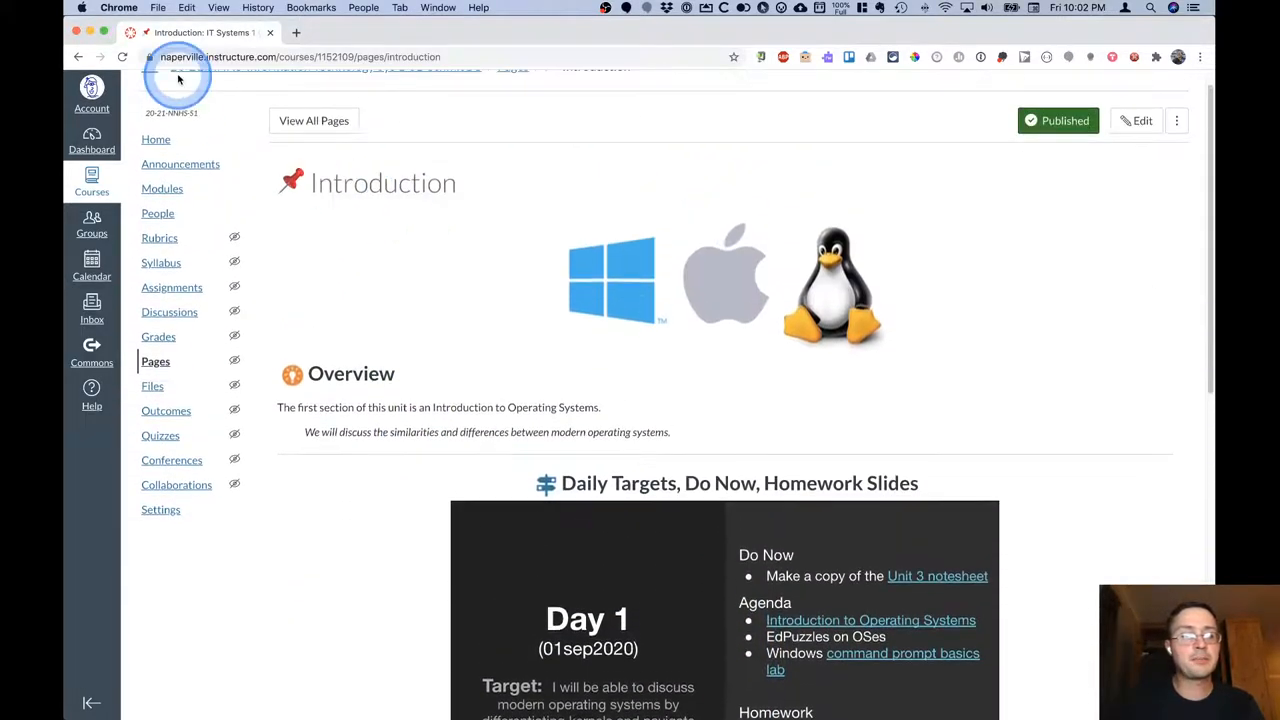
Return to the course home page and open Modules from the Course Materials icon.
left_click(122, 56)
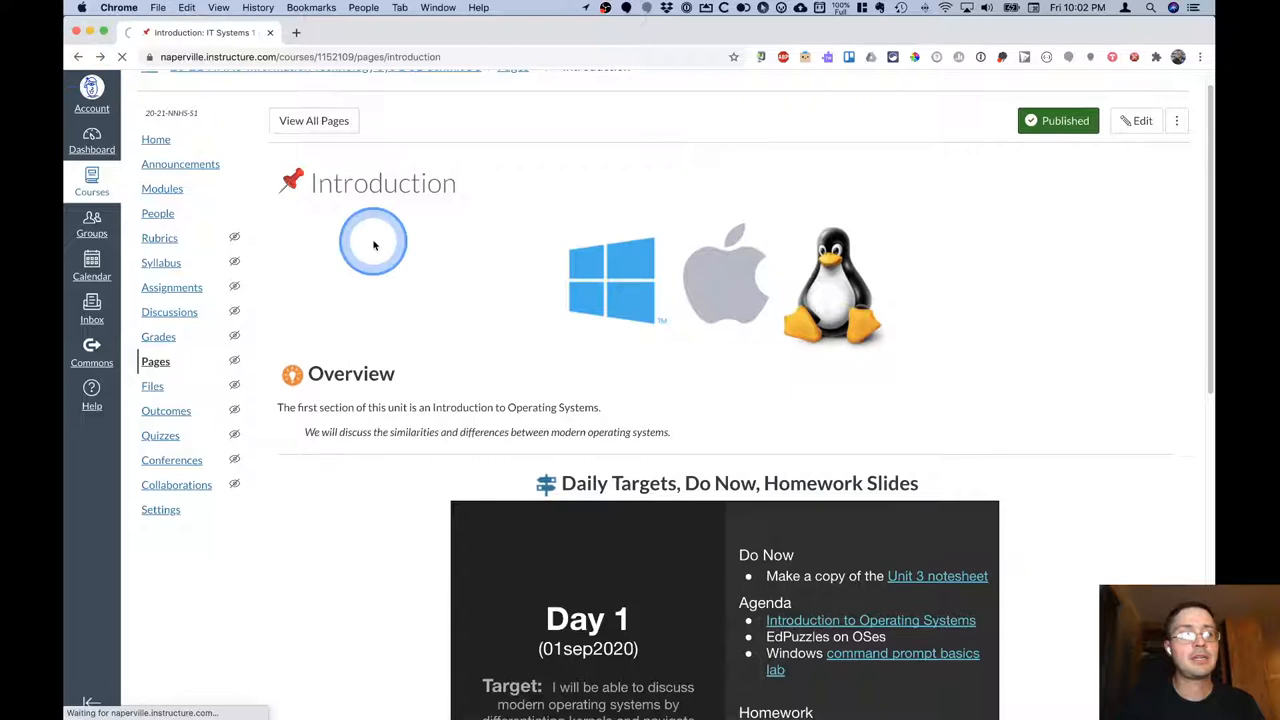
left_click(156, 168)
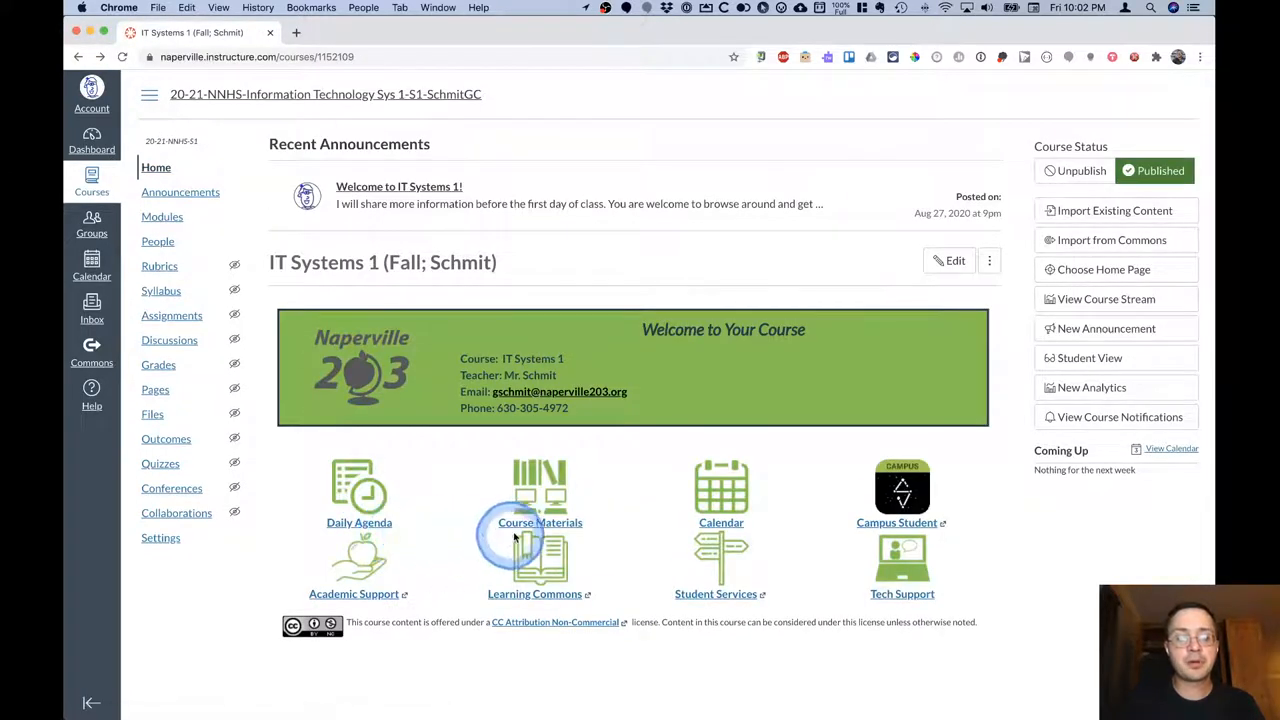
mouse_move(540, 522)
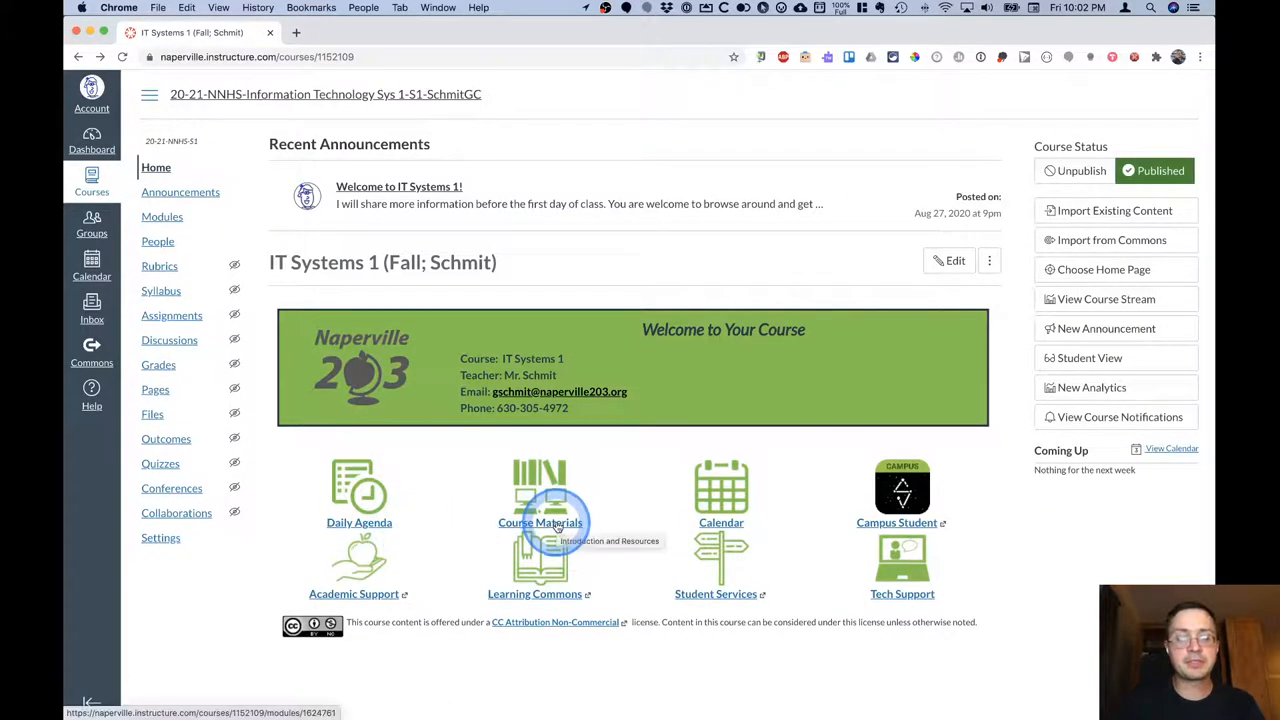
left_click(540, 522)
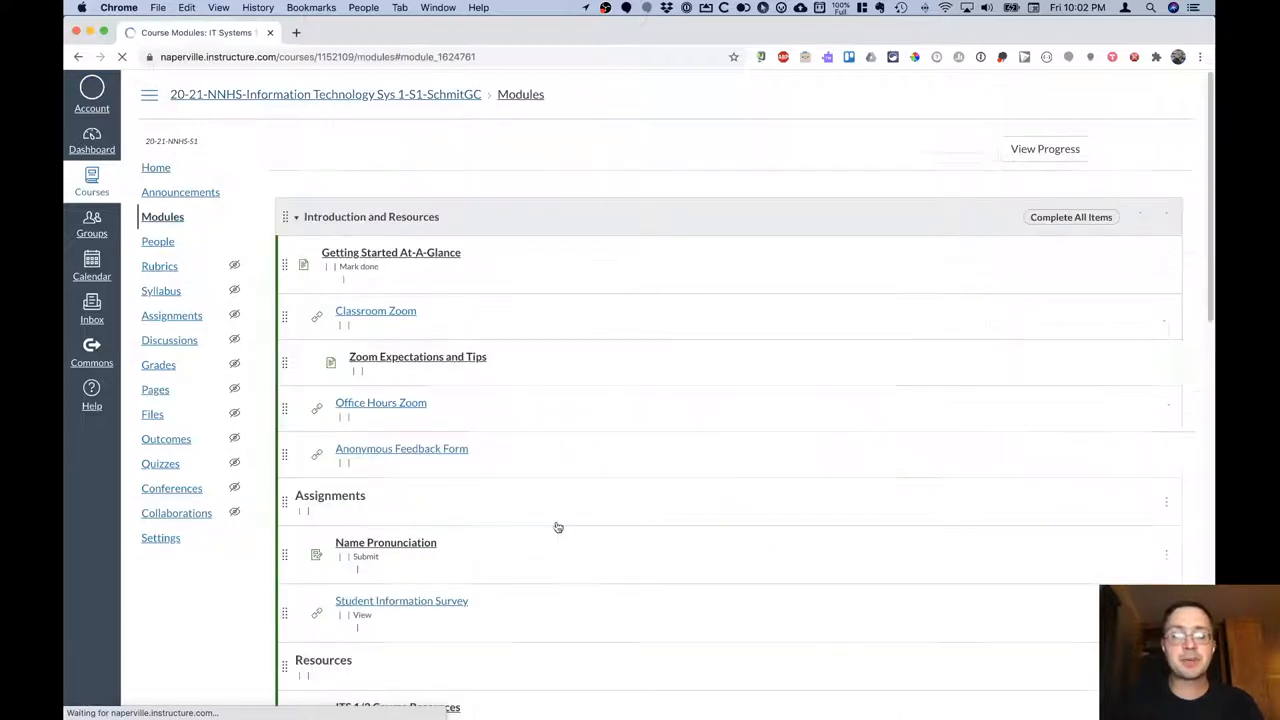
Review the Introduction and Resources module's assignments and resources list.
scroll("down", 3)
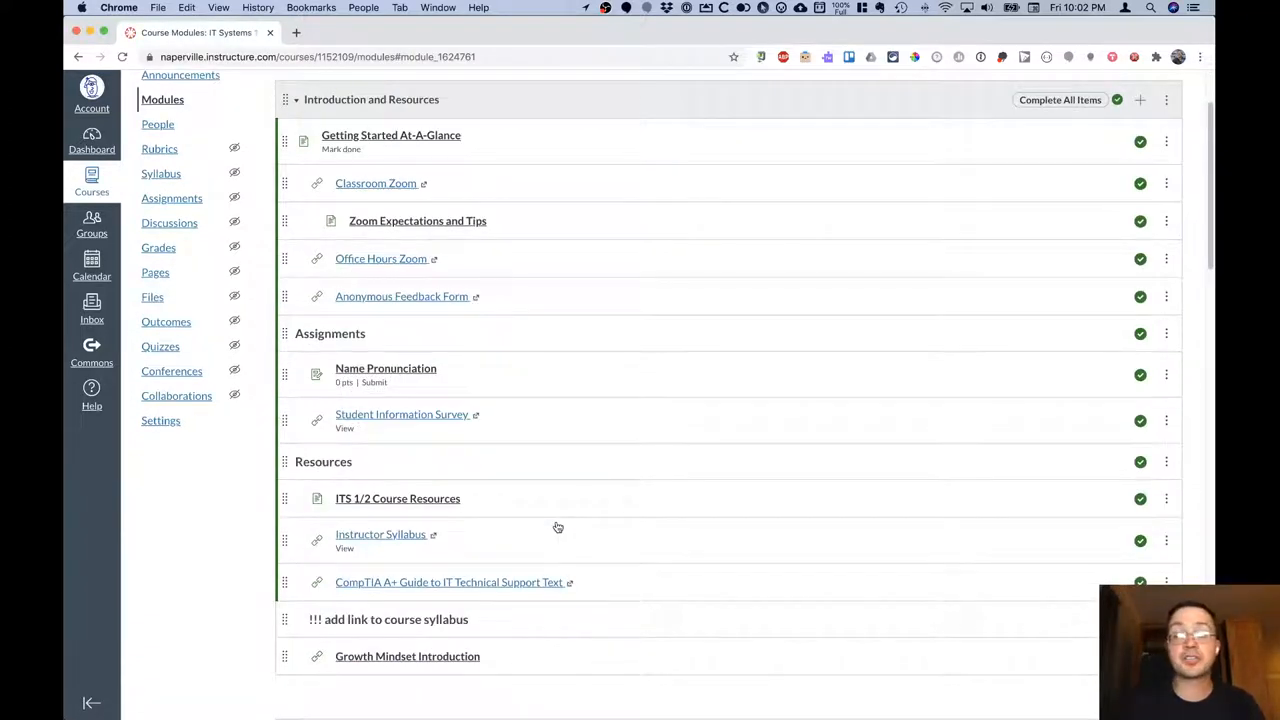
scroll("up", 3)
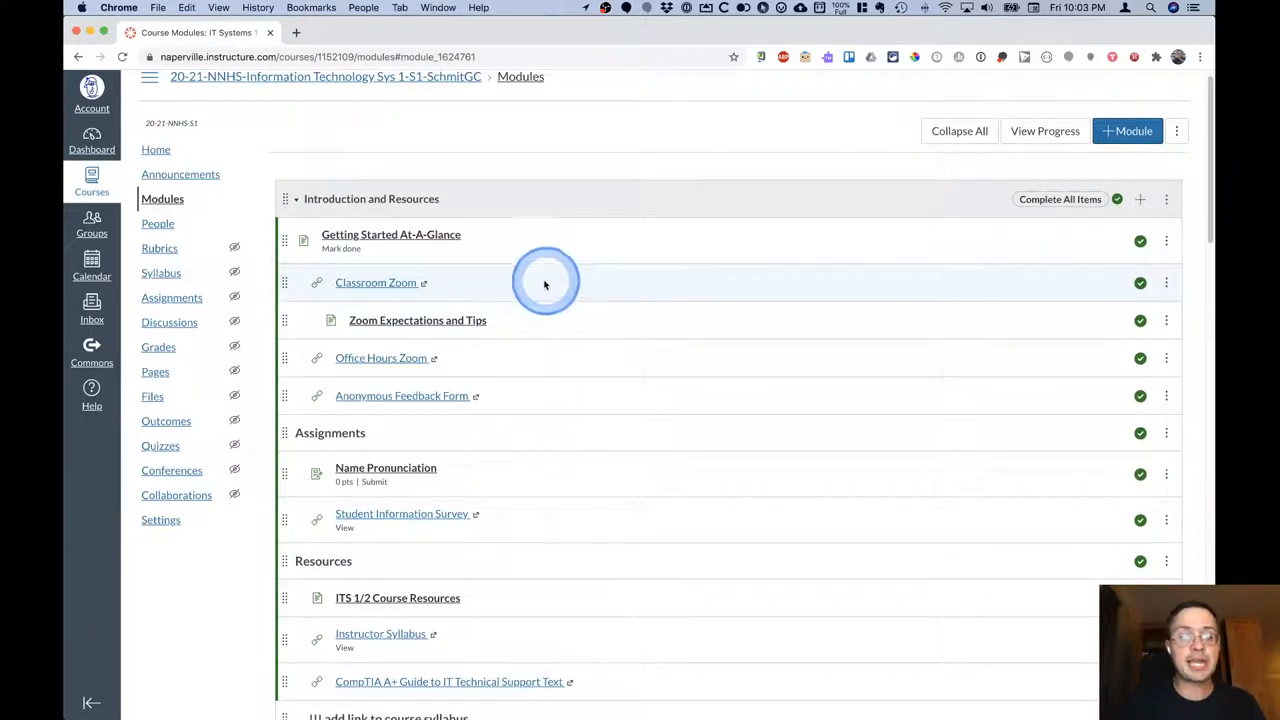
mouse_move(518, 284)
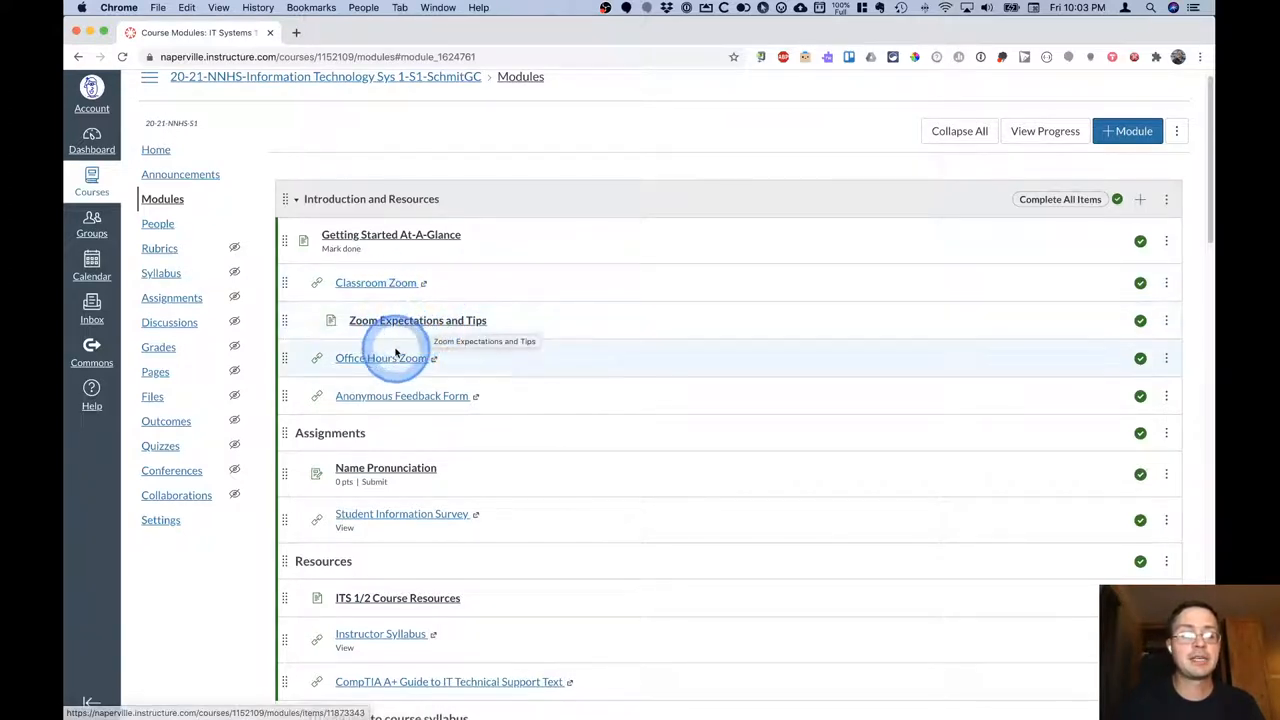
mouse_move(380, 358)
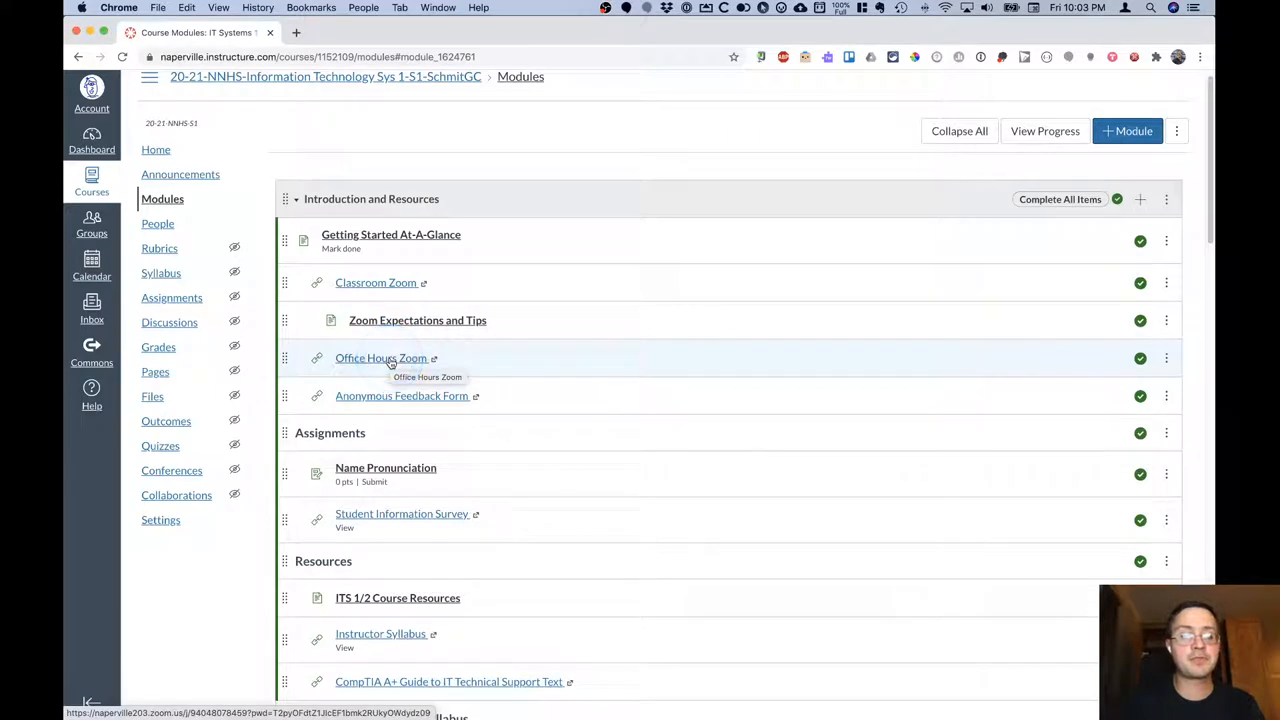
left_click(396, 596)
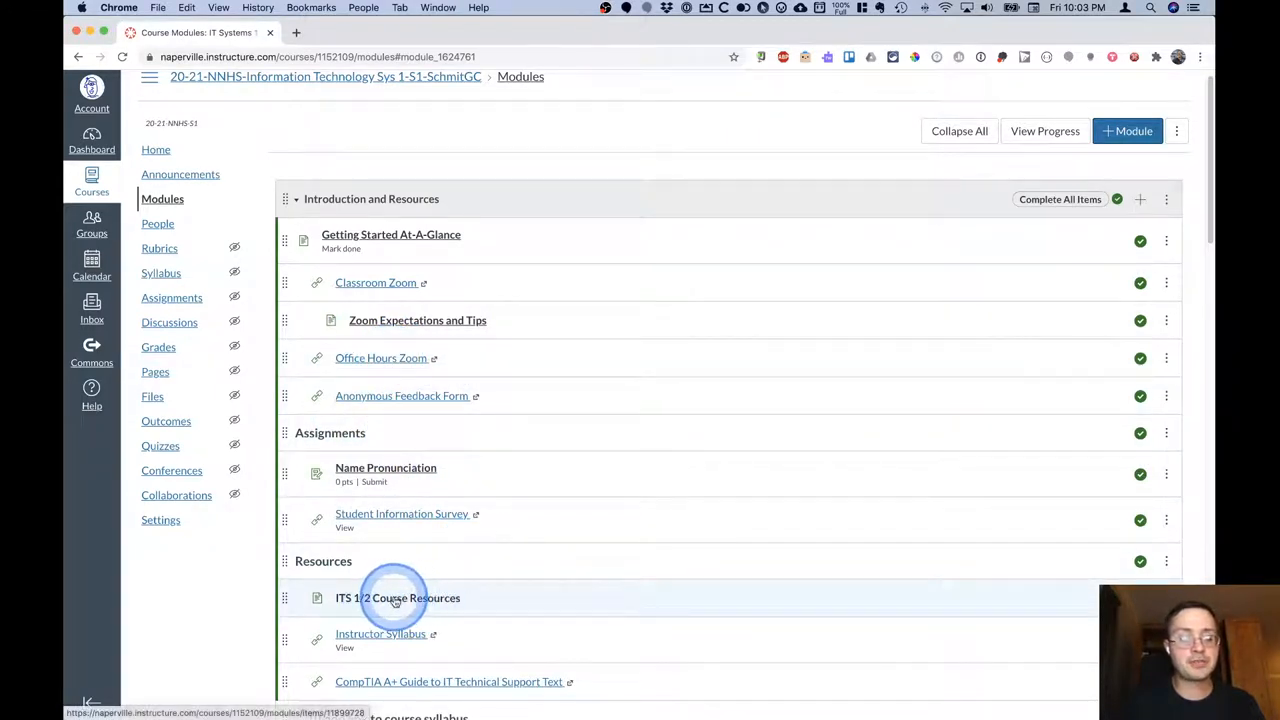
mouse_move(380, 634)
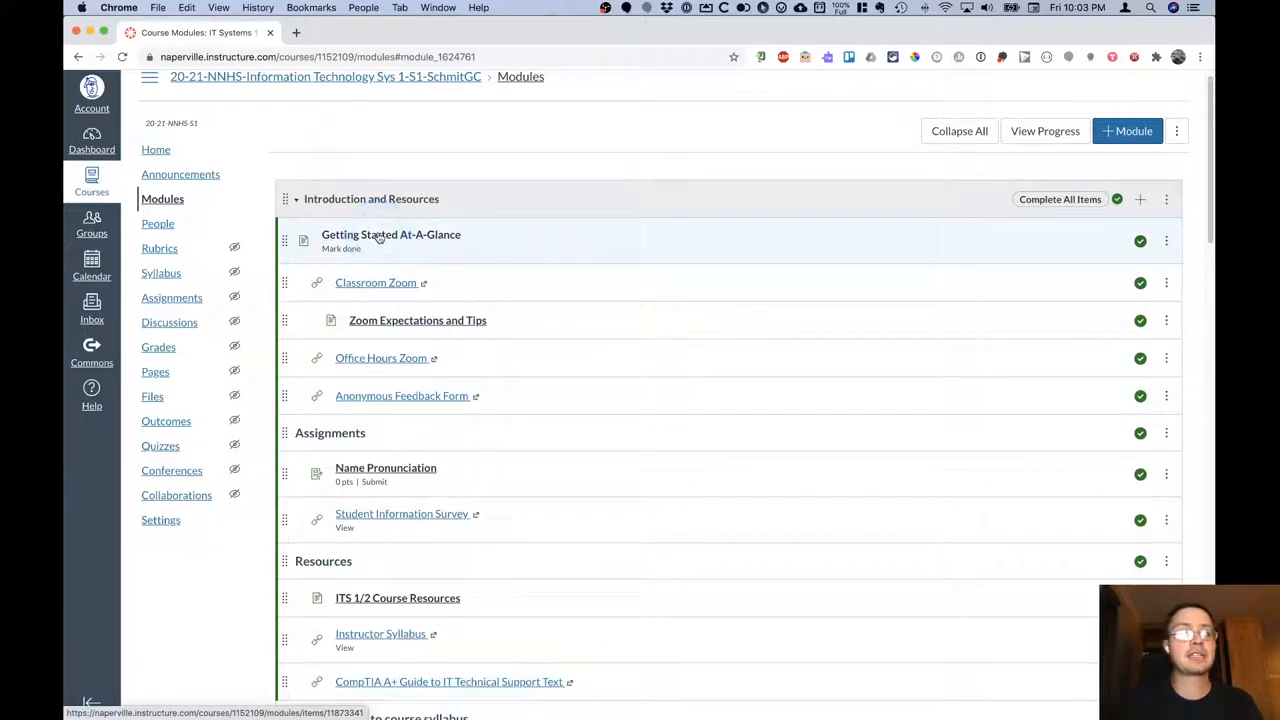
Open the Getting Started At-A-Glance page and read its Message to Students.
left_click(390, 234)
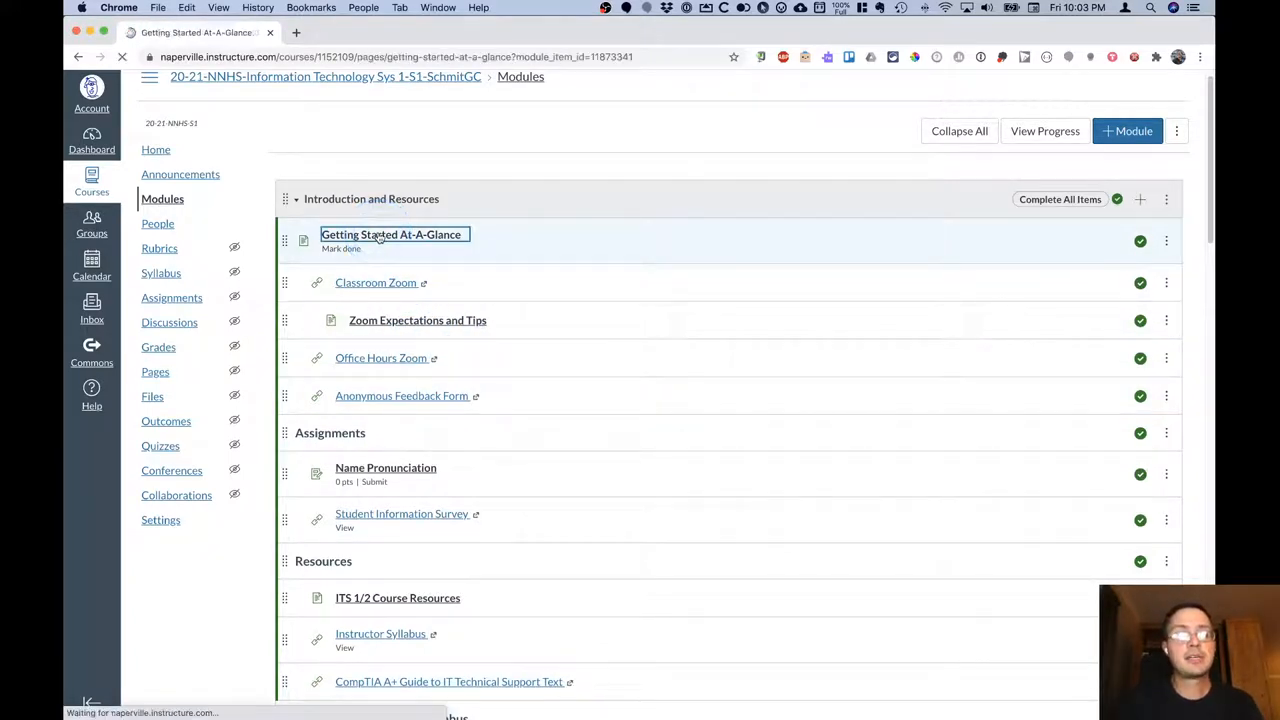
left_click(392, 234)
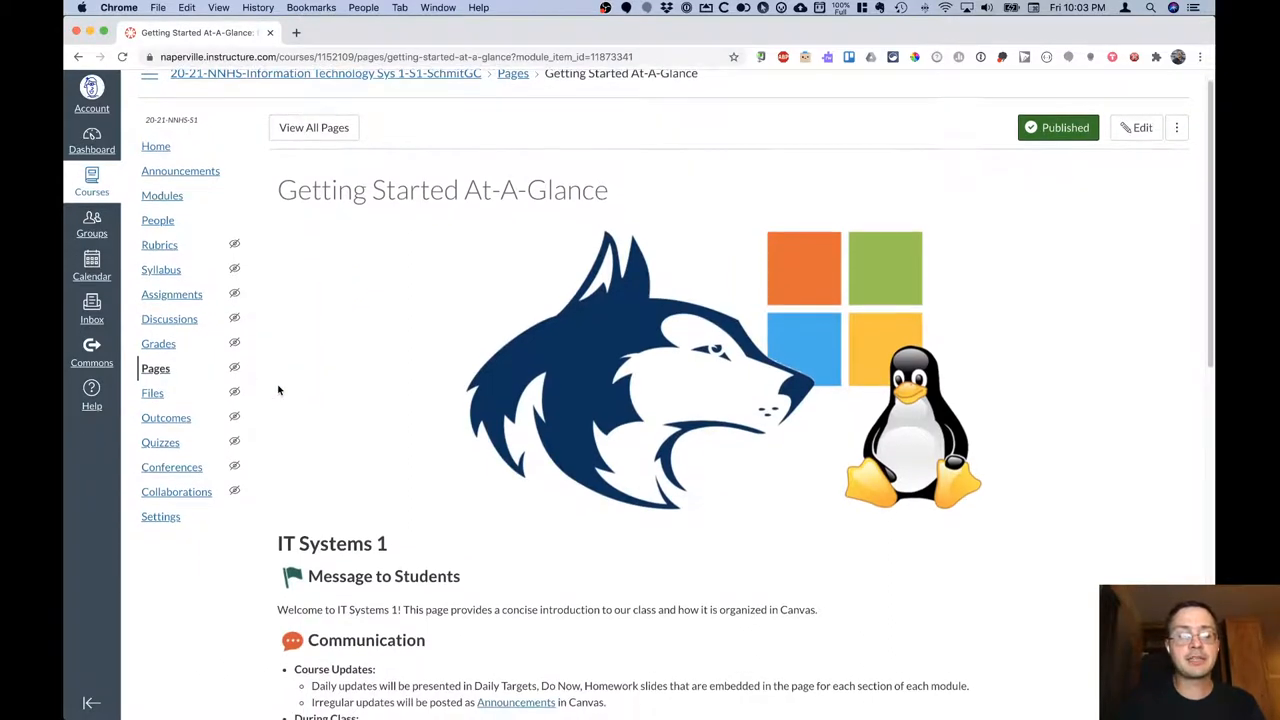
scroll("down", 3)
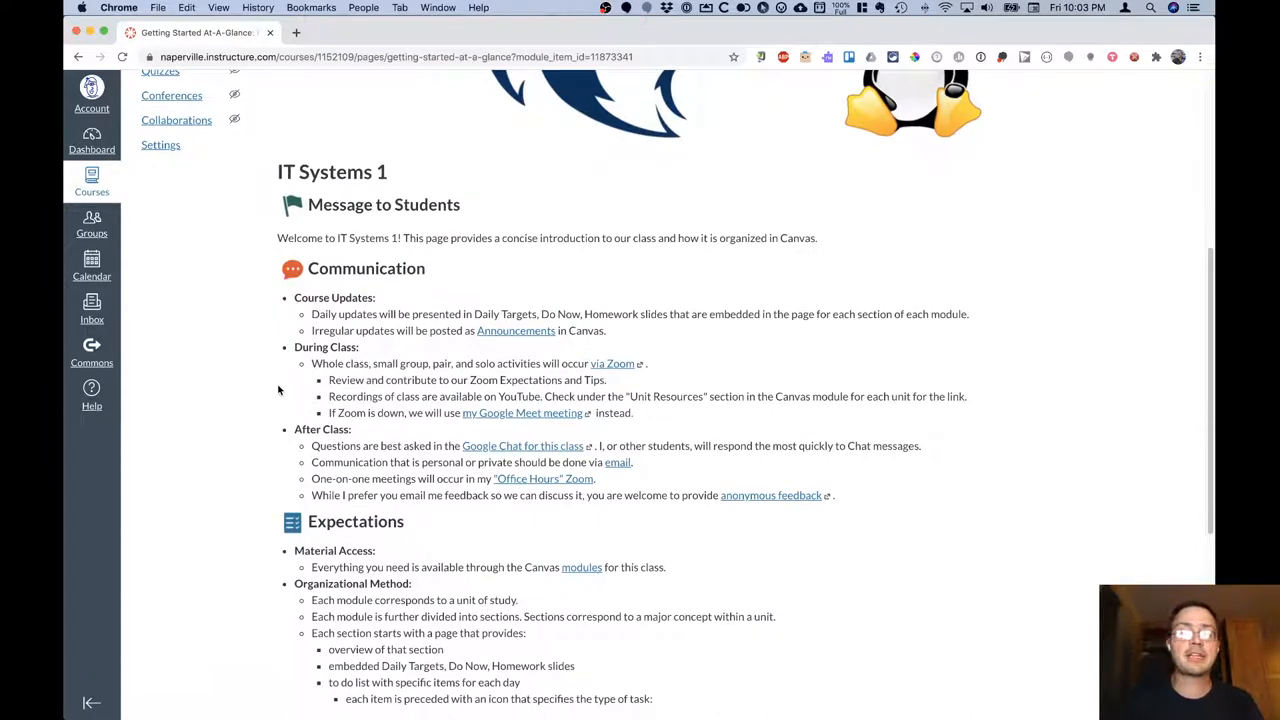
scroll("down", 3)
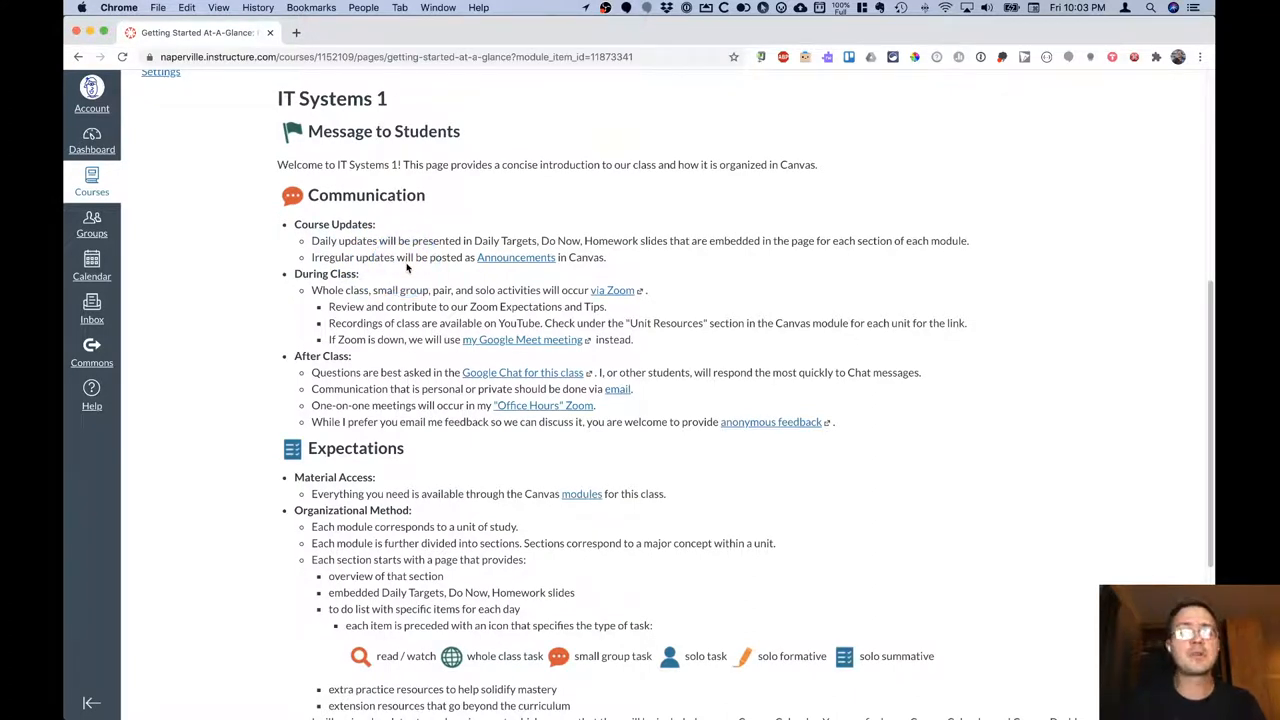
Scroll down to the page's Communication section.
left_click(390, 256)
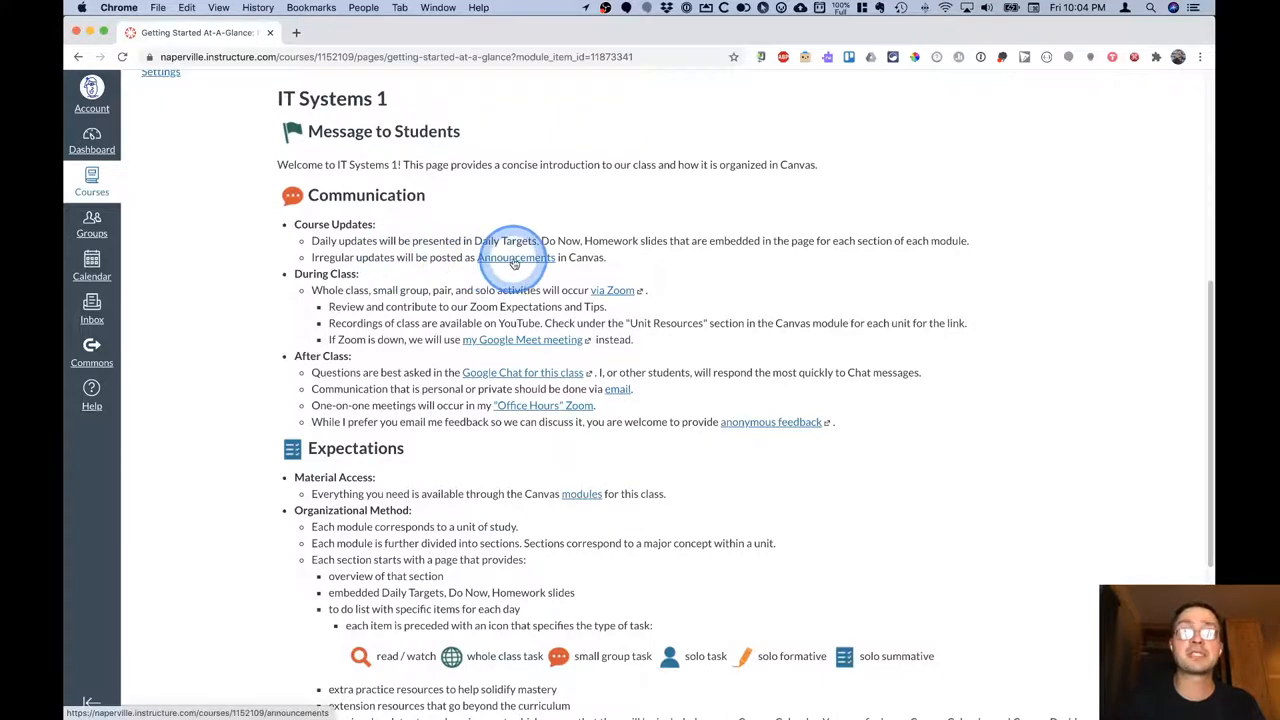
mouse_move(494, 270)
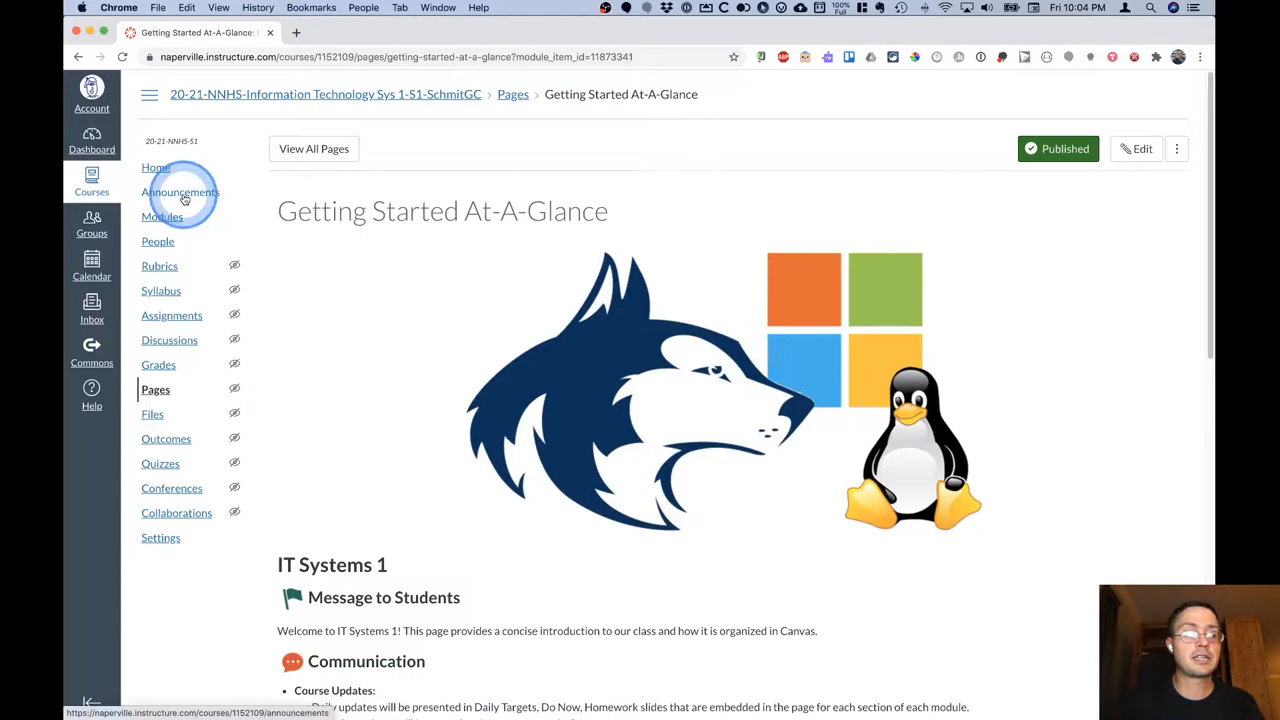
scroll("down", 3)
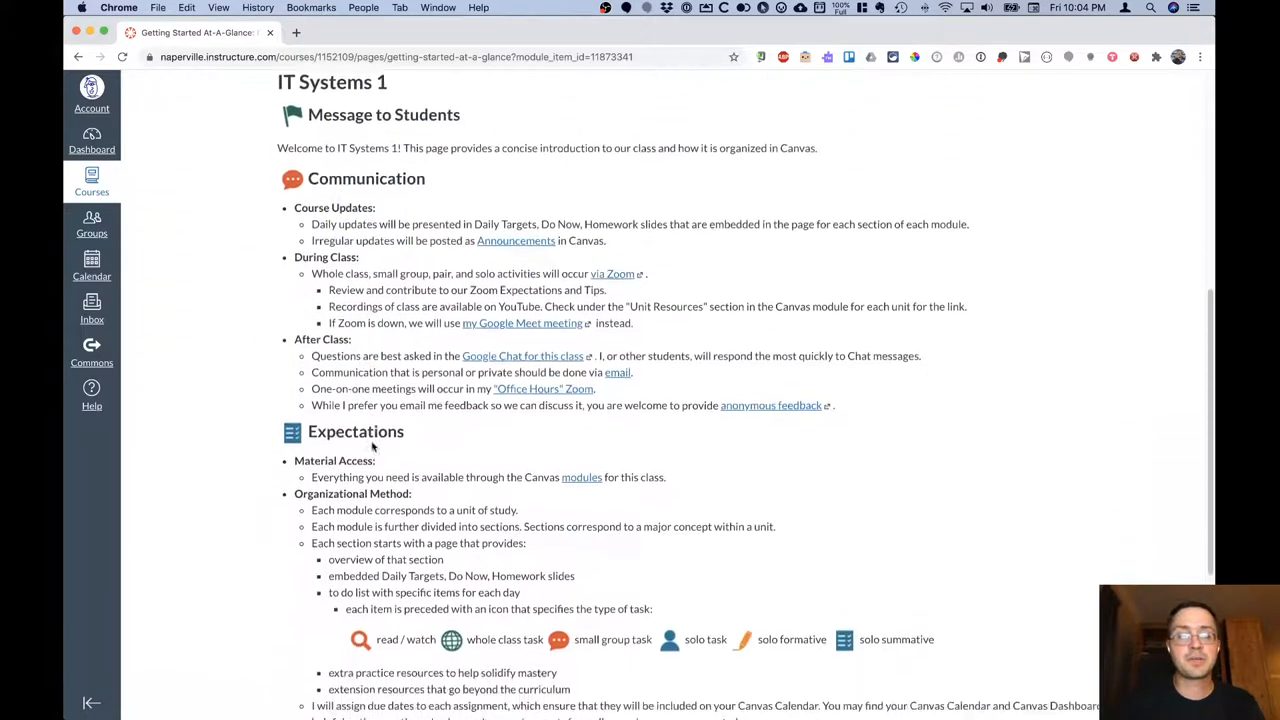
scroll("down", 3)
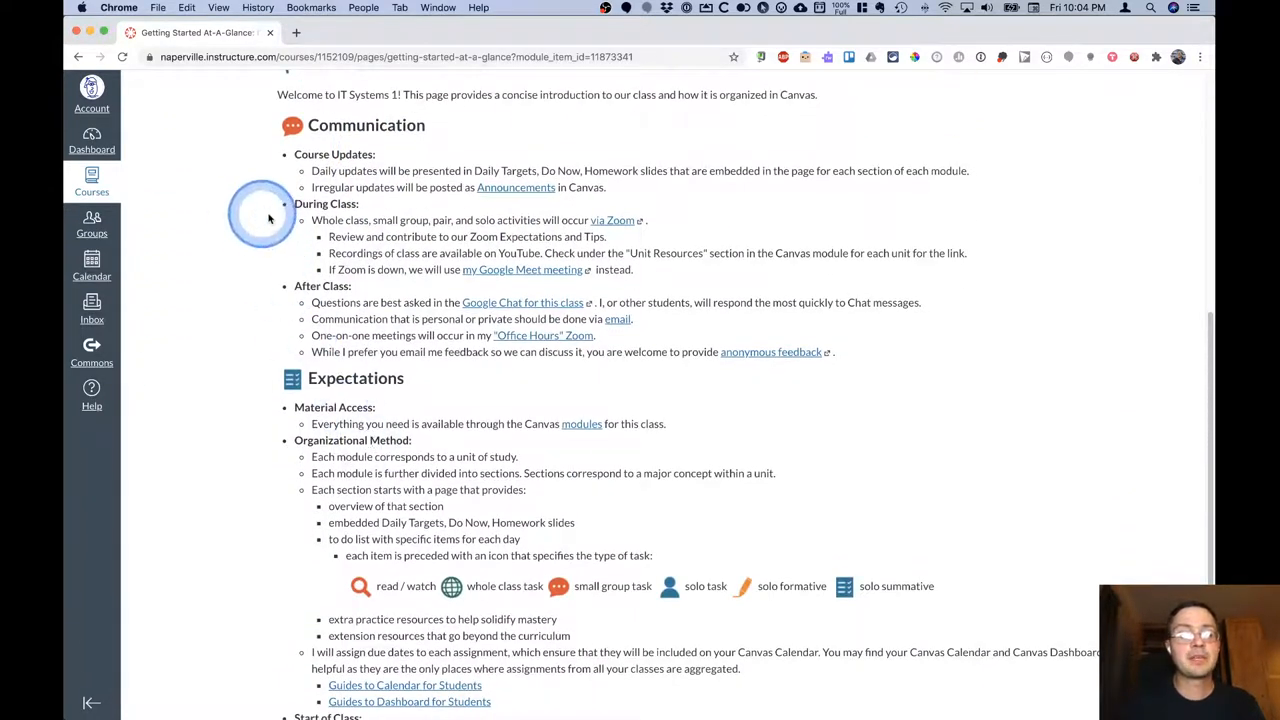
mouse_move(628, 228)
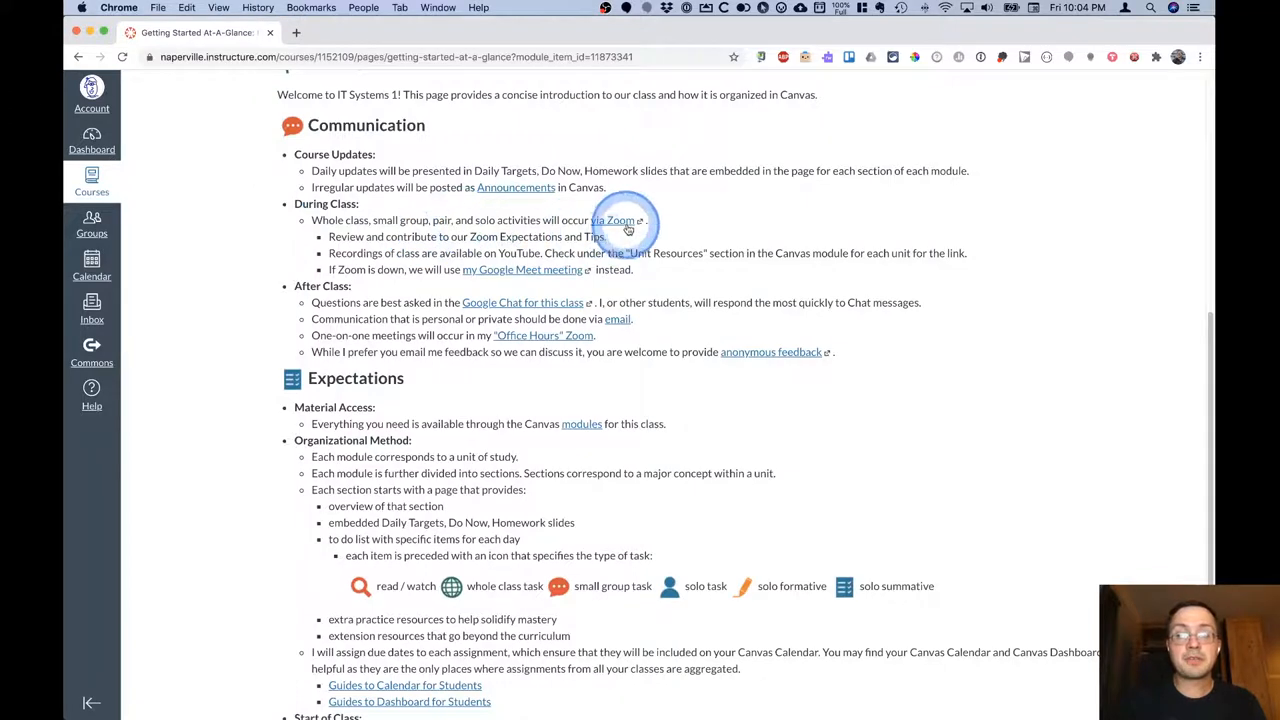
mouse_move(422, 246)
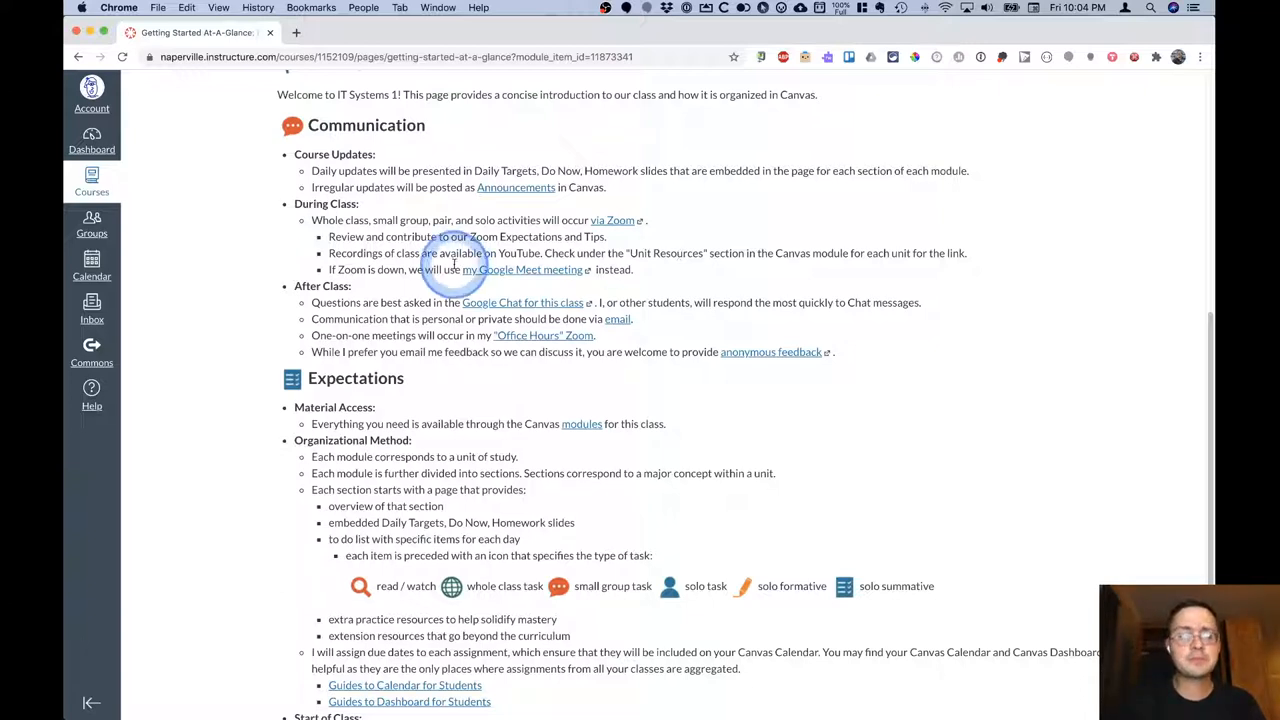
mouse_move(520, 270)
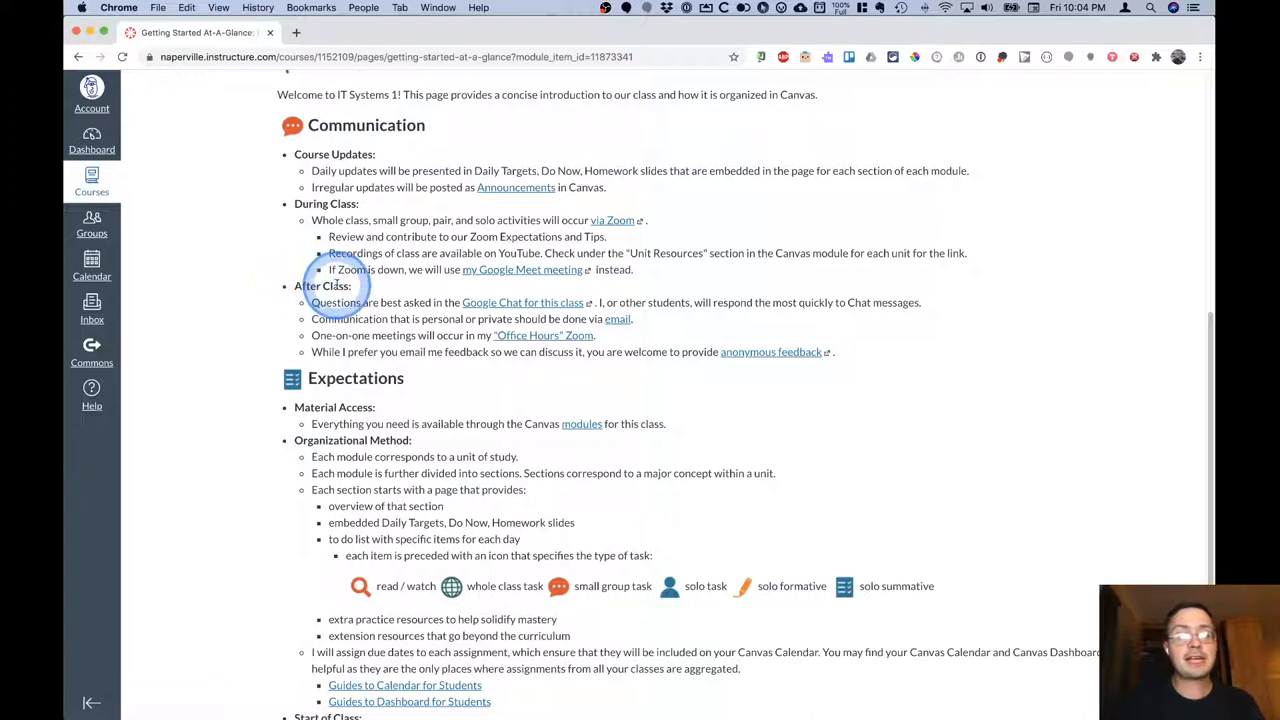
mouse_move(522, 302)
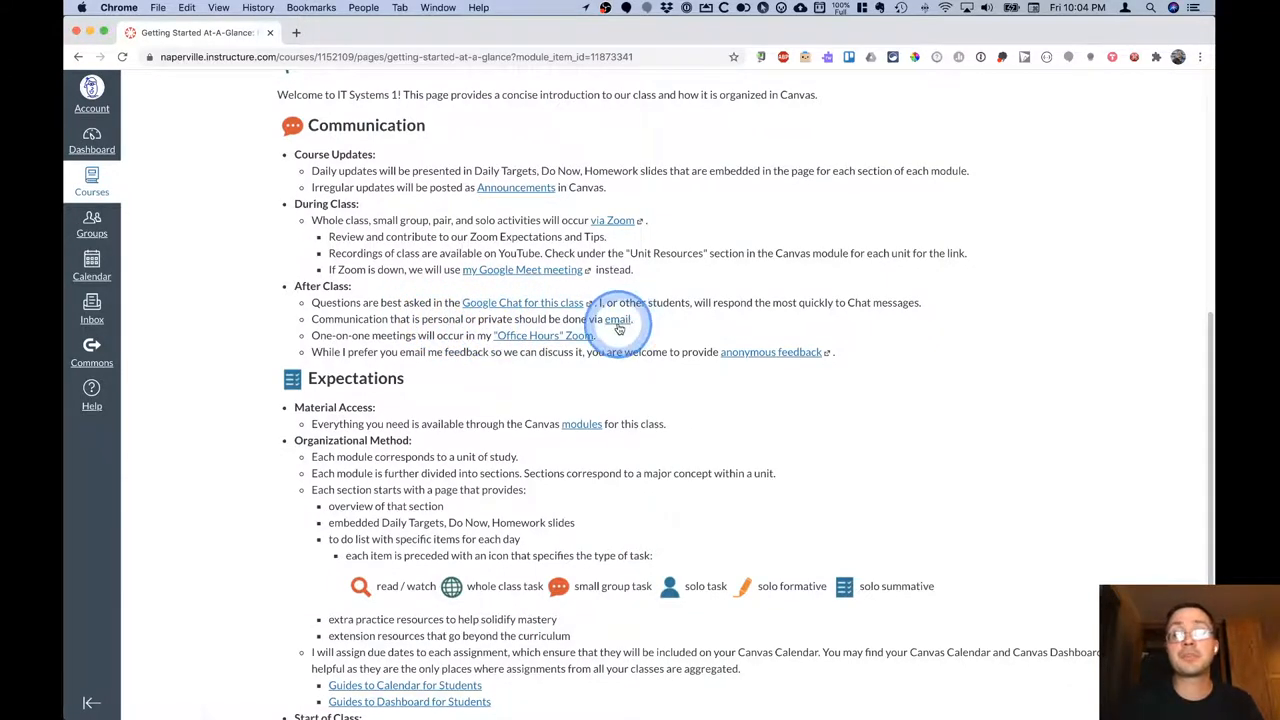
mouse_move(380, 318)
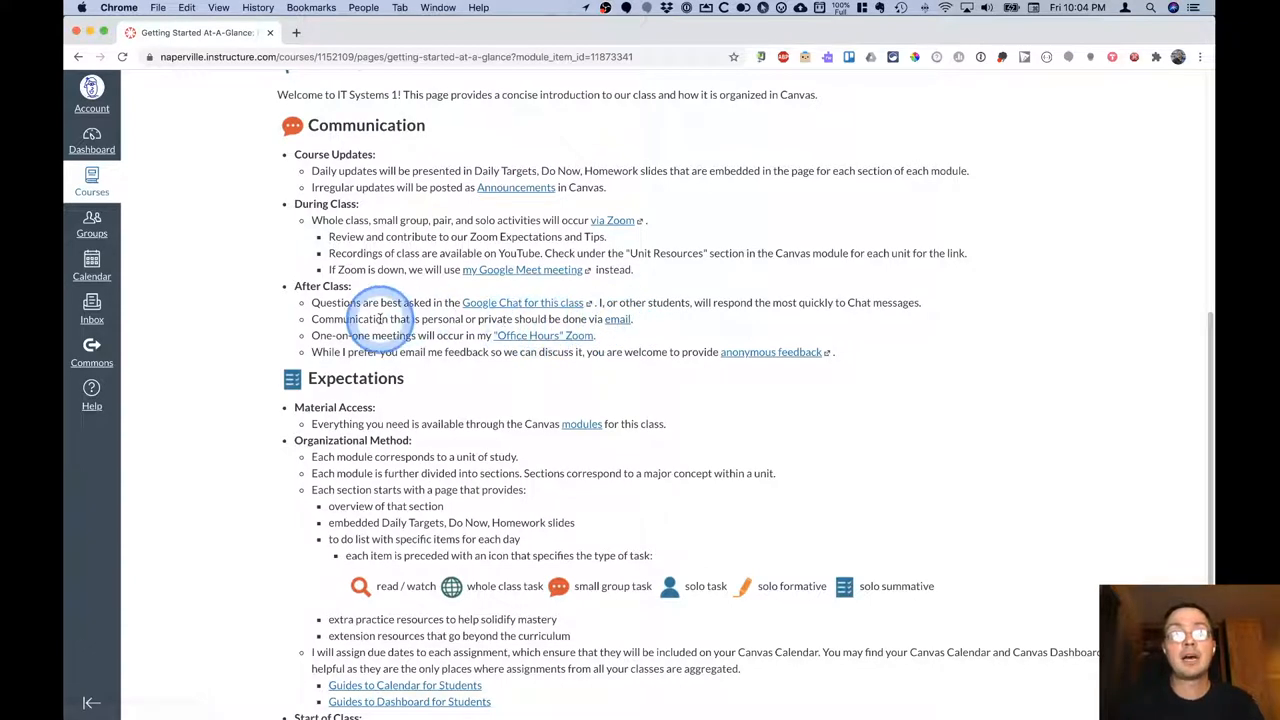
mouse_move(476, 340)
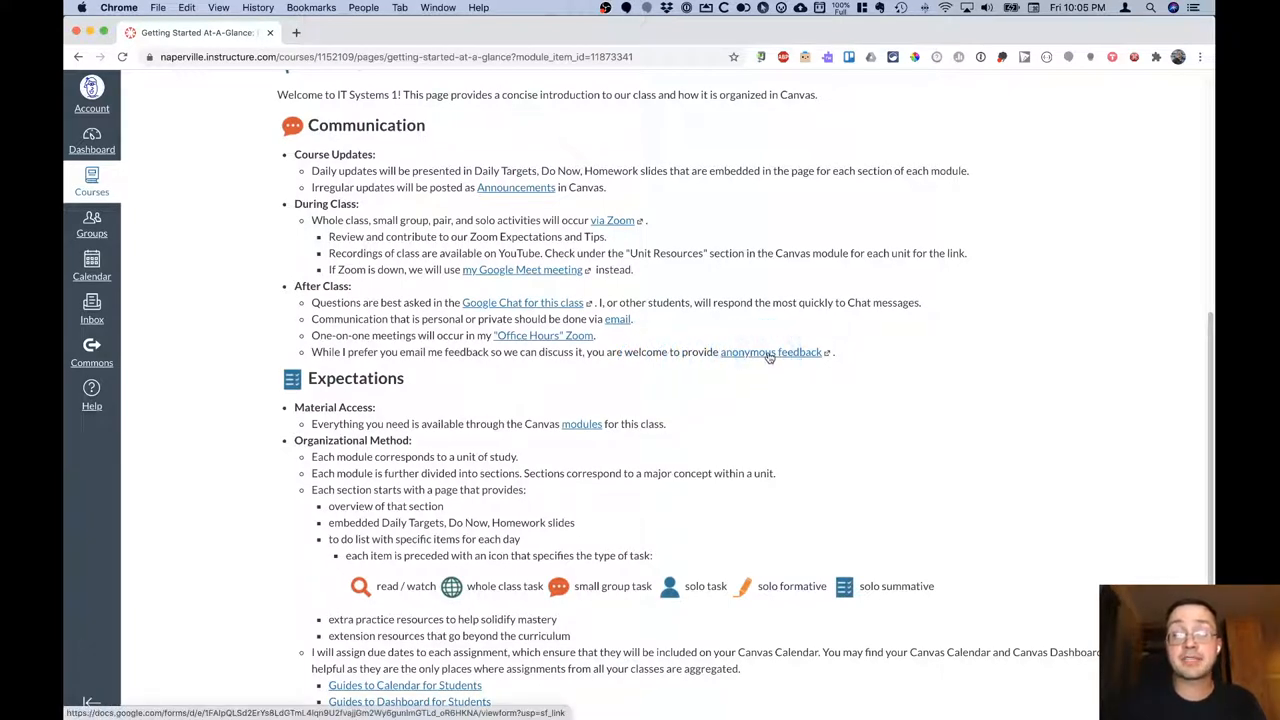
left_click(770, 352)
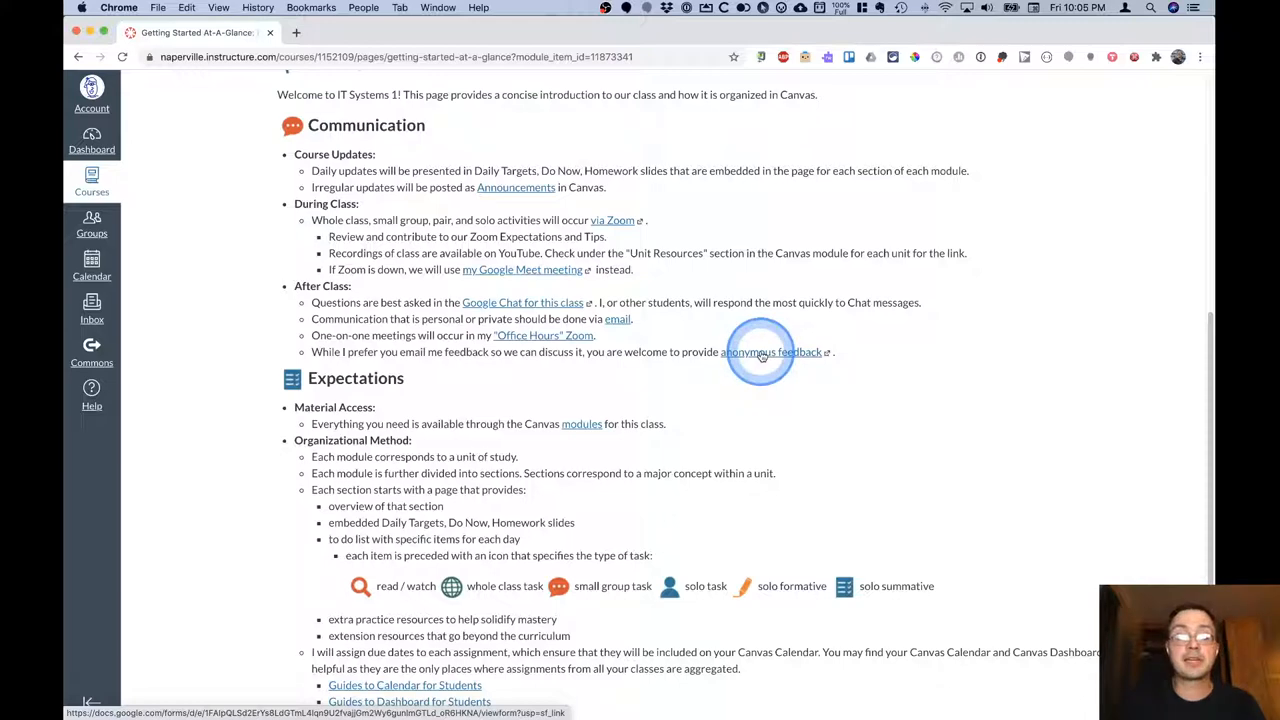
Finish the Expectations section, return to the top and show the course navigation.
scroll("down", 3)
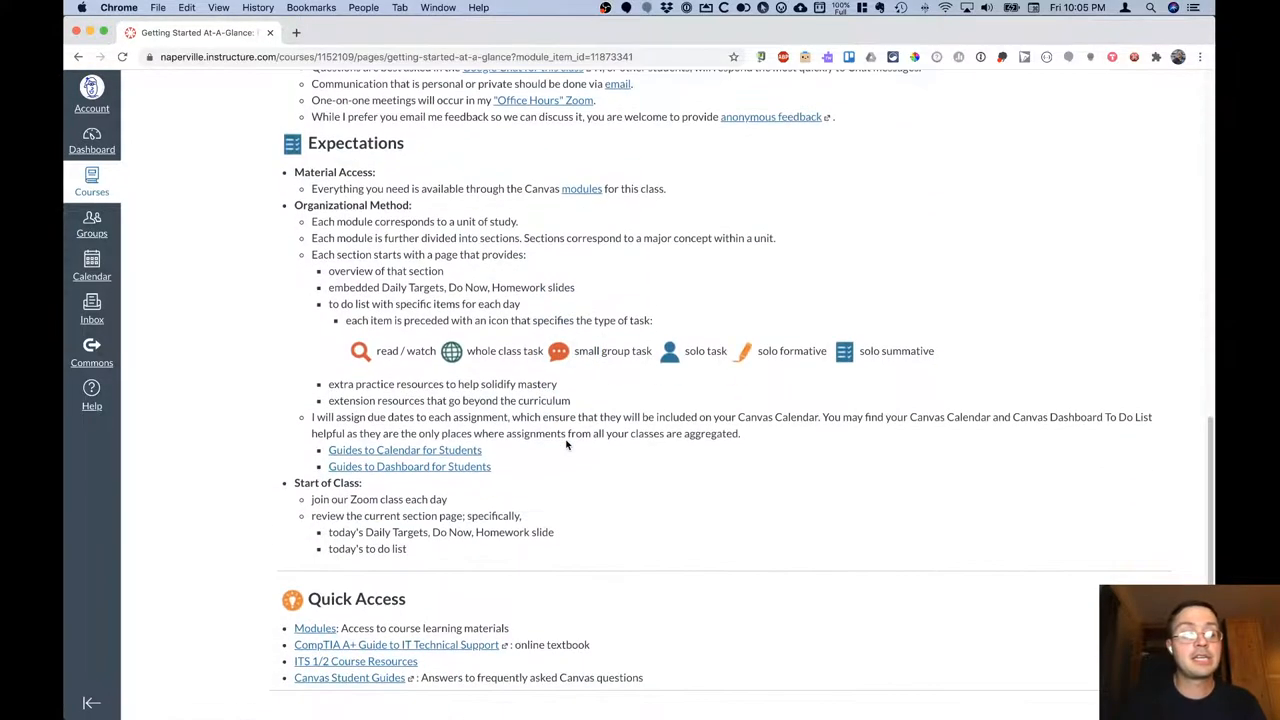
left_click(330, 190)
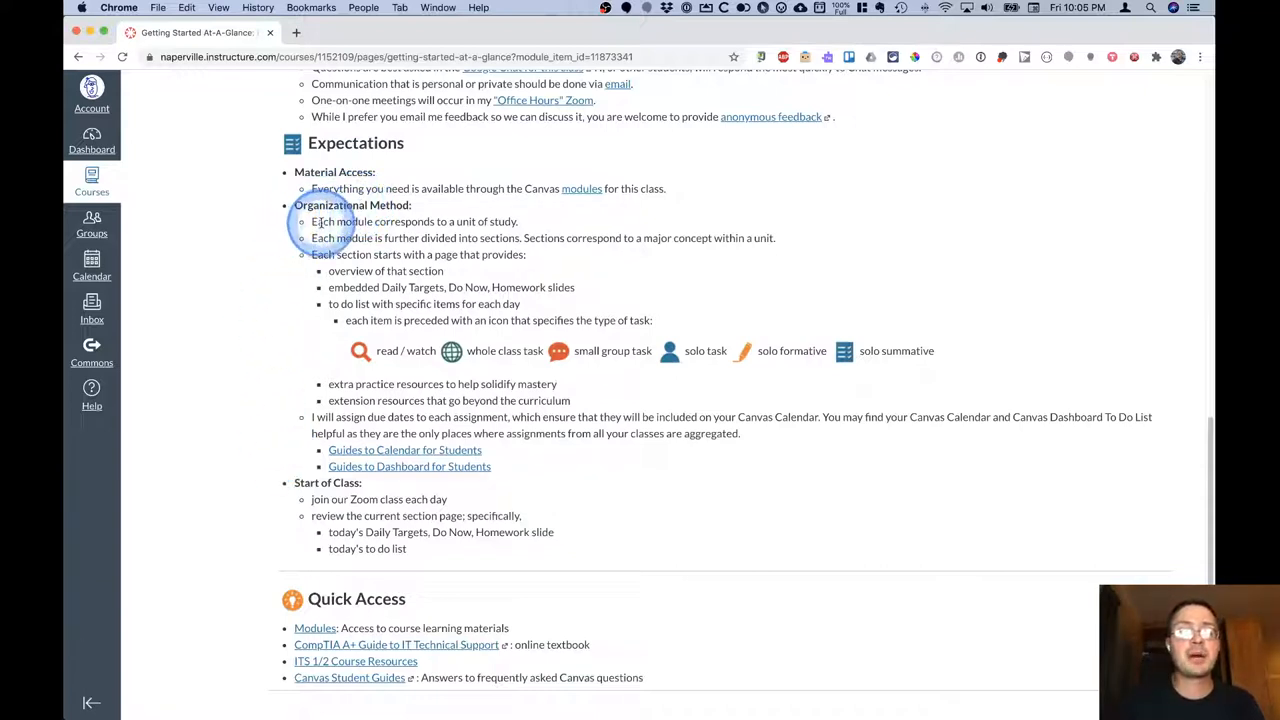
mouse_move(460, 232)
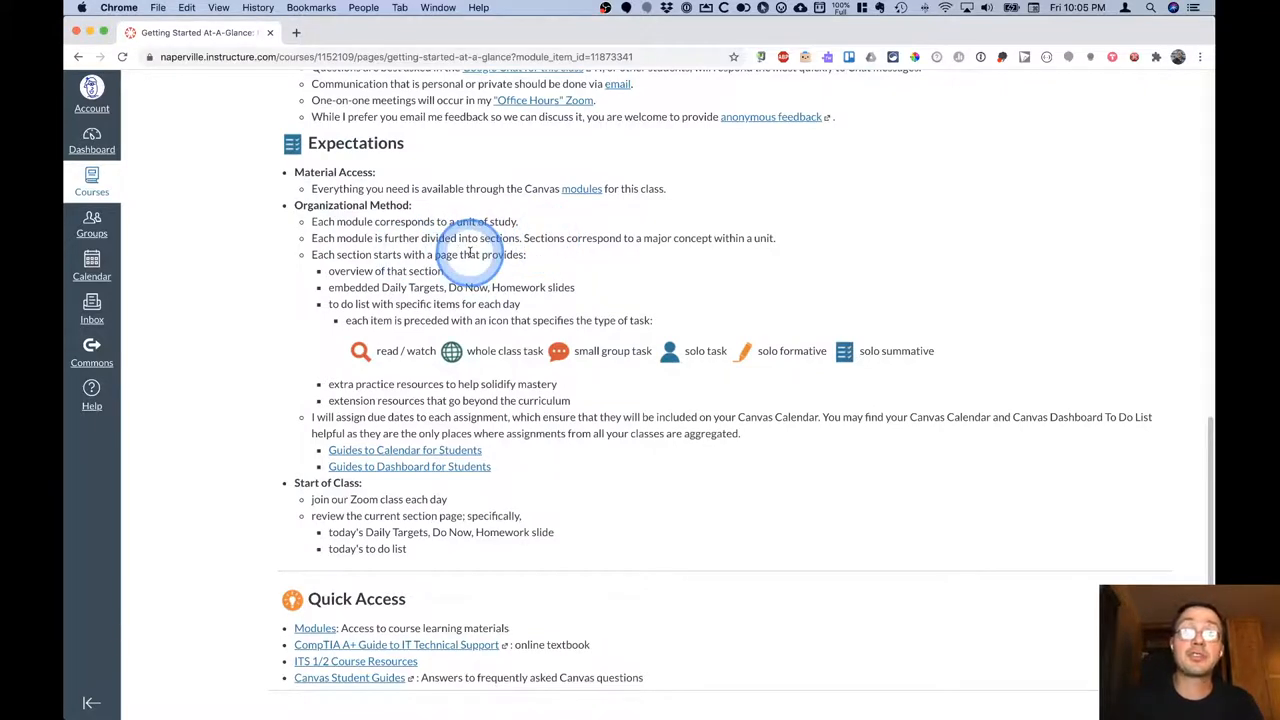
mouse_move(448, 276)
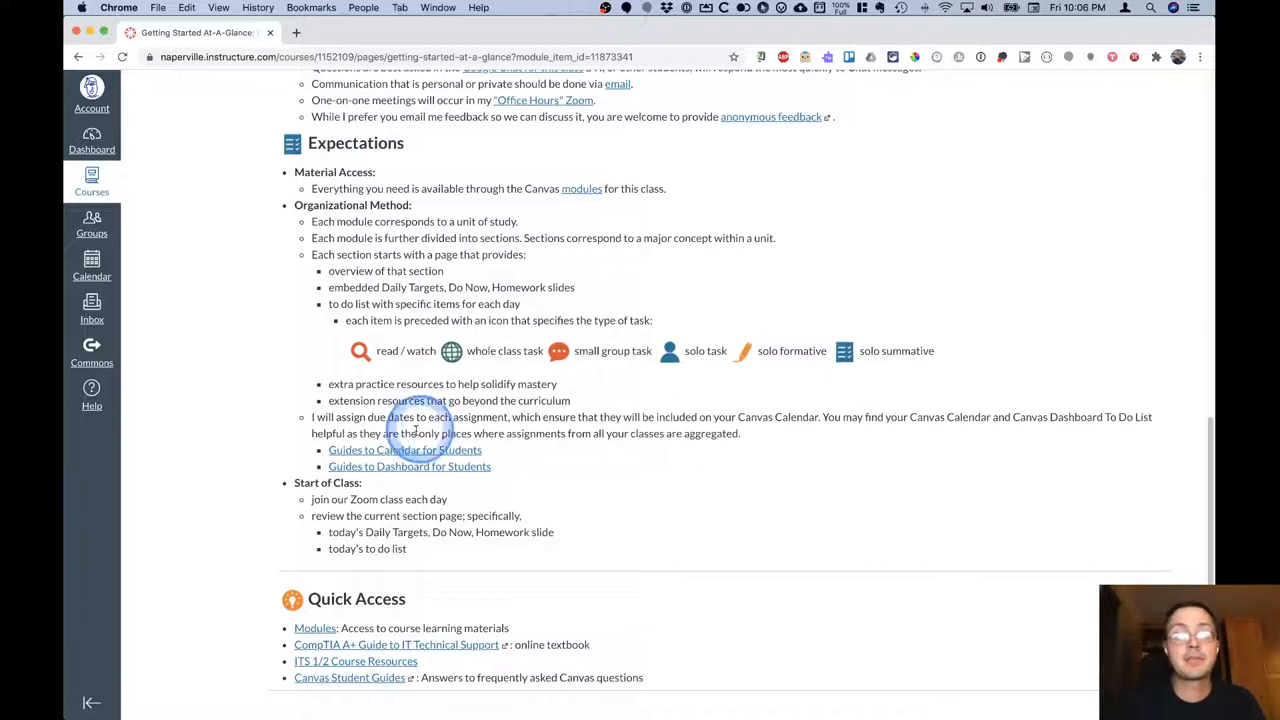
mouse_move(404, 450)
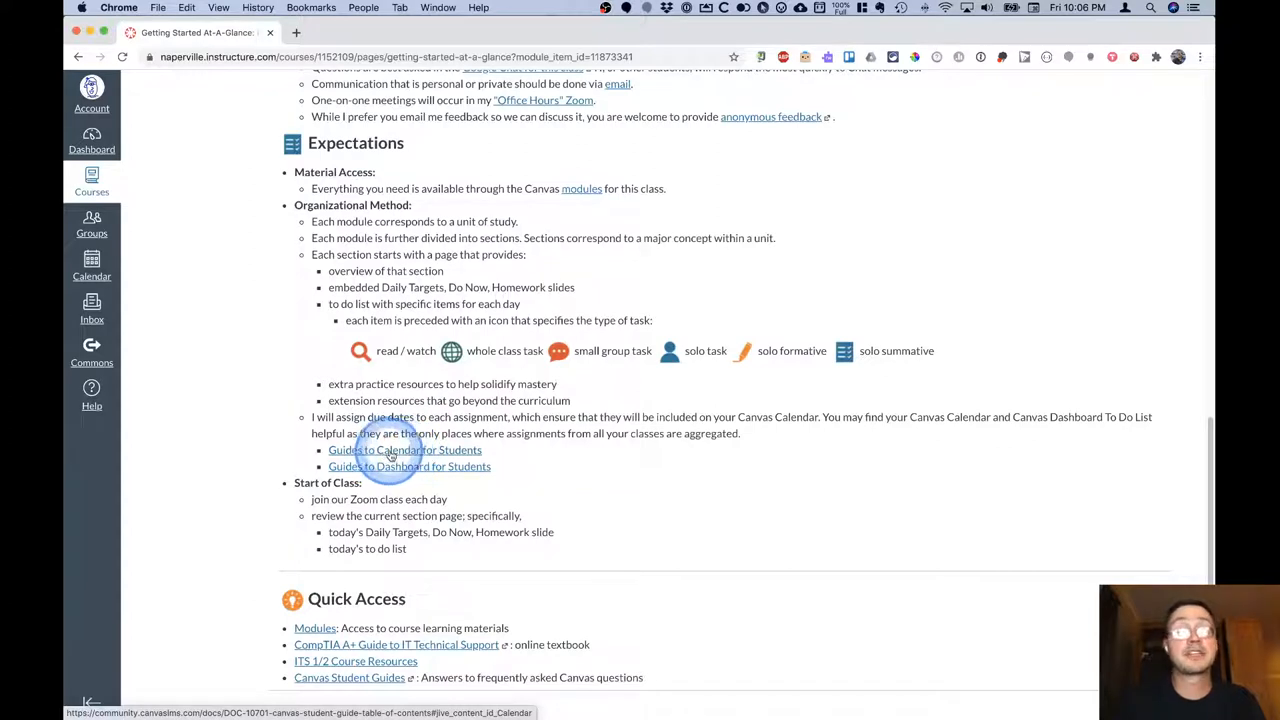
mouse_move(428, 472)
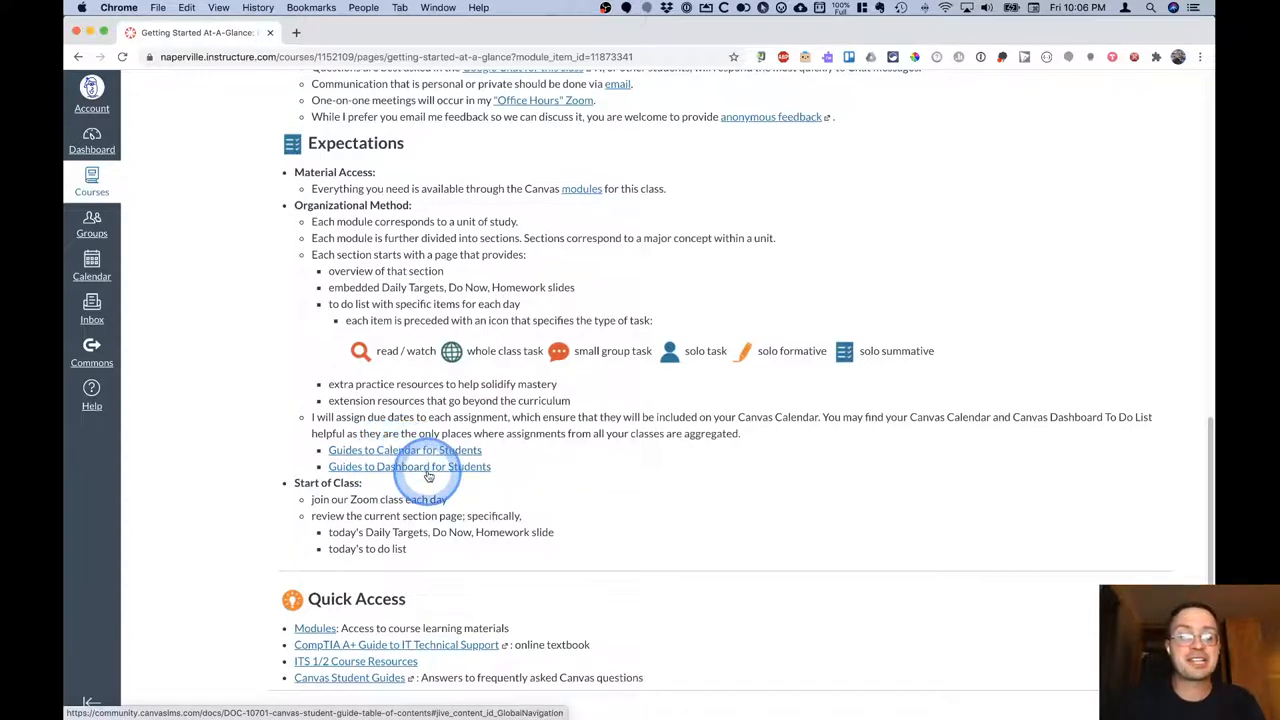
mouse_move(398, 476)
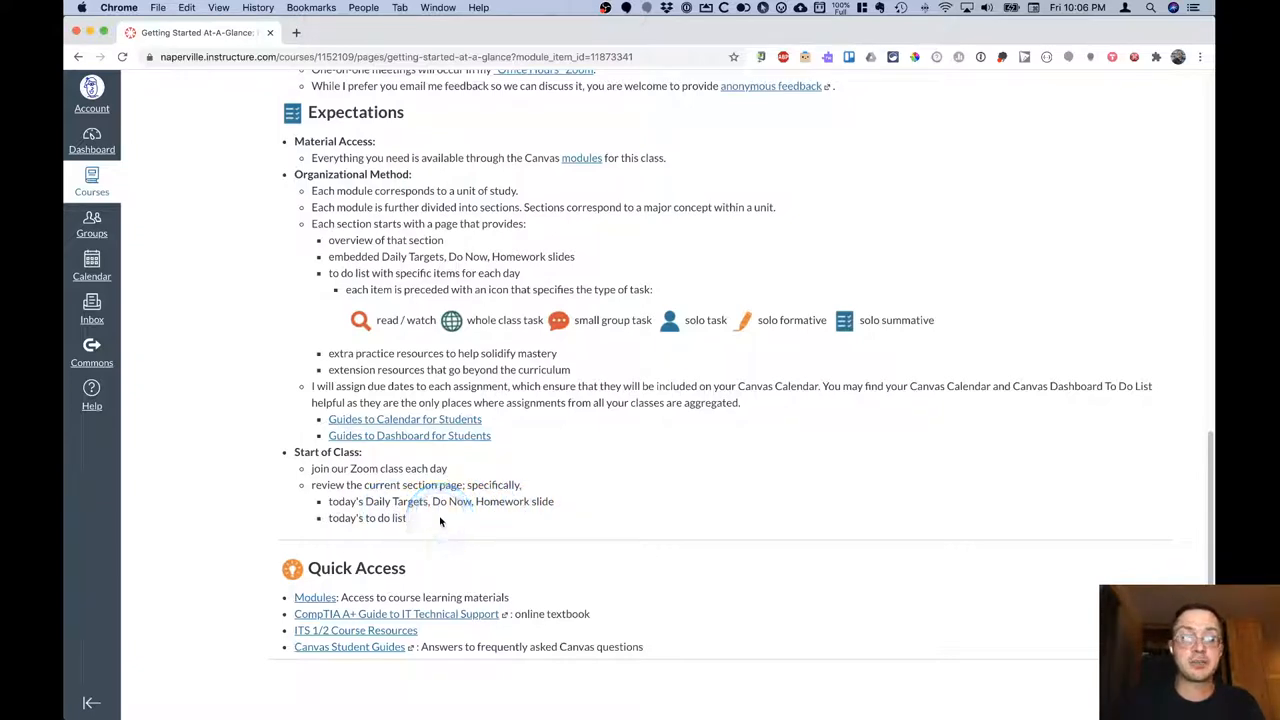
left_click(356, 504)
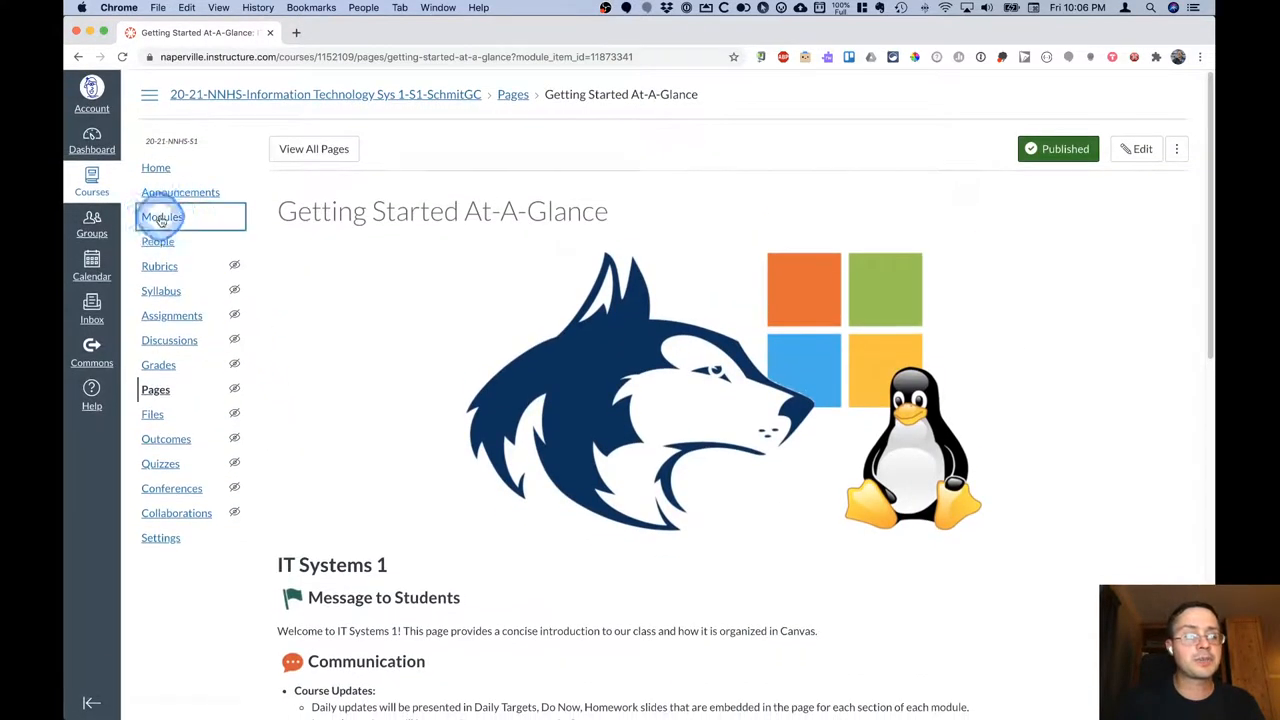
Open Modules and collapse the Introduction and Resources module.
left_click(162, 216)
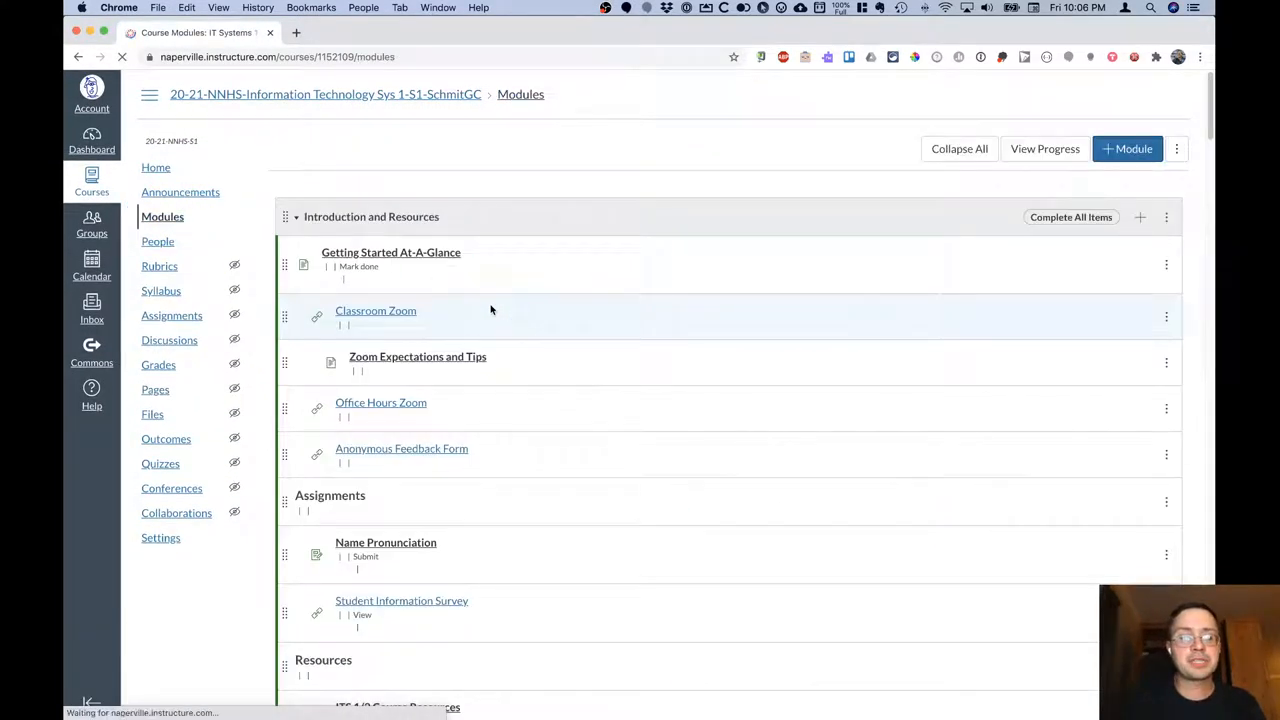
left_click(296, 216)
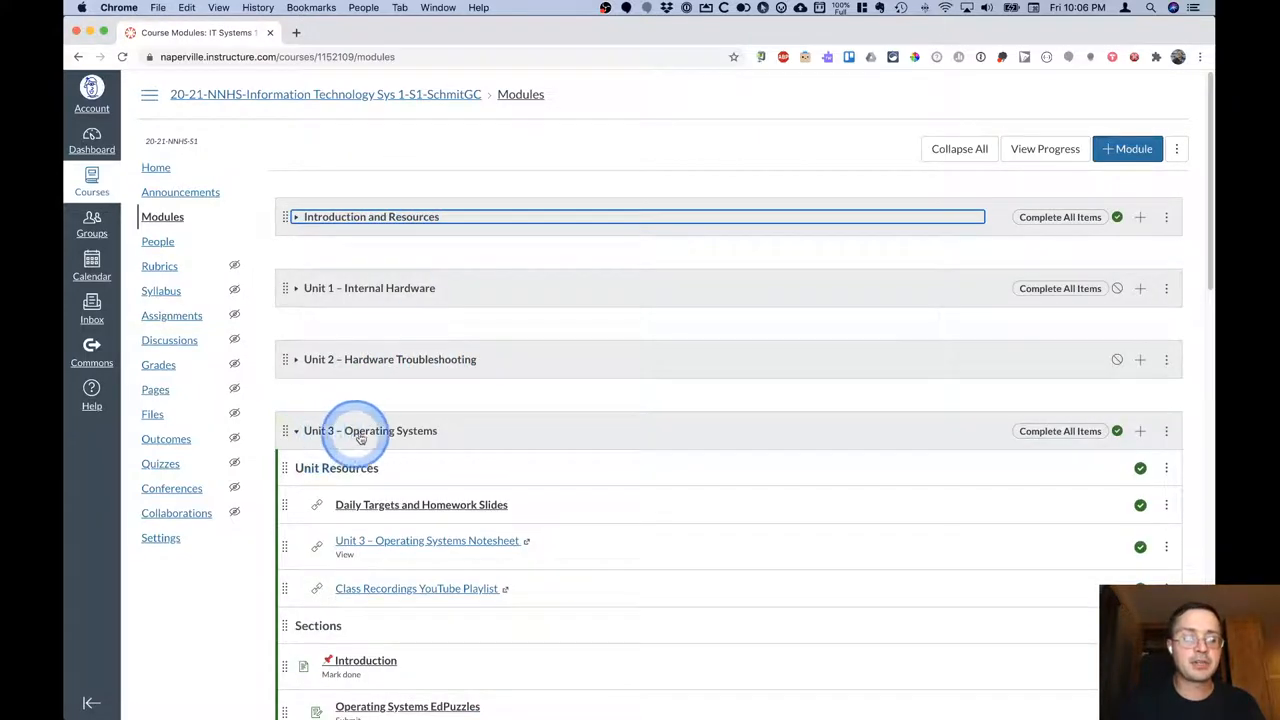
Scroll to the Unit 3 – Operating Systems module's resources and sections.
scroll("down", 3)
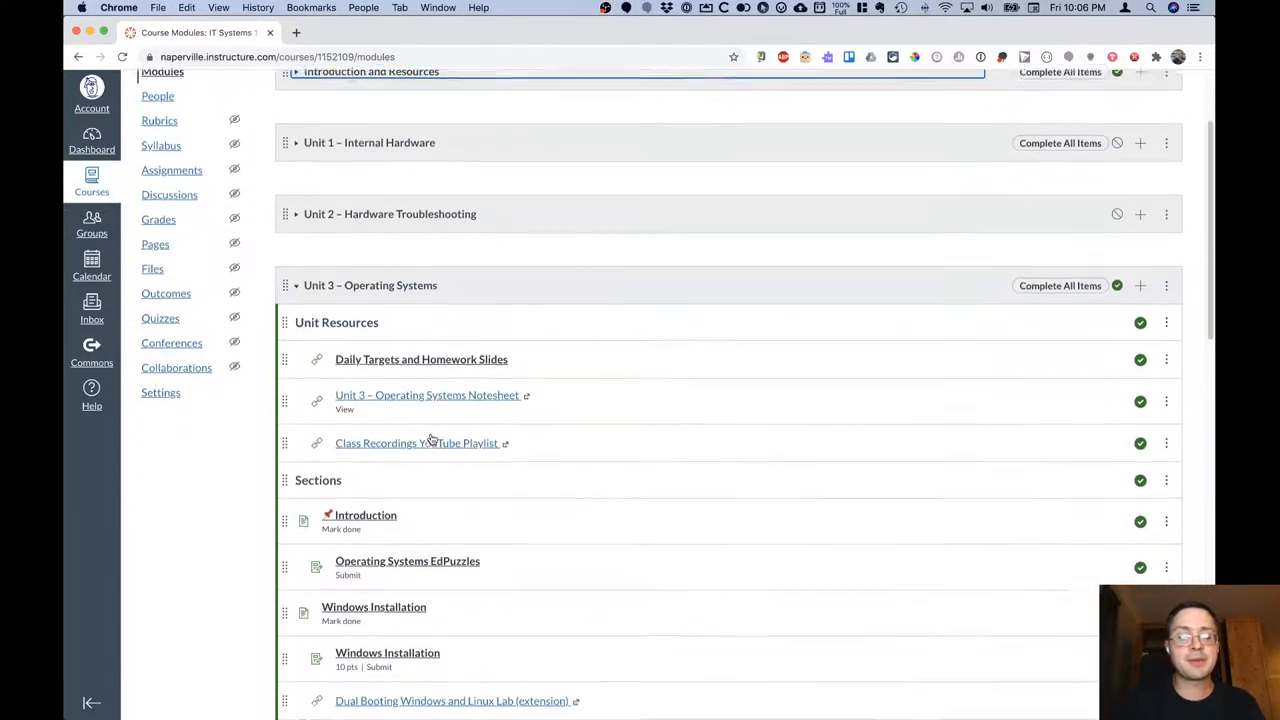
scroll("down", 3)
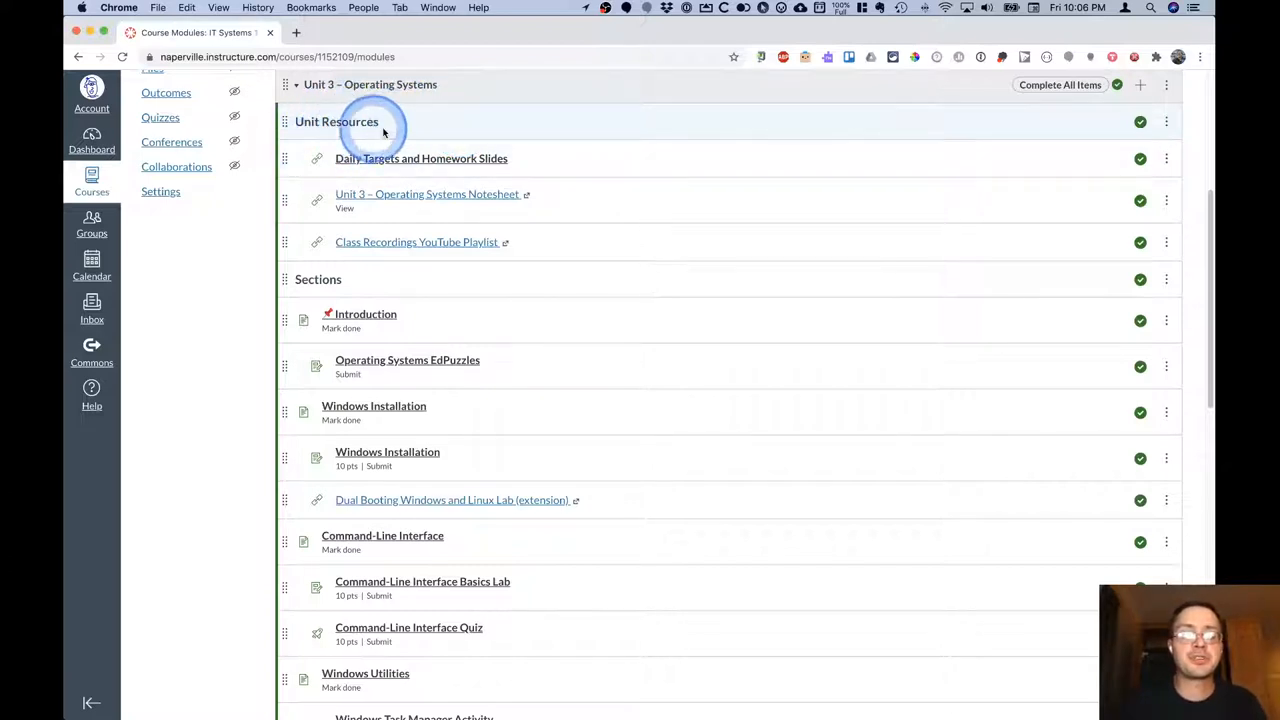
mouse_move(576, 252)
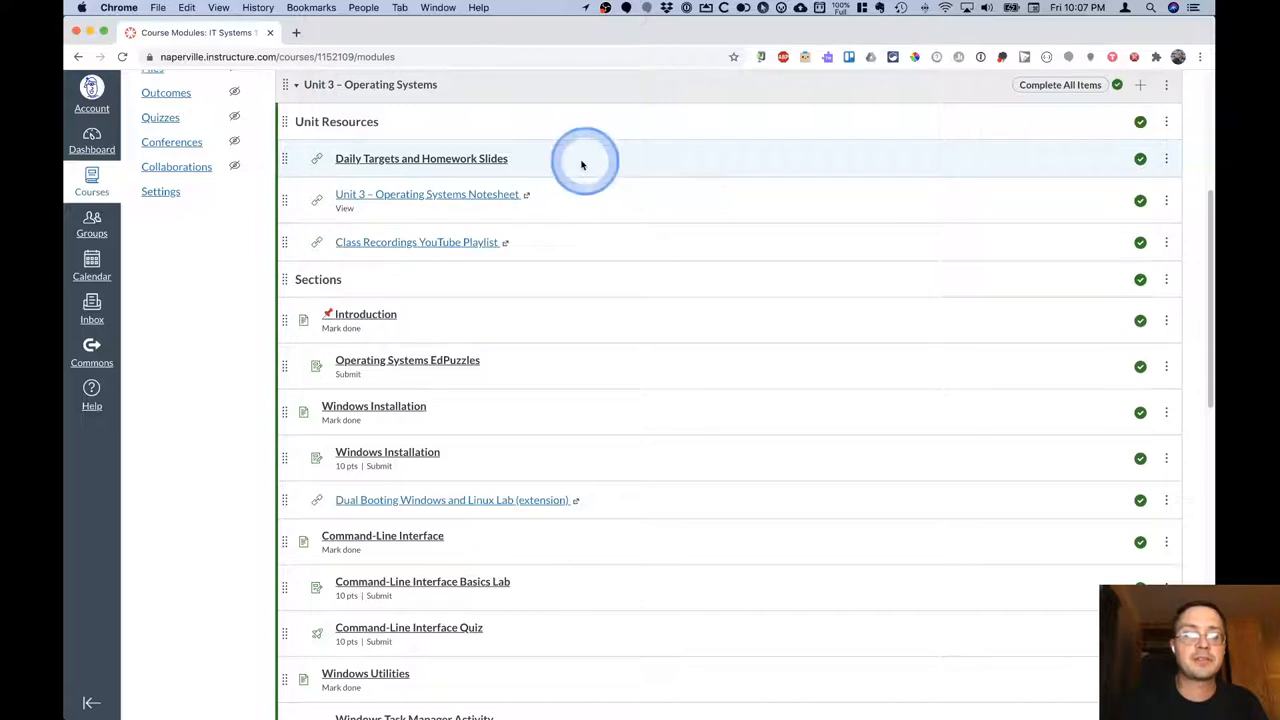
mouse_move(464, 168)
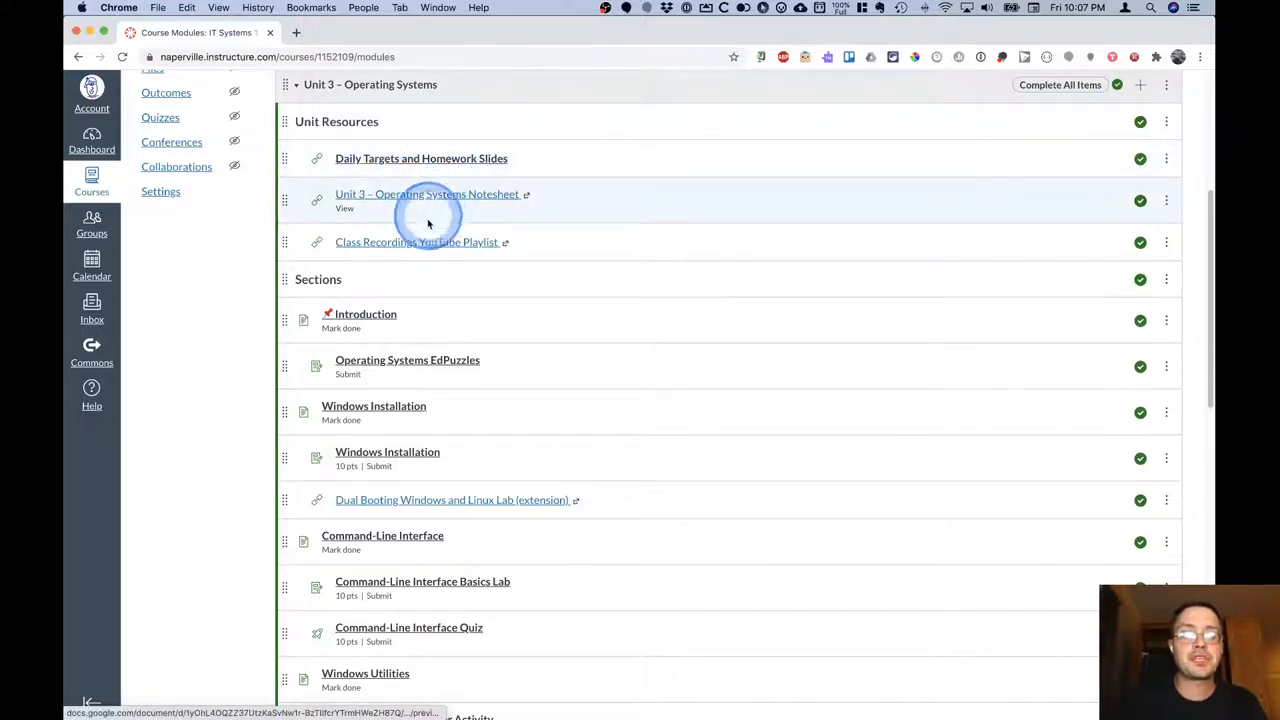
mouse_move(416, 242)
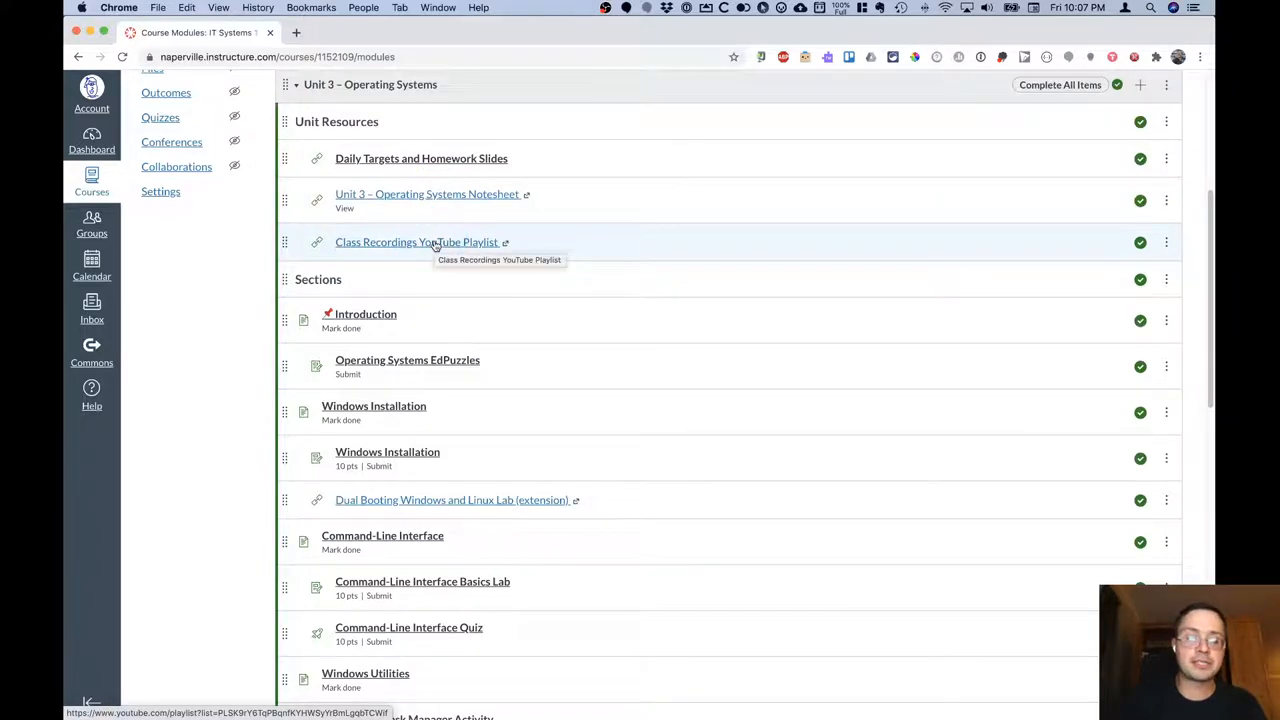
scroll("down", 3)
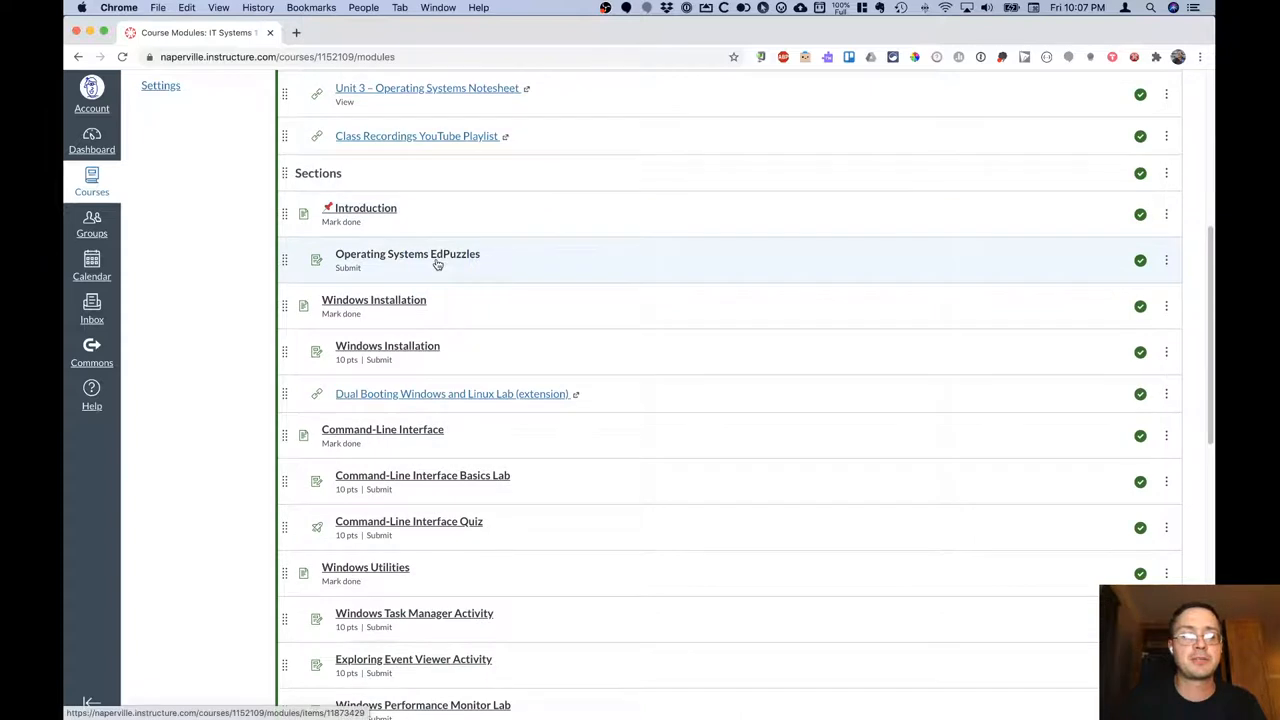
scroll("down", 3)
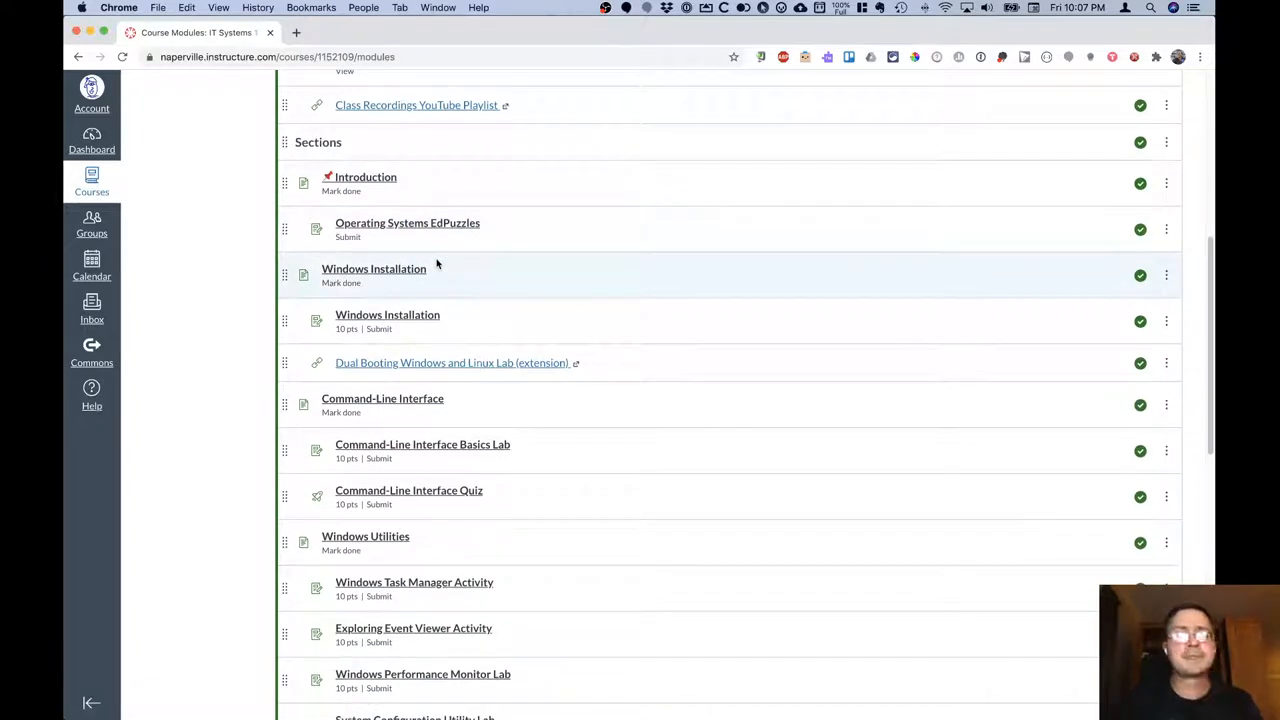
left_click(448, 184)
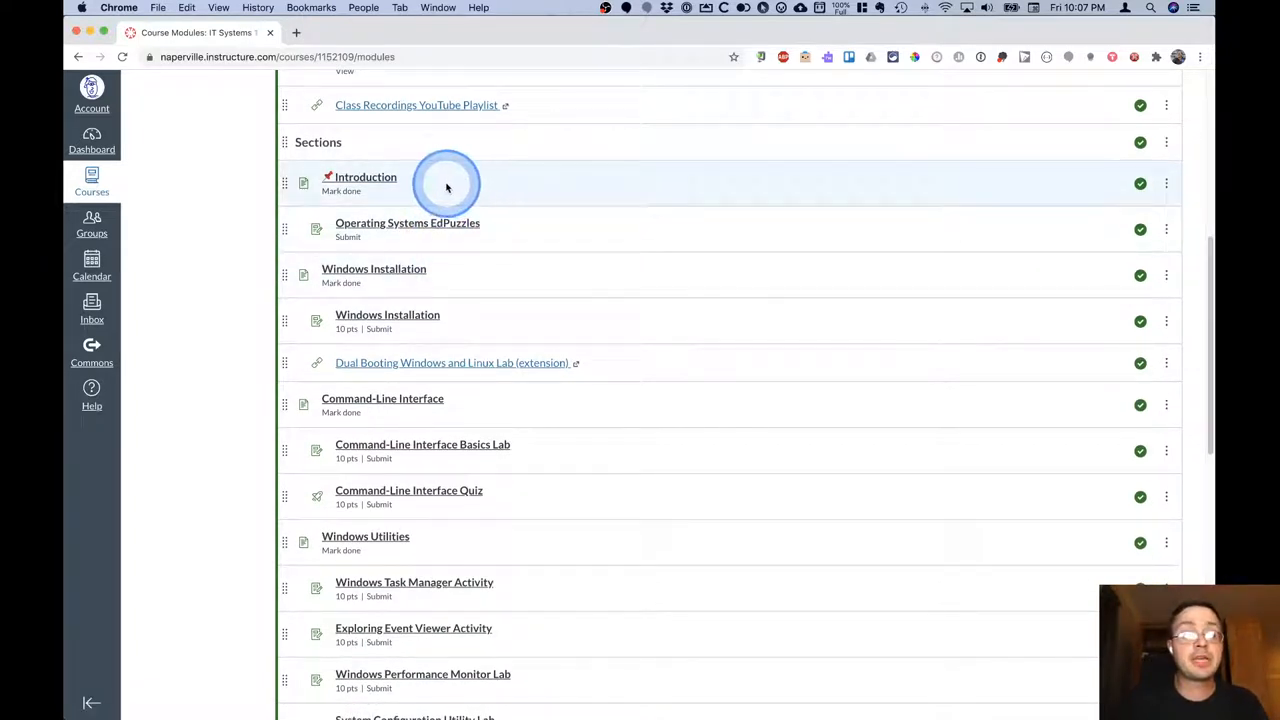
mouse_move(456, 276)
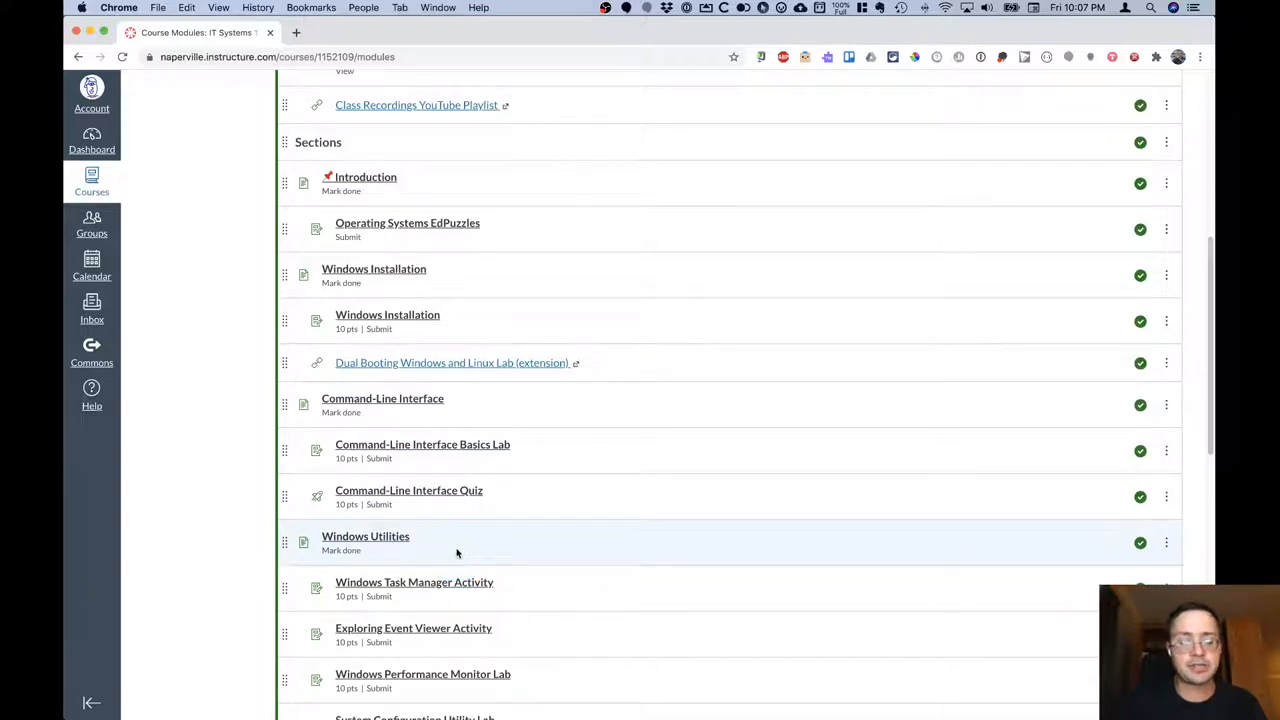
left_click(350, 224)
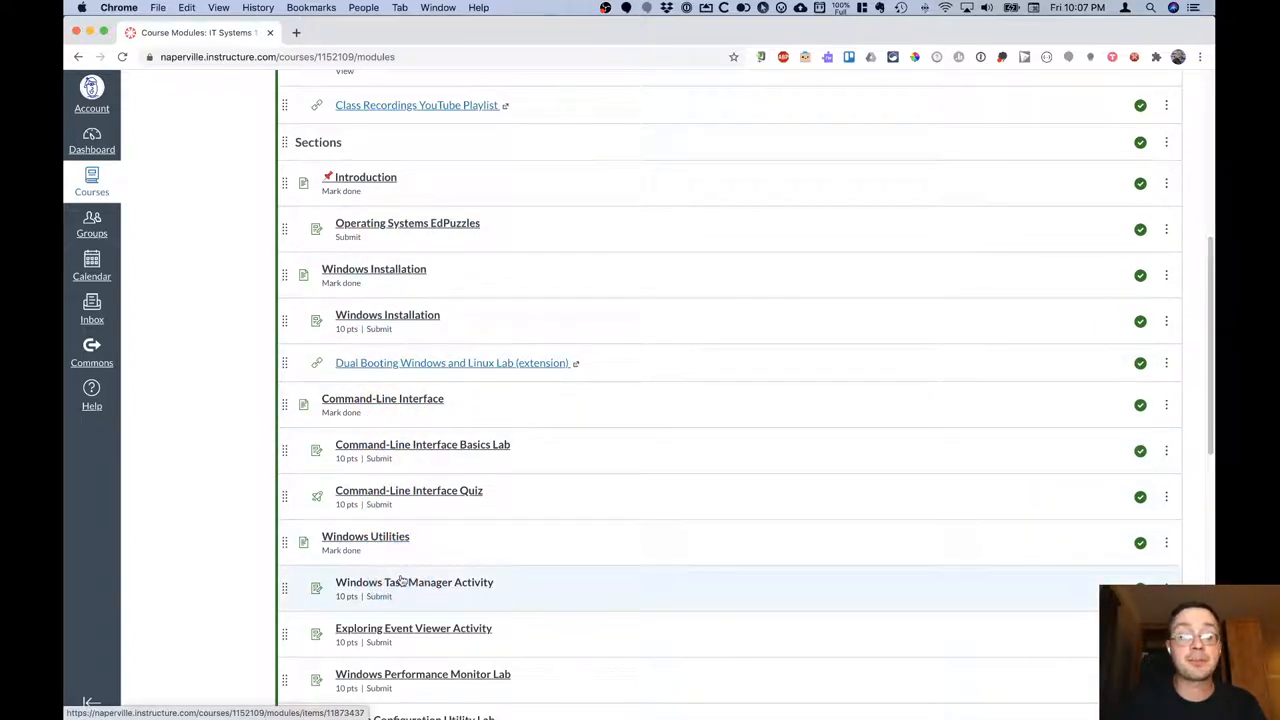
scroll("down", 3)
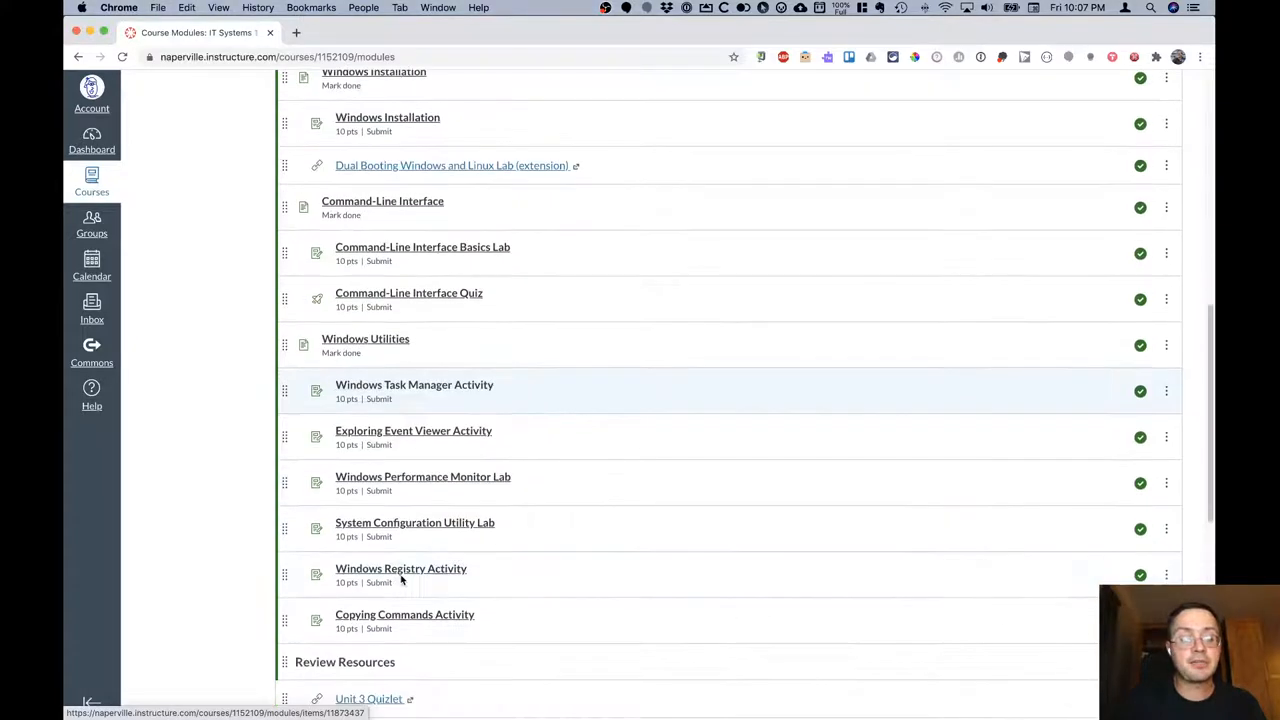
scroll("down", 3)
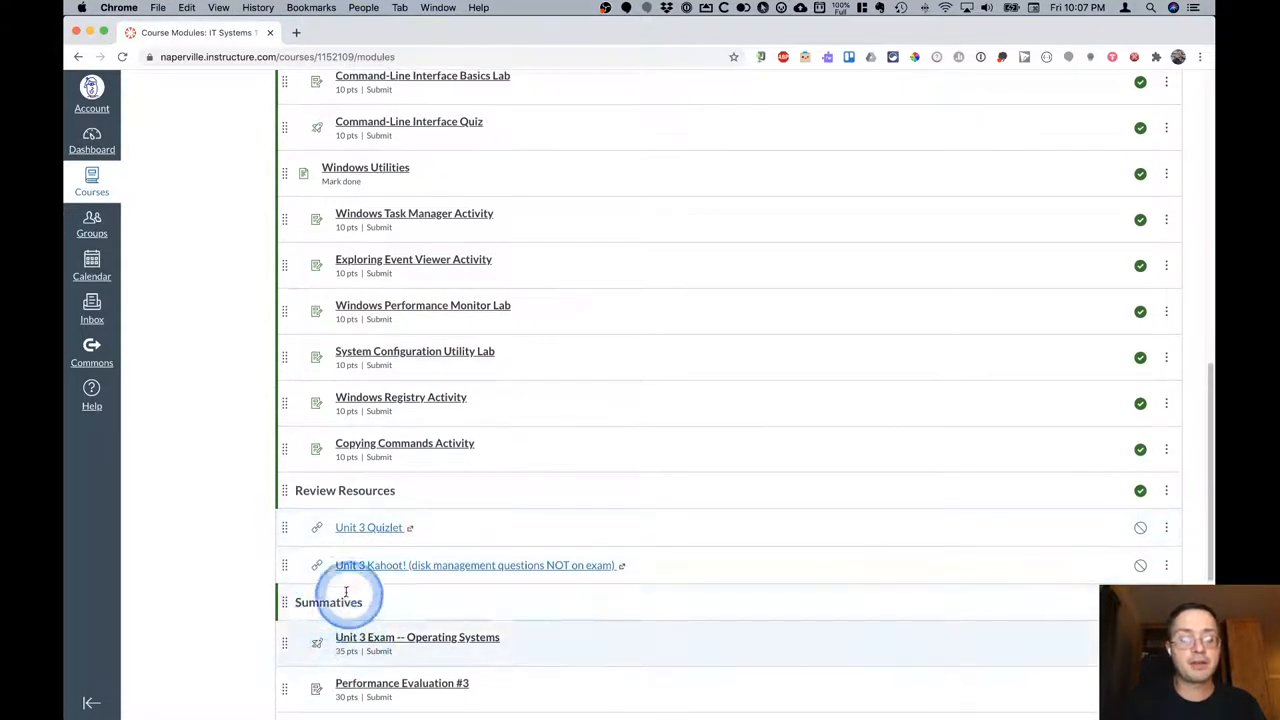
mouse_move(450, 624)
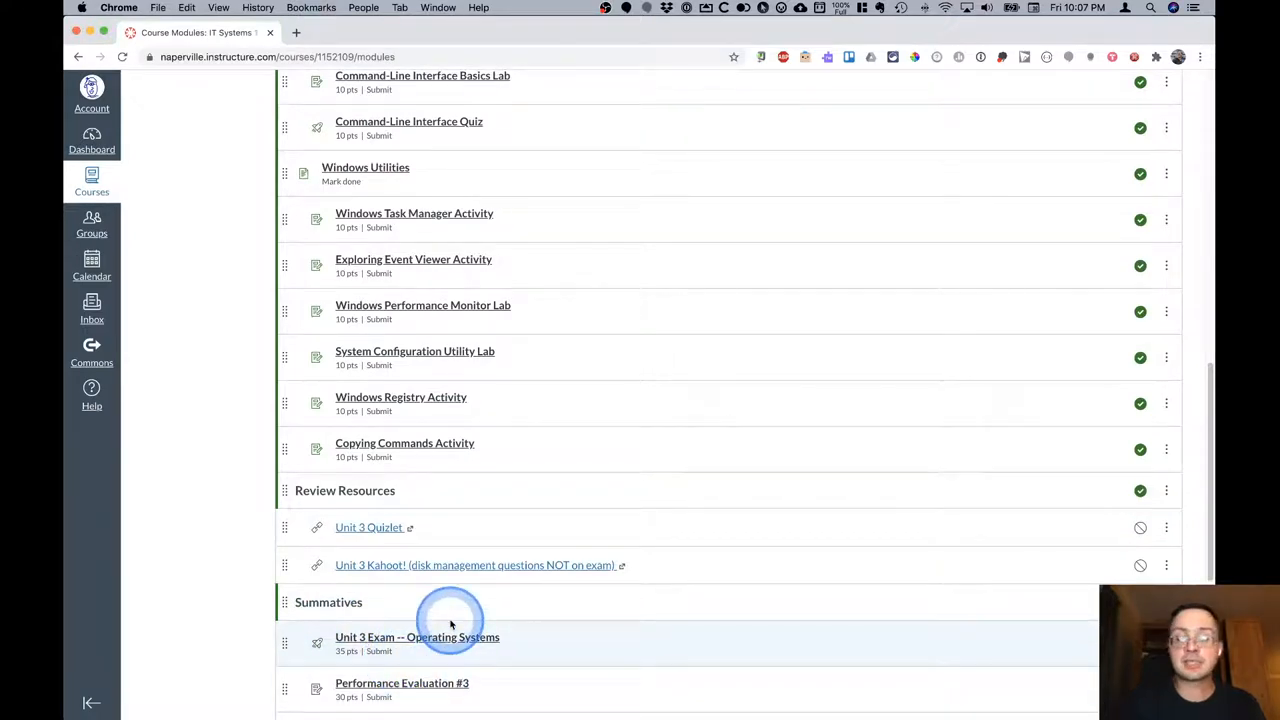
scroll("up", 3)
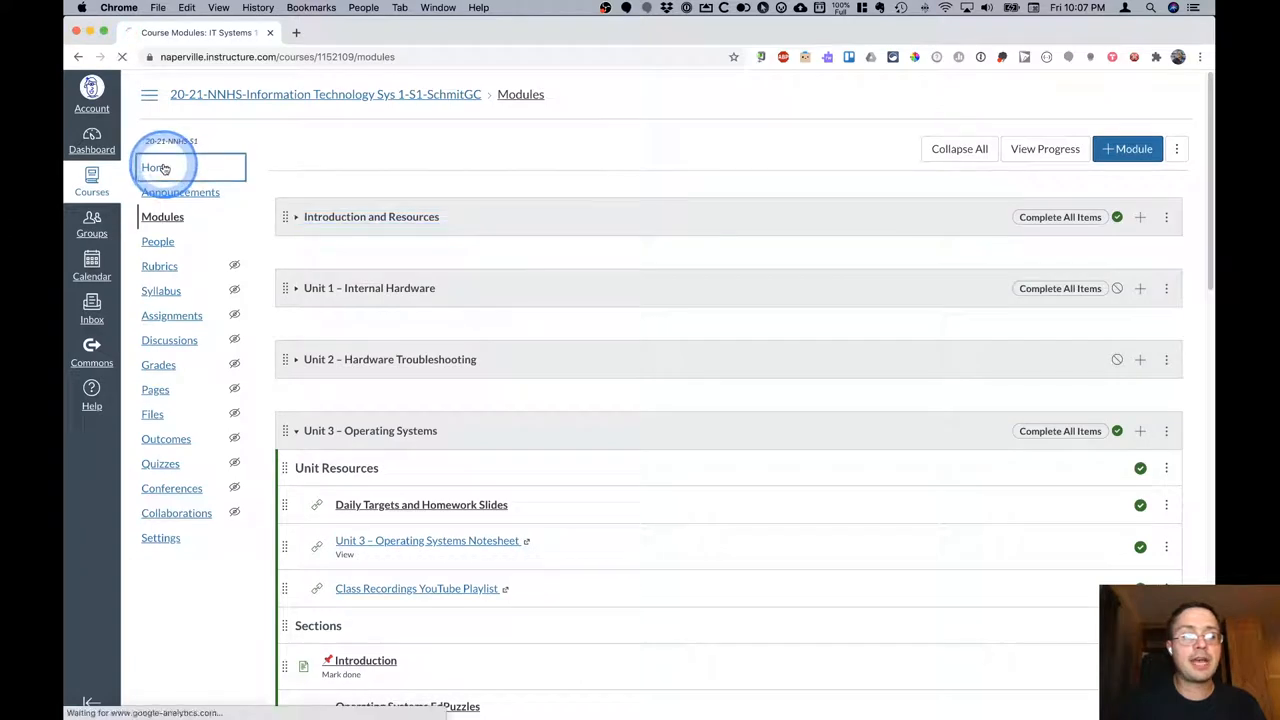
Return to the IT Systems 1 course home page with its announcements and banner.
left_click(156, 168)
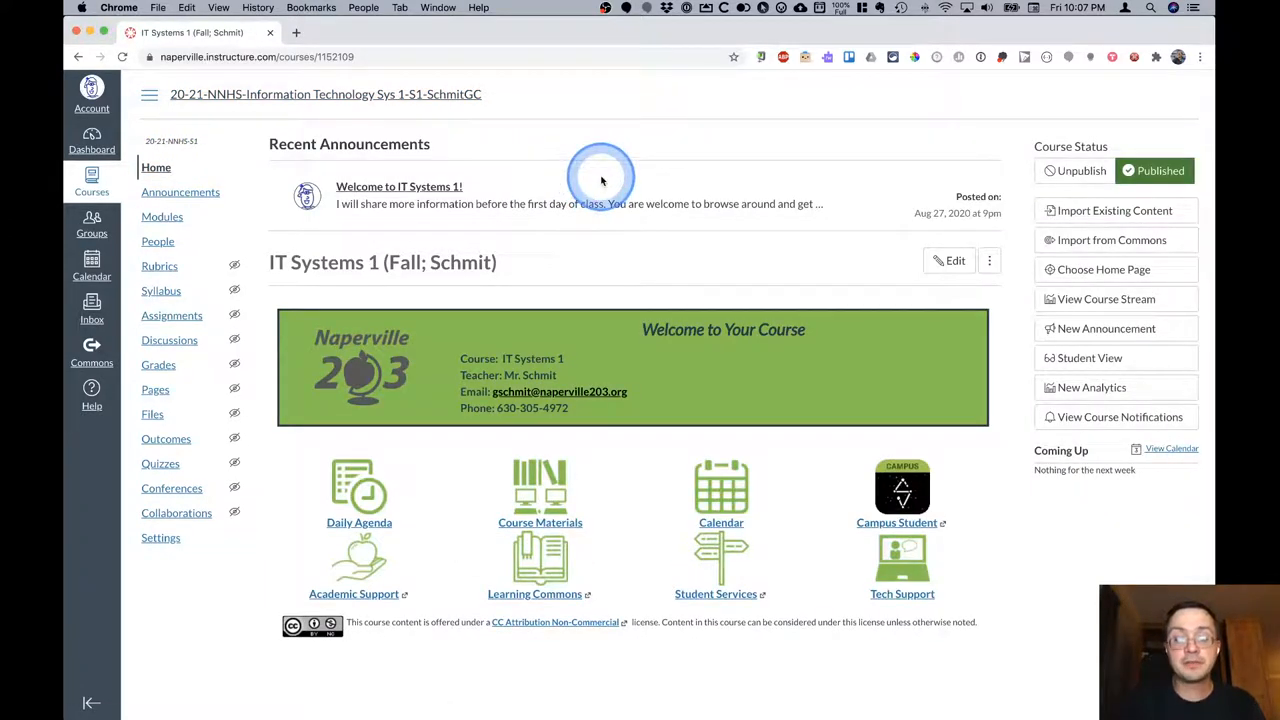
mouse_move(758, 390)
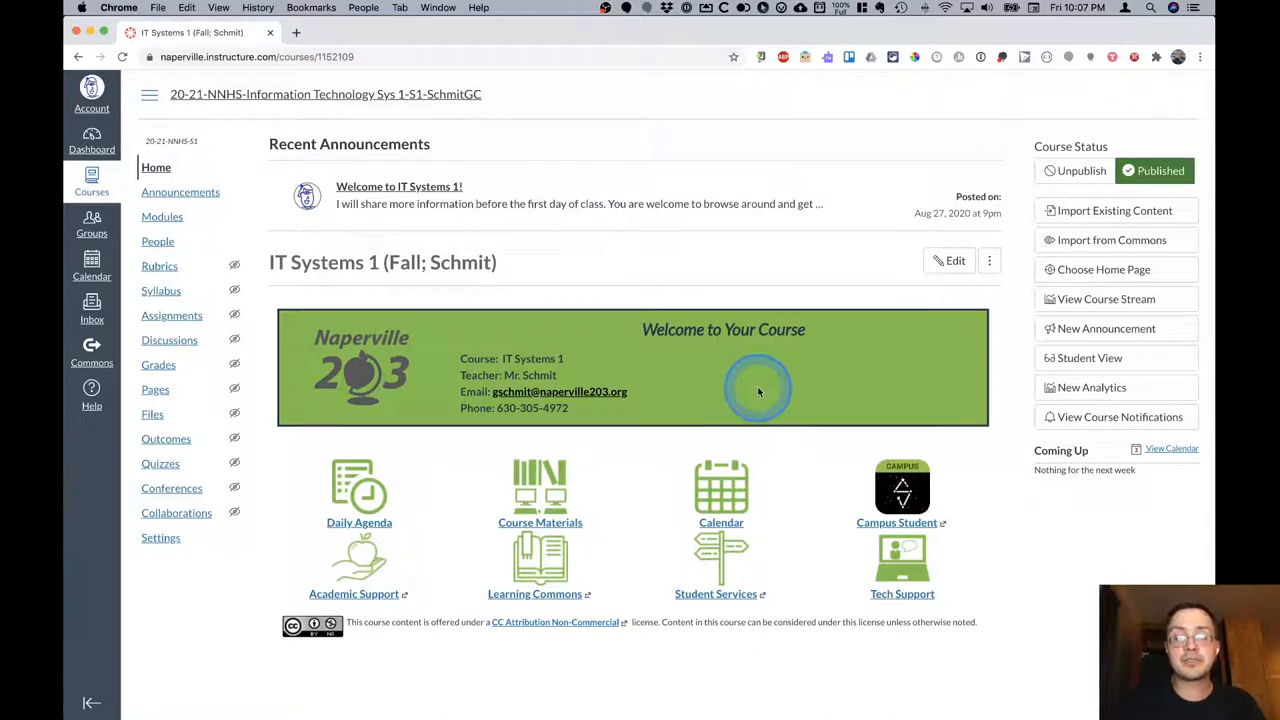